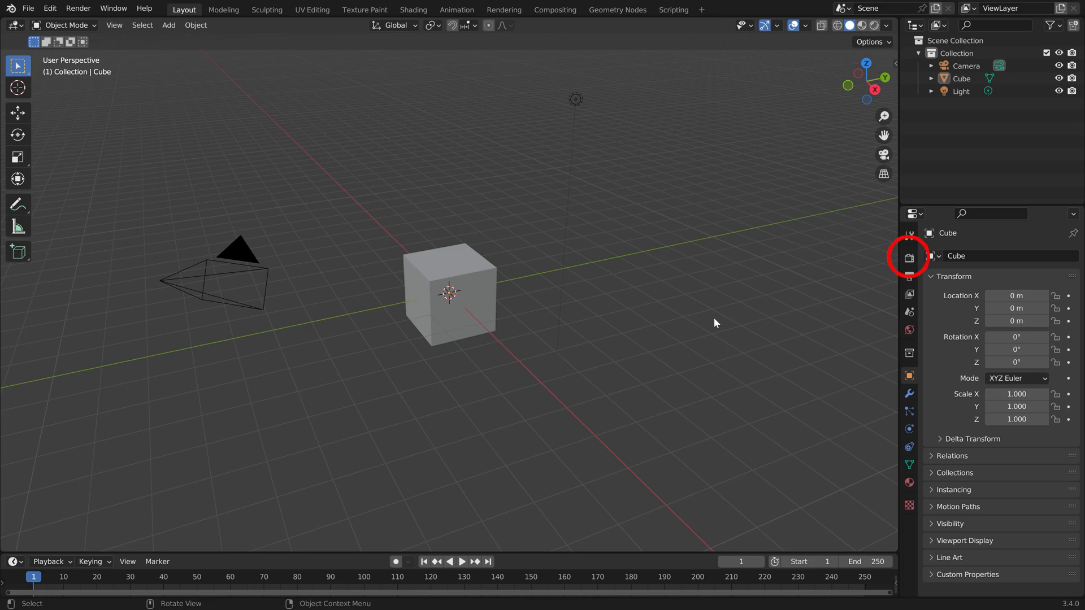
Set the view transform to Standard with the Medium High Contrast look in Color Management
{"action": "left_click", "coordinate": [908, 257]}
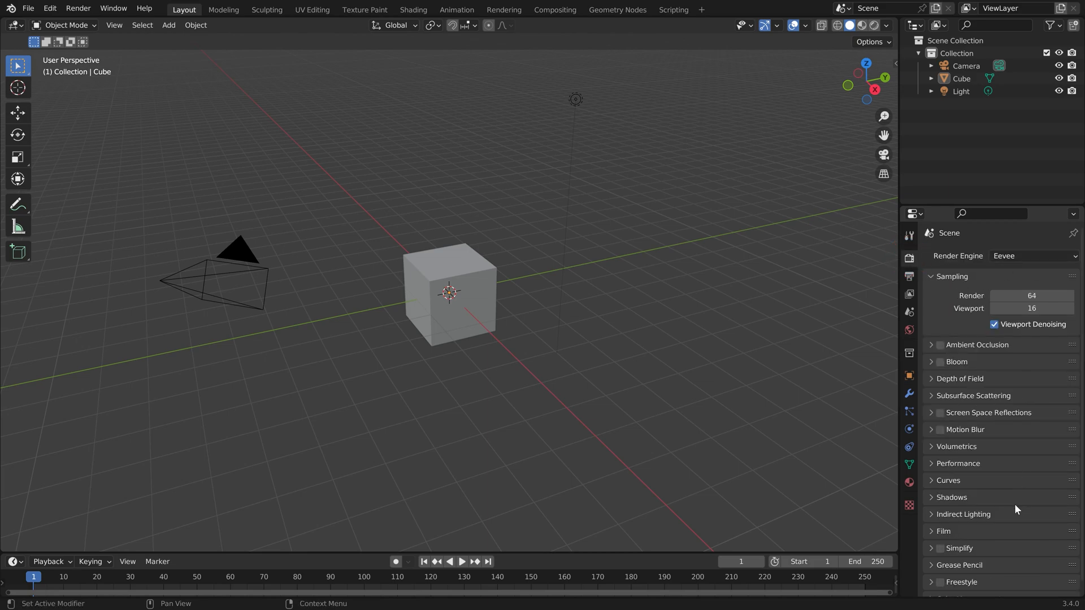
{"action": "scroll", "scroll_direction": "down", "scroll_amount": 3}
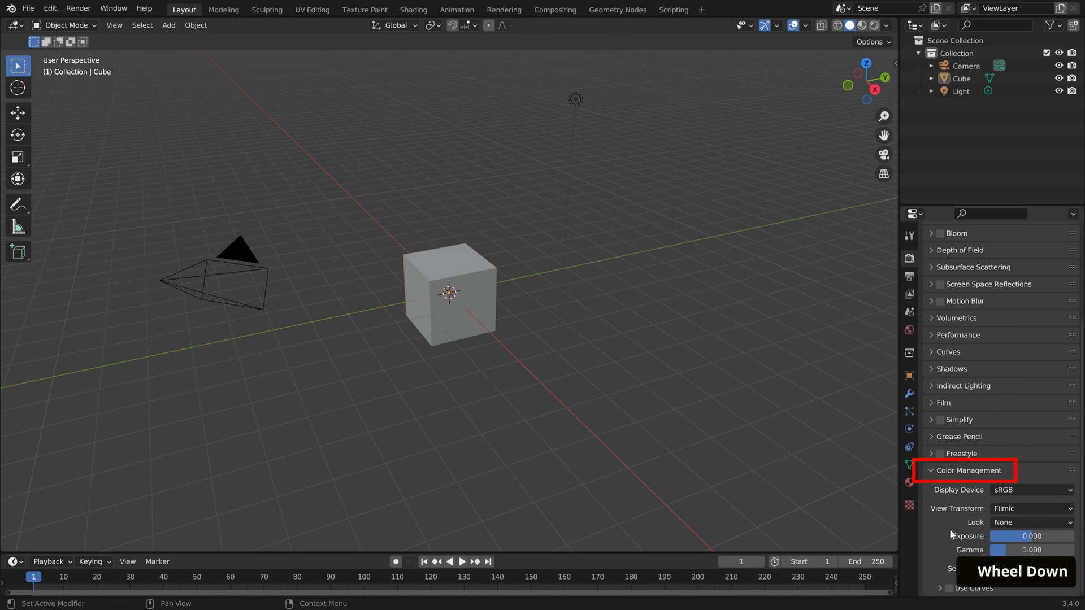
{"action": "left_click", "coordinate": [1031, 508]}
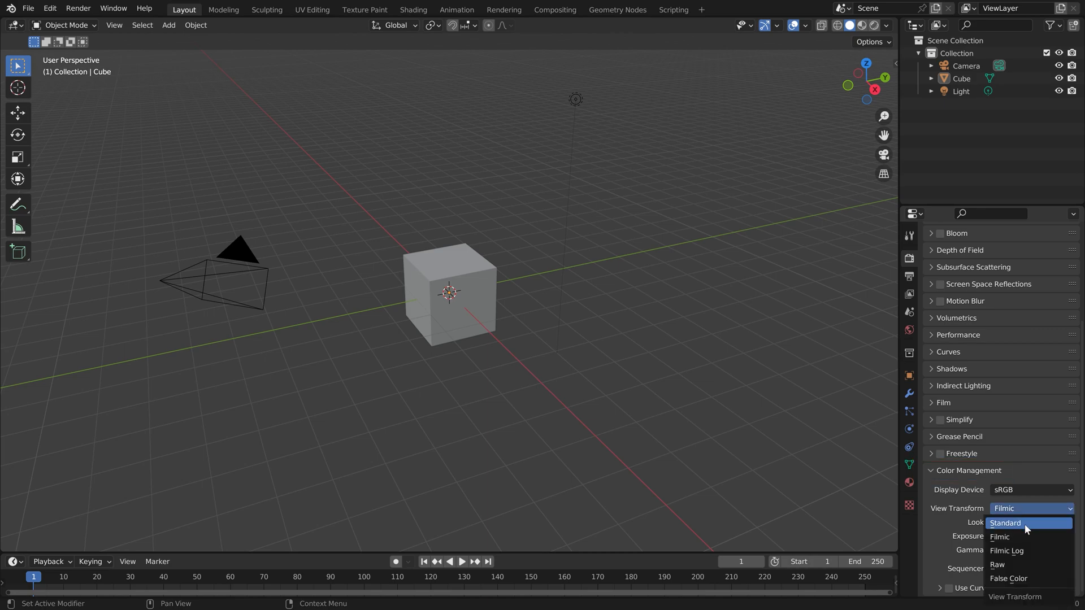
{"action": "left_click", "coordinate": [1004, 524]}
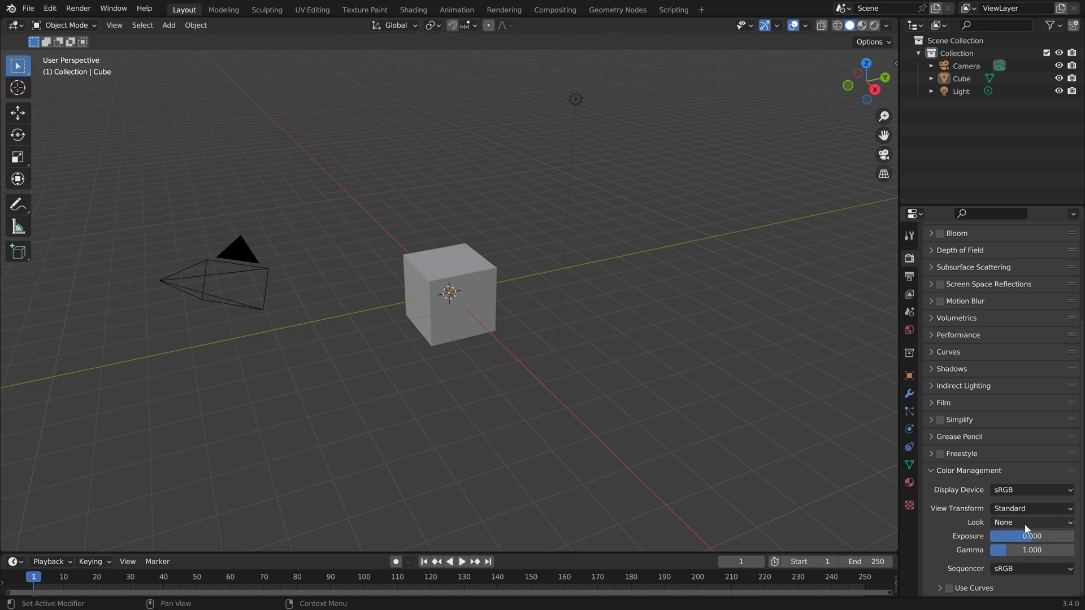
{"action": "left_click", "coordinate": [1031, 522]}
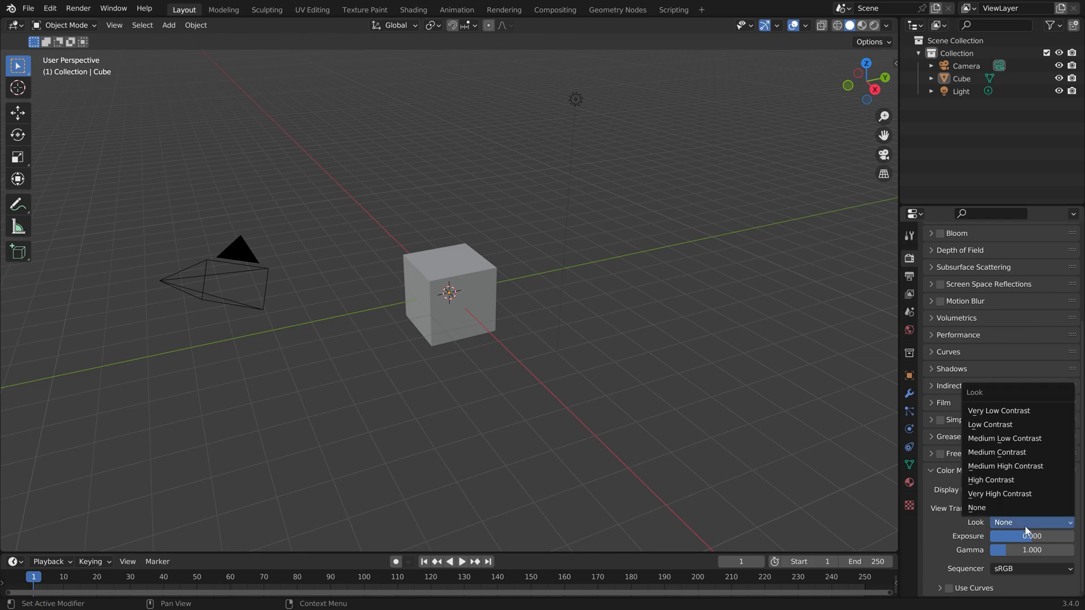
{"action": "mouse_move", "coordinate": [1005, 465]}
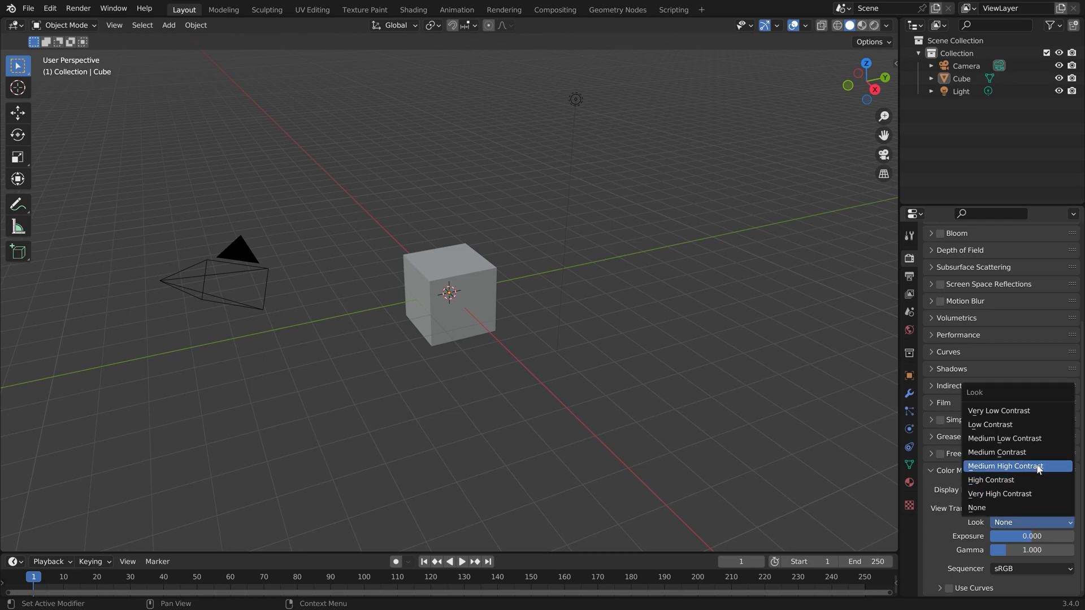
{"action": "left_click", "coordinate": [1005, 465]}
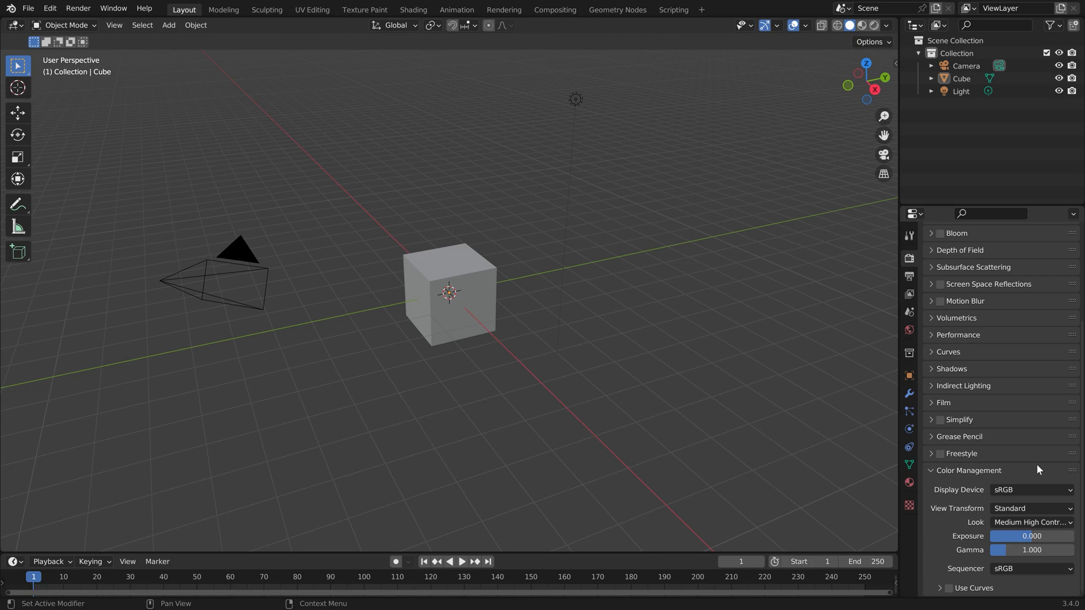
{"action": "left_click", "coordinate": [860, 24]}
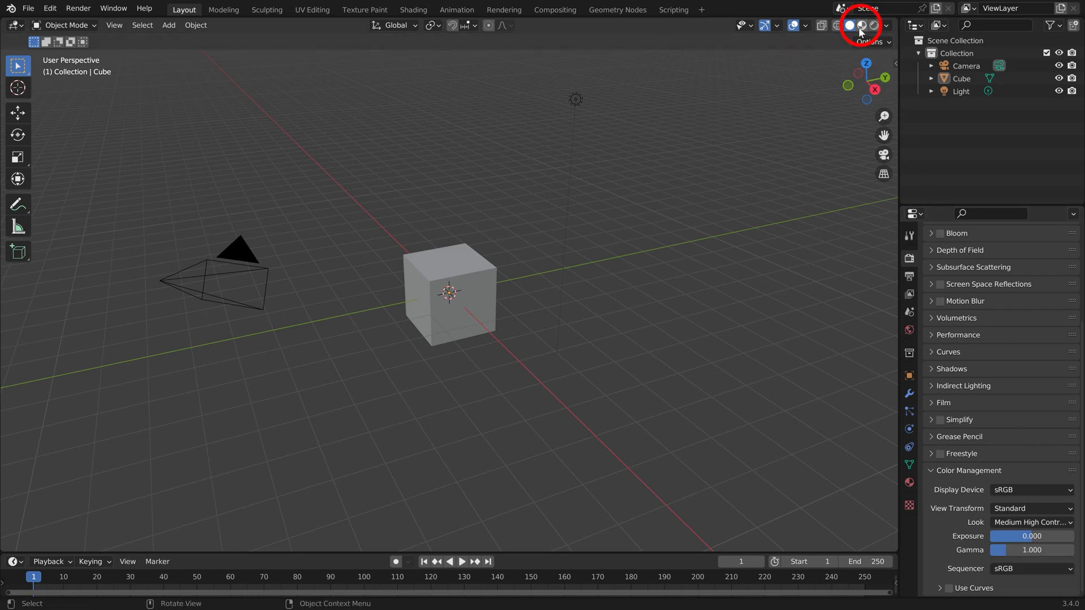
Show the viewport in Material Preview shading lit by the Scene Lights
{"action": "left_click", "coordinate": [872, 24]}
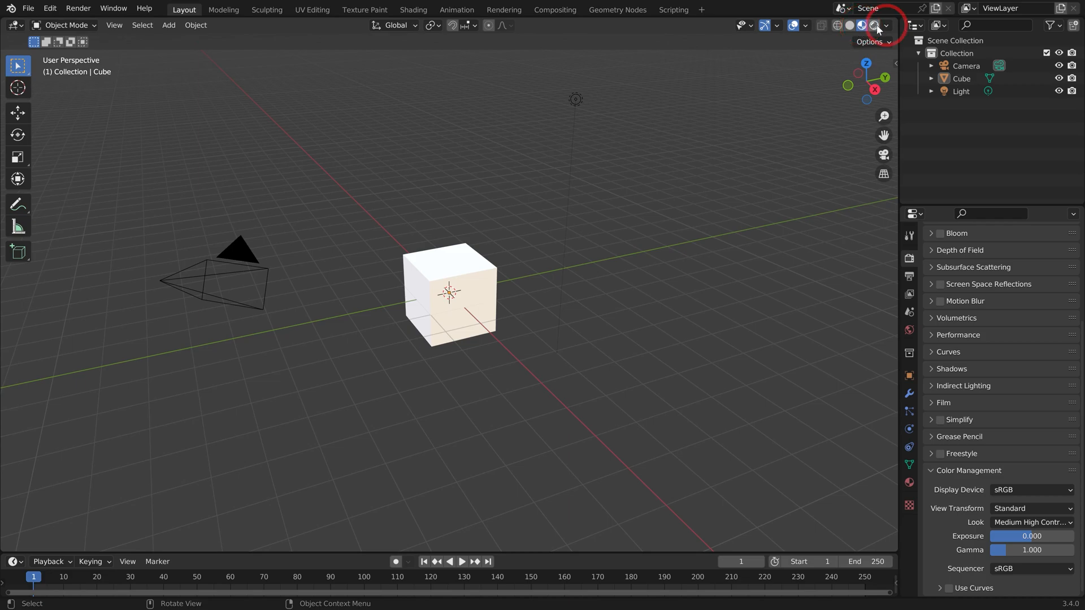
{"action": "left_click", "coordinate": [885, 24]}
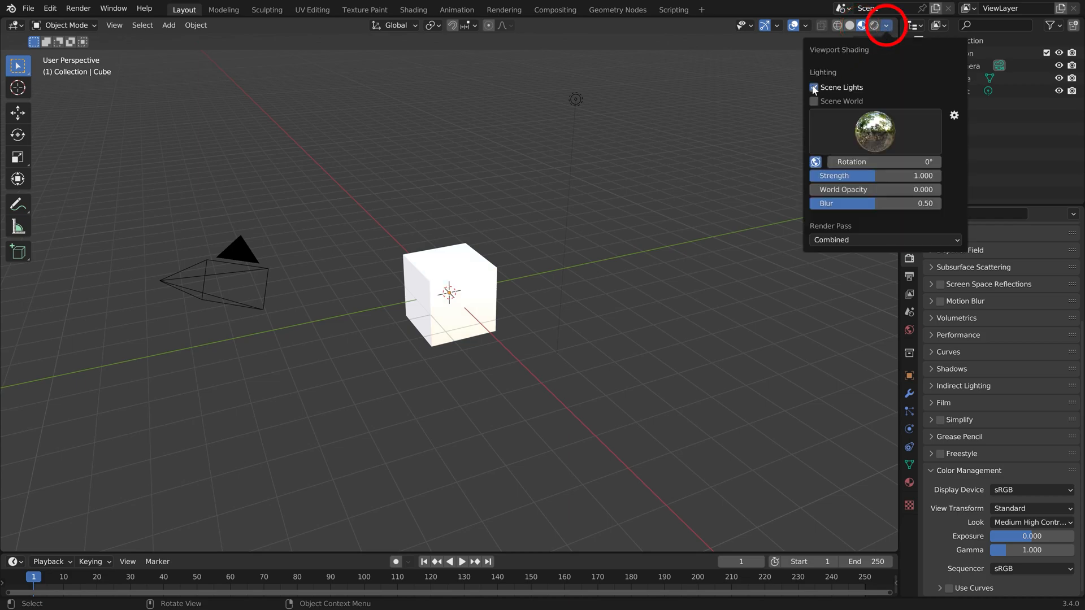
{"action": "left_click", "coordinate": [814, 102]}
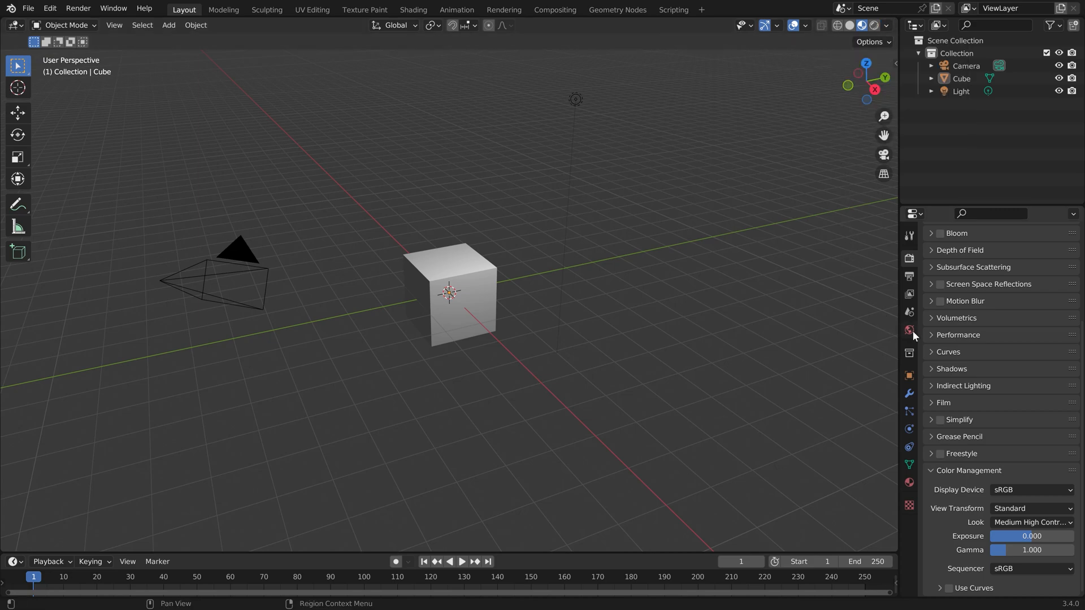
Change the world surface colour to a pale cream yellow
{"action": "left_click", "coordinate": [908, 330]}
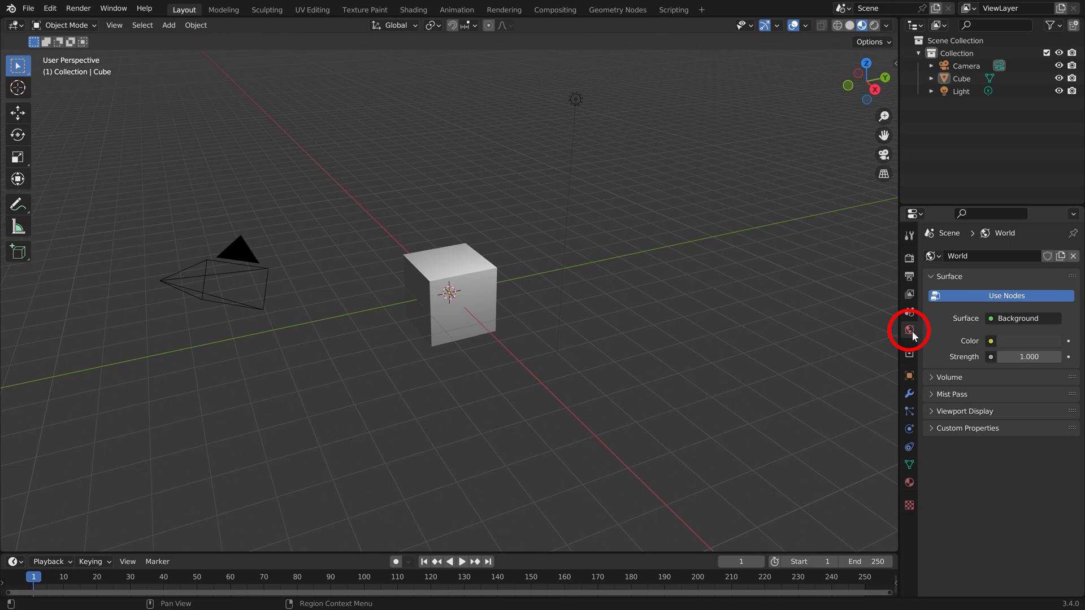
{"action": "left_click", "coordinate": [990, 341]}
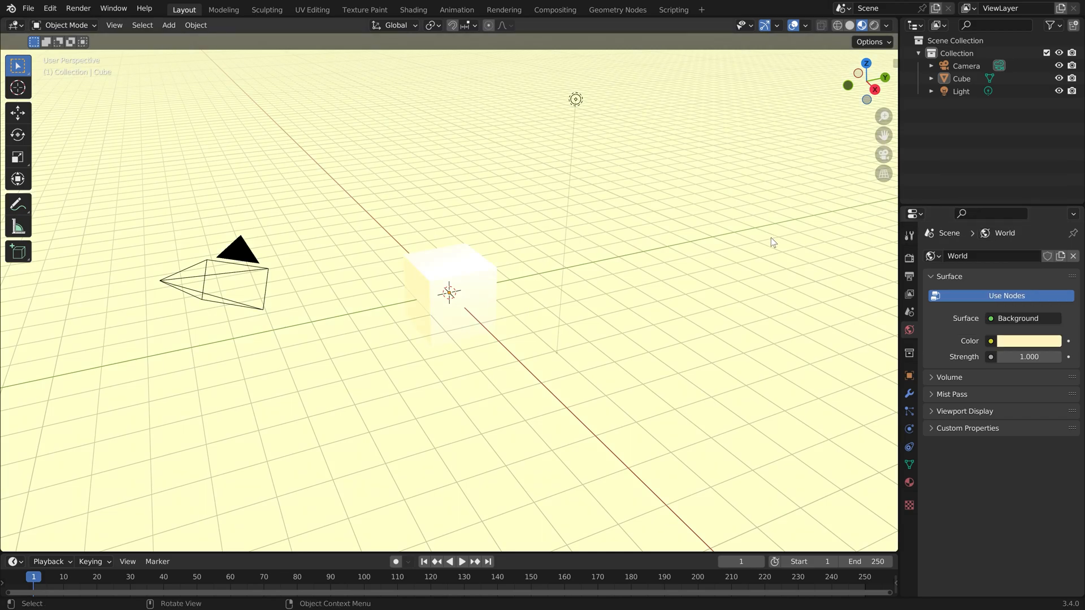
{"action": "mouse_move", "coordinate": [669, 226]}
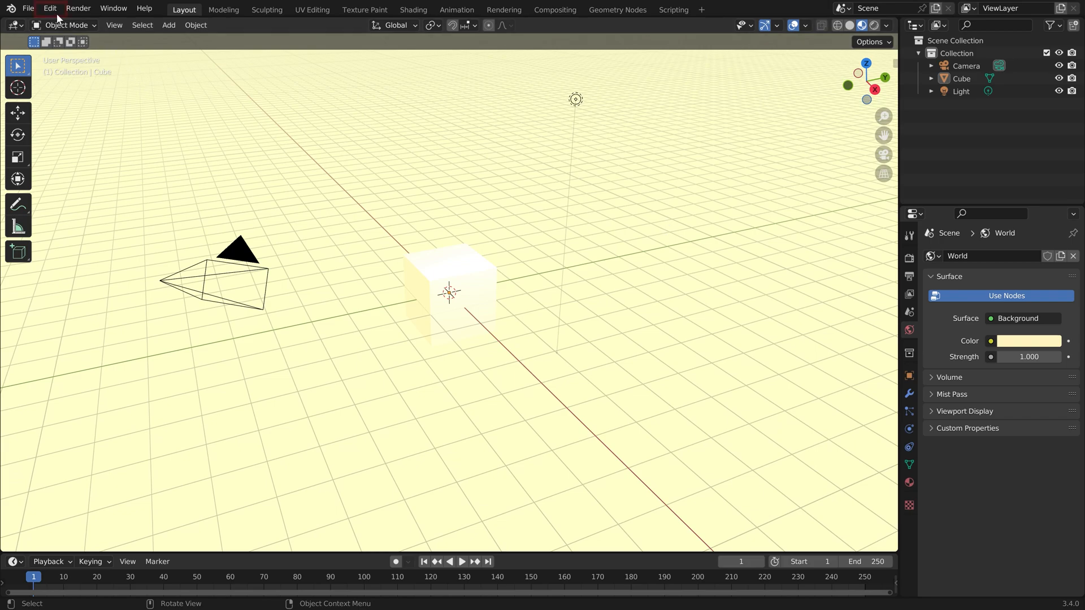
Enable the Node Wrangler add-on in Preferences, found by searching 'NODE'
{"action": "left_click", "coordinate": [52, 9]}
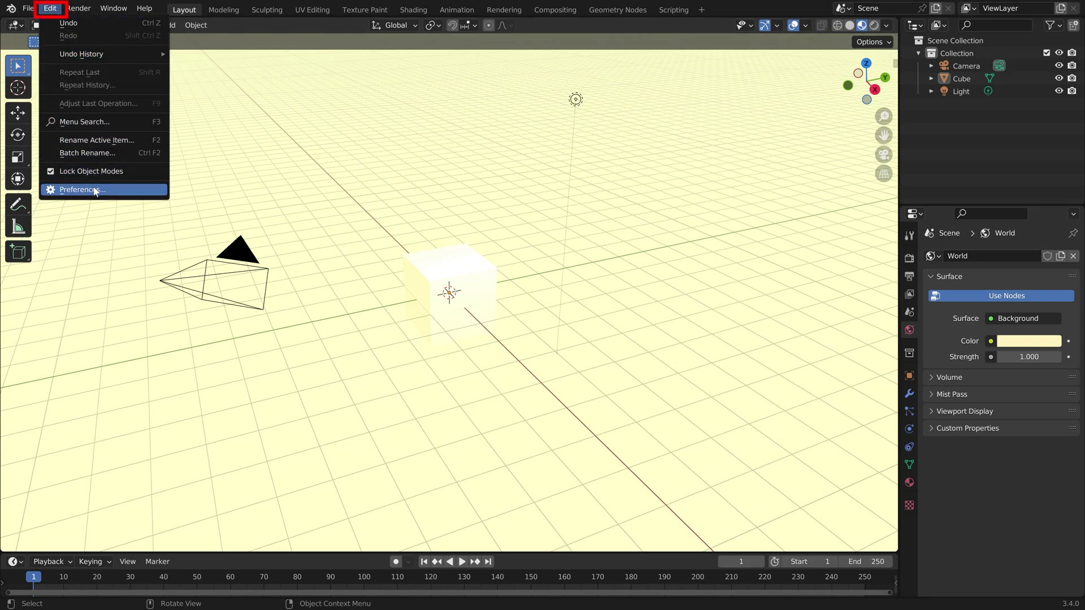
{"action": "left_click", "coordinate": [81, 190]}
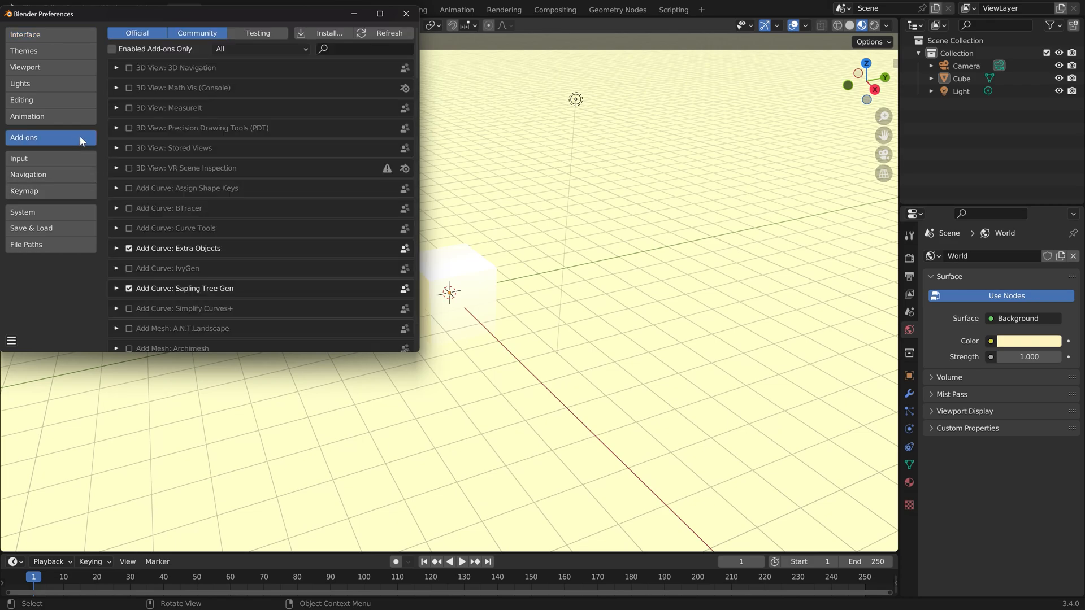
{"action": "type", "text": "NODE"}
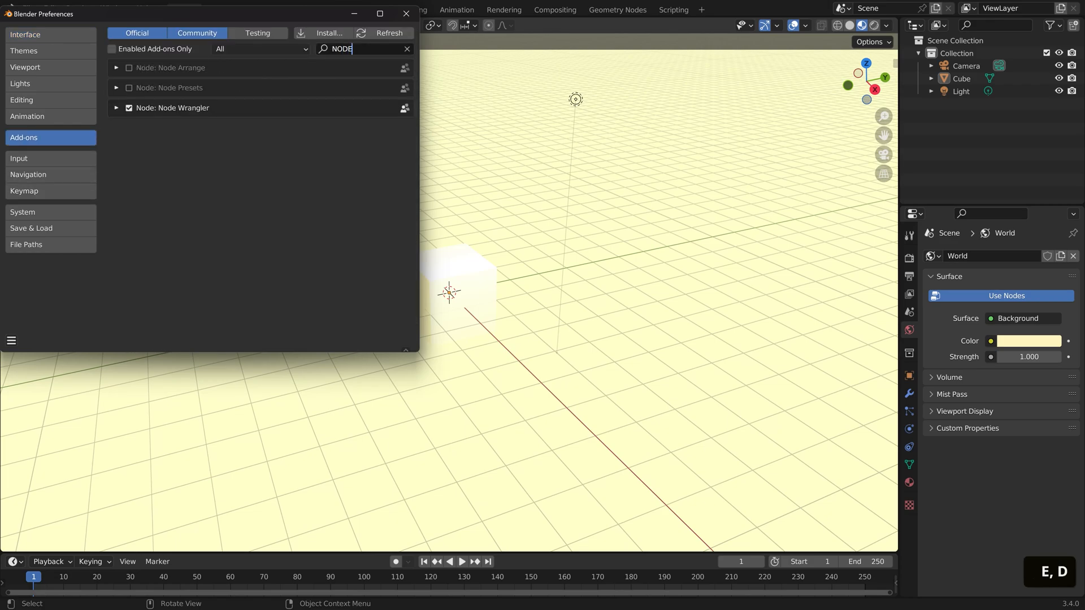
{"action": "left_click", "coordinate": [129, 109]}
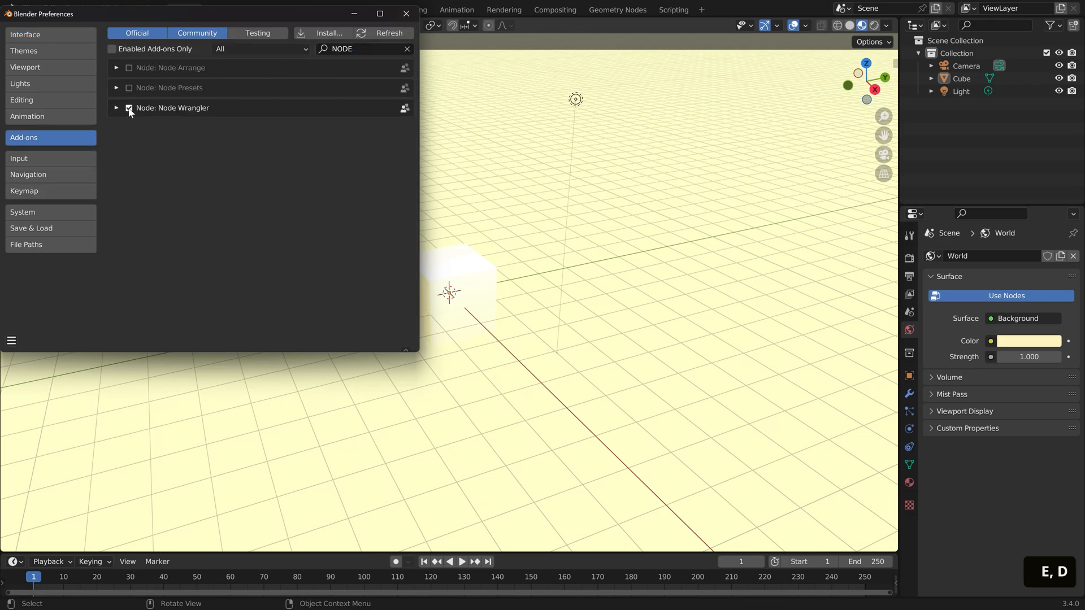
{"action": "left_click", "coordinate": [128, 108]}
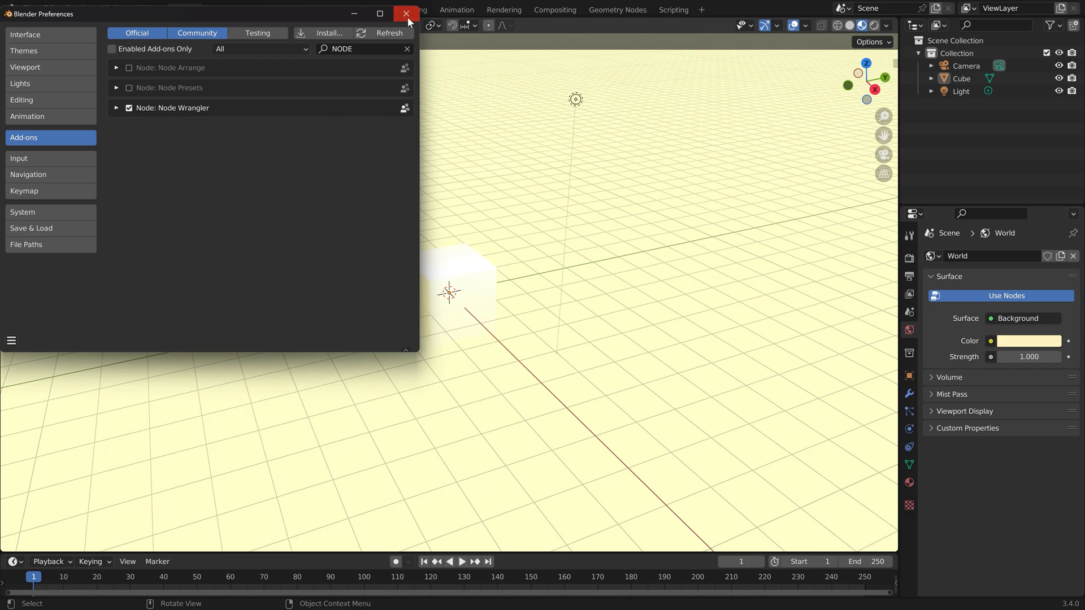
{"action": "left_click", "coordinate": [404, 14]}
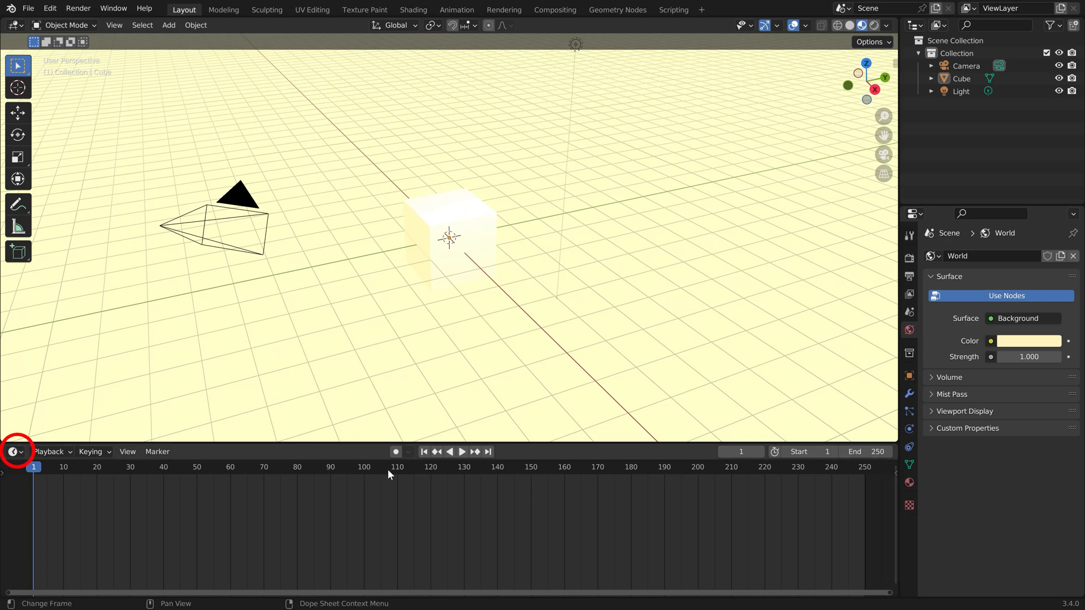
Turn the lower timeline area into a Shader Editor
{"action": "left_click", "coordinate": [13, 451]}
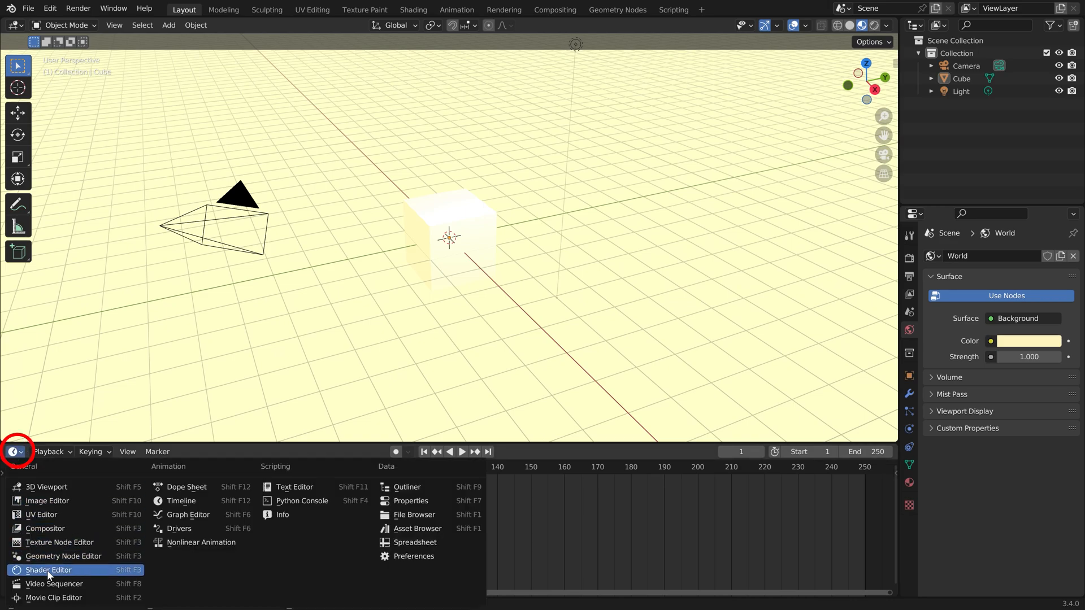
{"action": "left_click", "coordinate": [46, 569]}
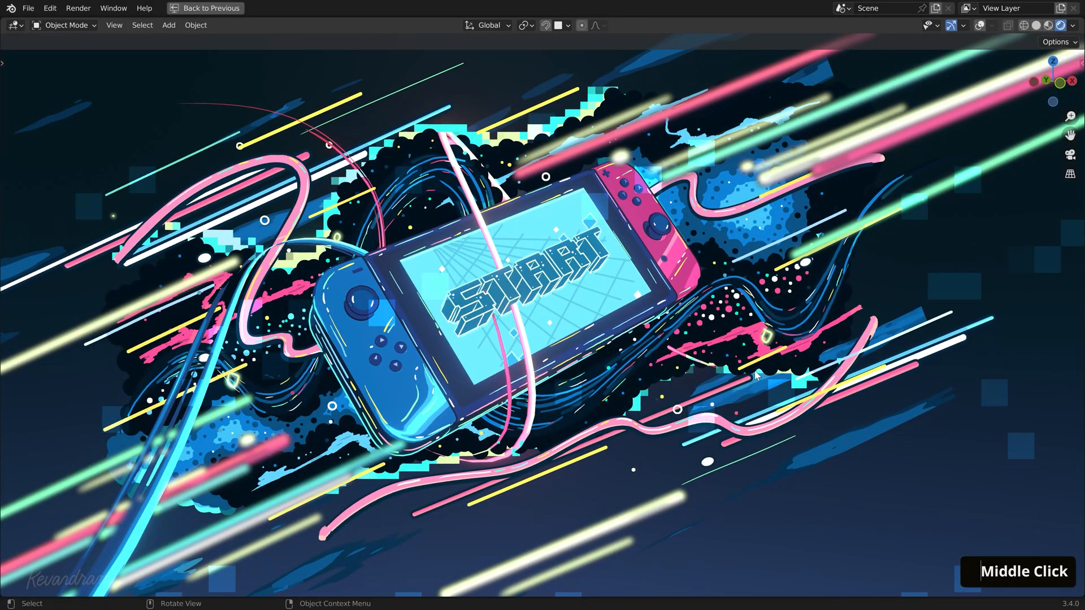
{"action": "left_click_drag", "start_coordinate": [754, 378], "coordinate": [771, 371]}
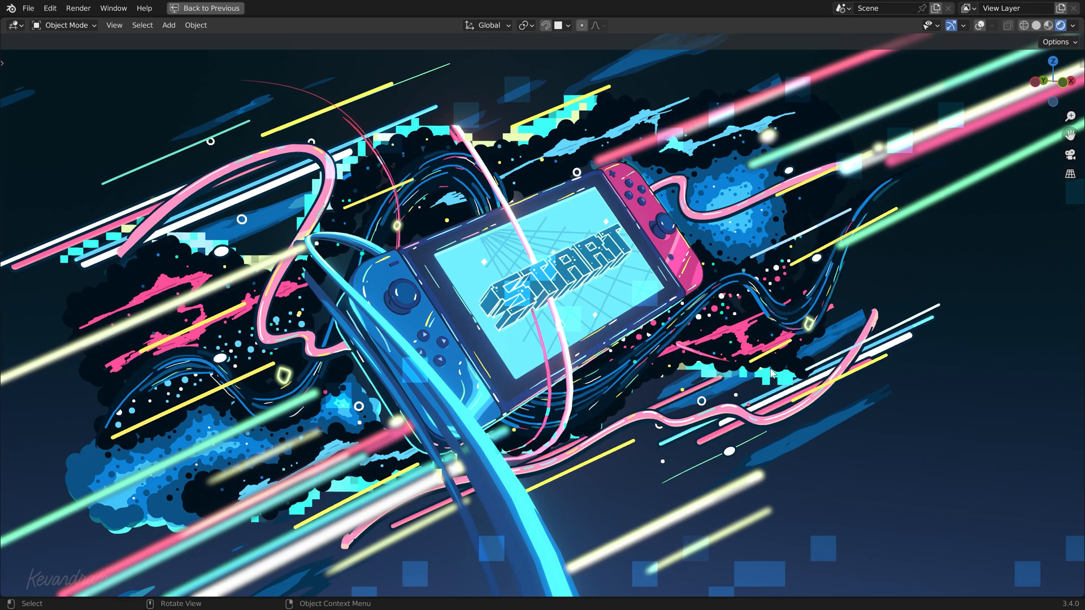
{"action": "left_click", "coordinate": [928, 24]}
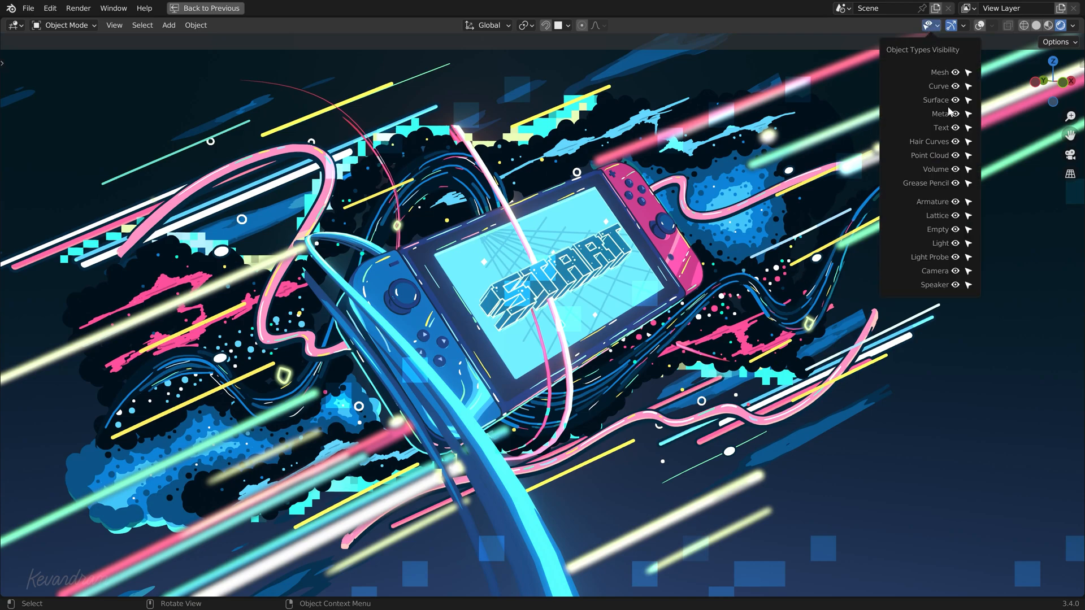
{"action": "middle_click", "coordinate": [679, 350]}
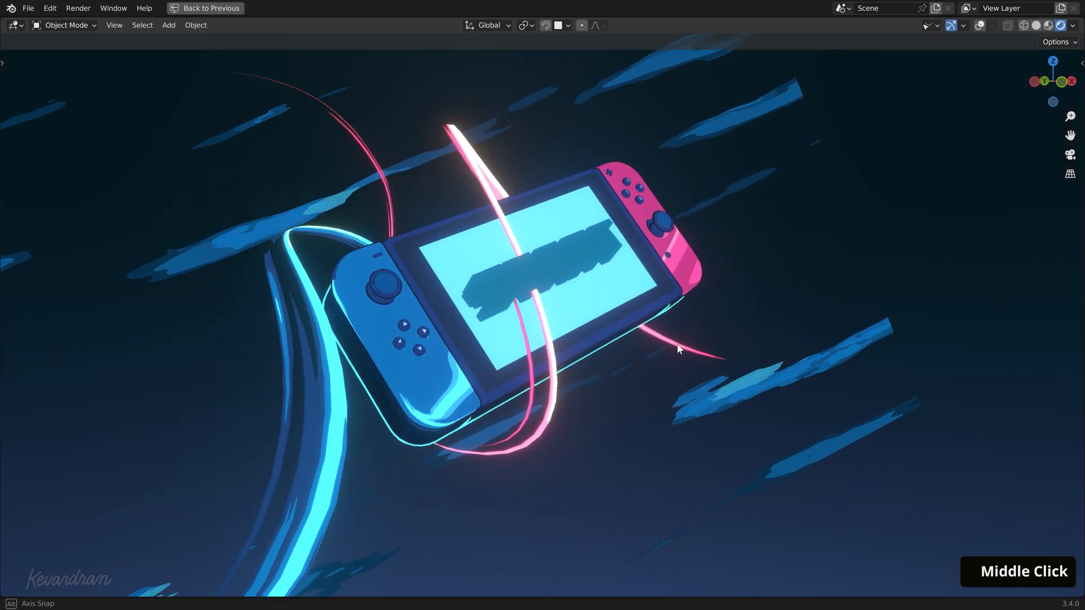
{"action": "scroll", "scroll_direction": "up", "scroll_amount": 3}
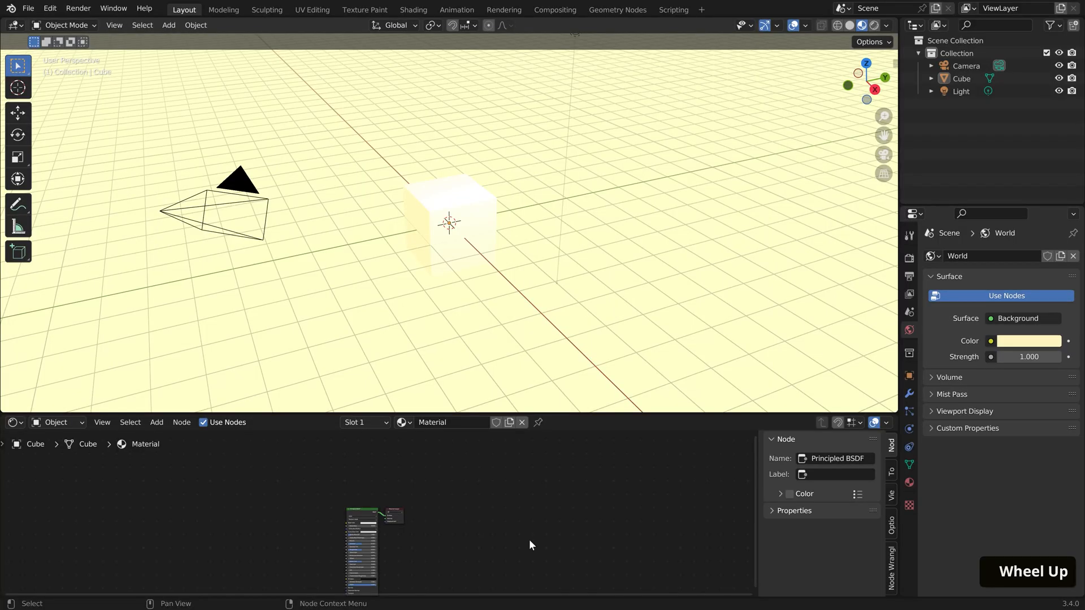
Add a Suzanne monkey mesh at the scene origin
{"action": "left_click", "coordinate": [450, 226]}
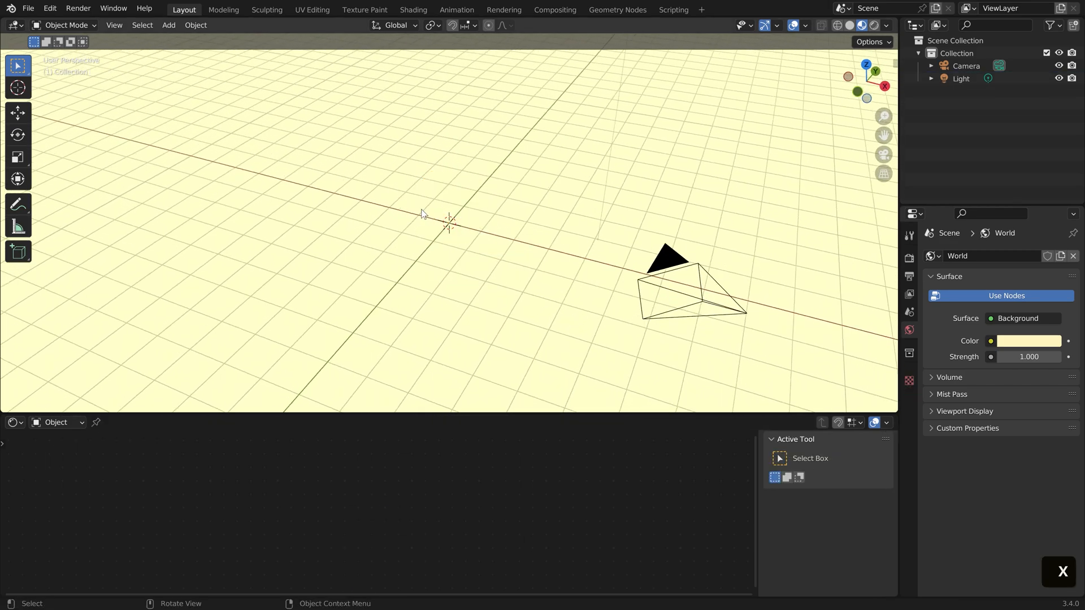
{"action": "left_click", "coordinate": [167, 25]}
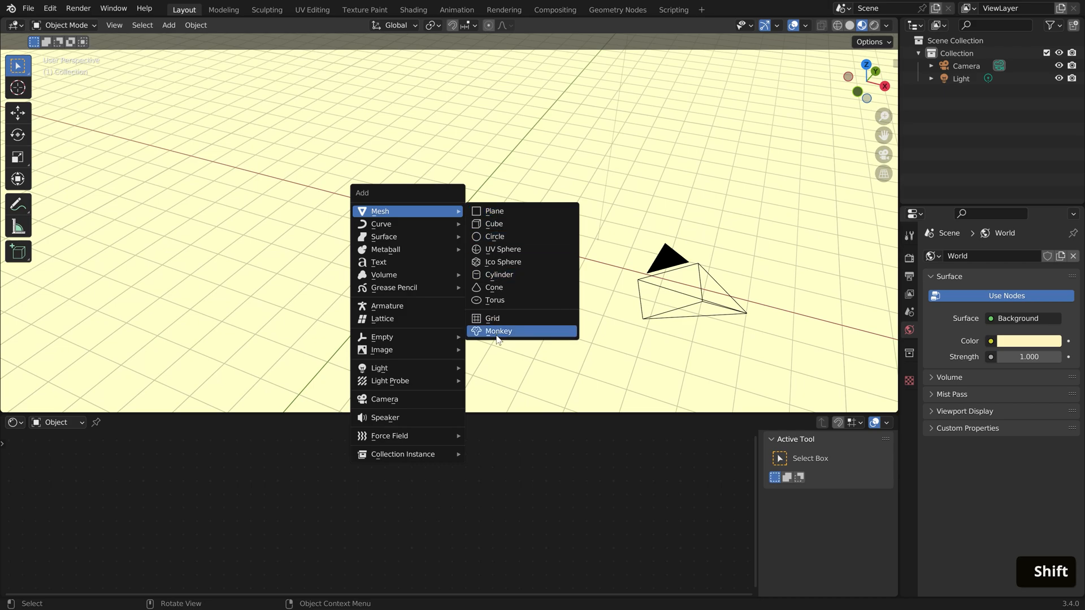
{"action": "left_click", "coordinate": [497, 331]}
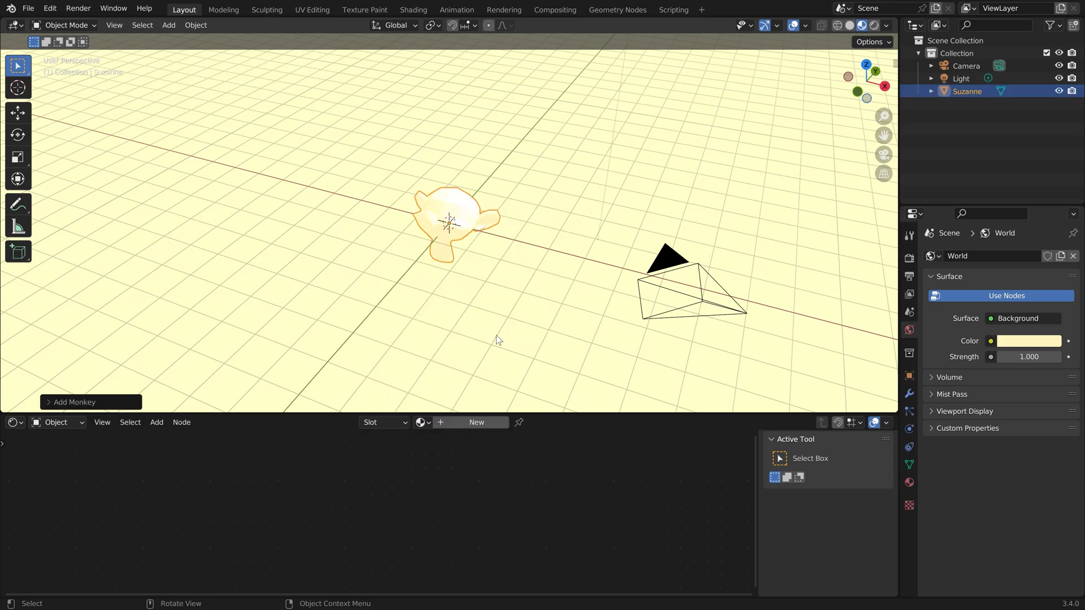
Give Suzanne a Subdivision Surface modifier, smooth shading and a new material
{"action": "left_click", "coordinate": [908, 393]}
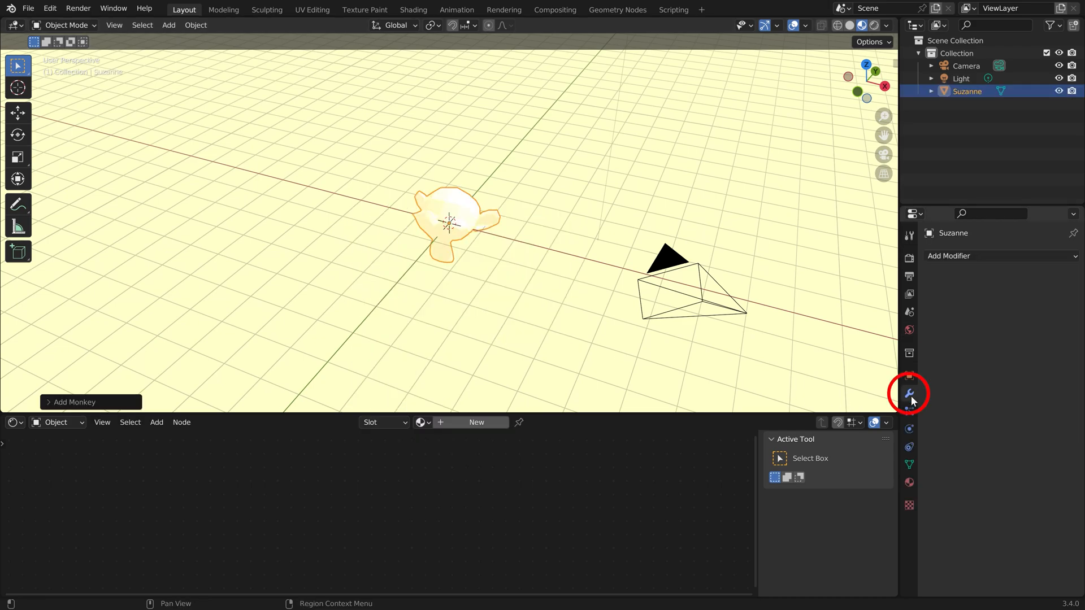
{"action": "left_click", "coordinate": [1000, 255]}
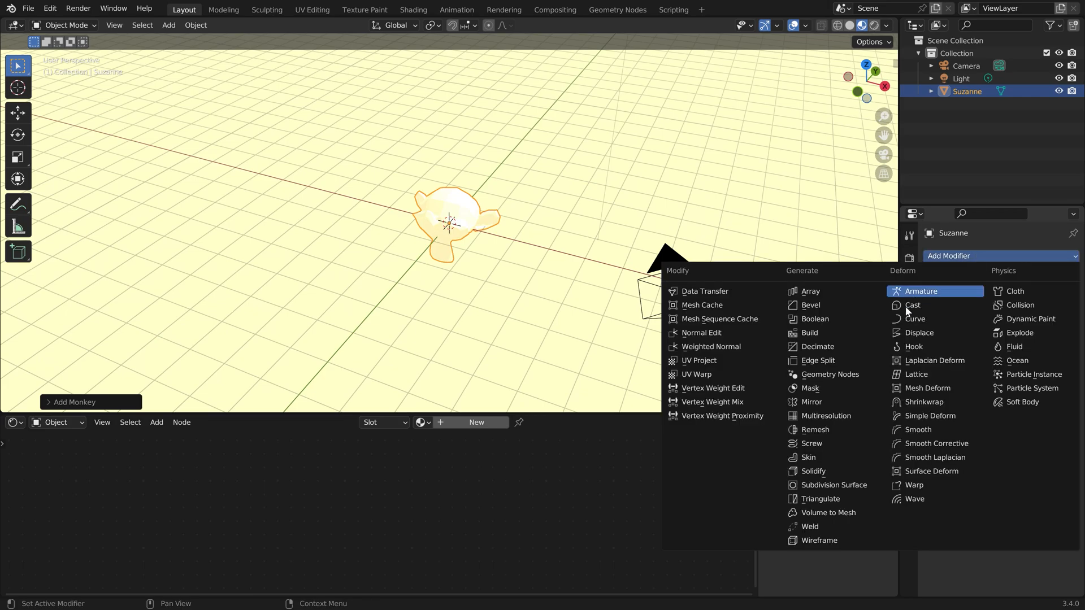
{"action": "left_click", "coordinate": [835, 485]}
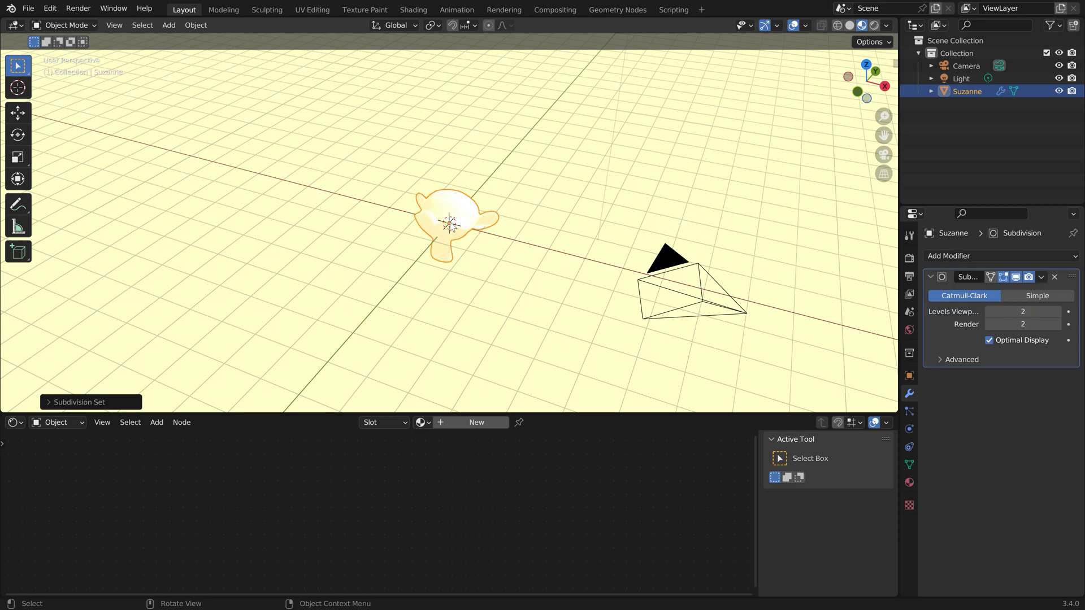
{"action": "right_click", "coordinate": [450, 222]}
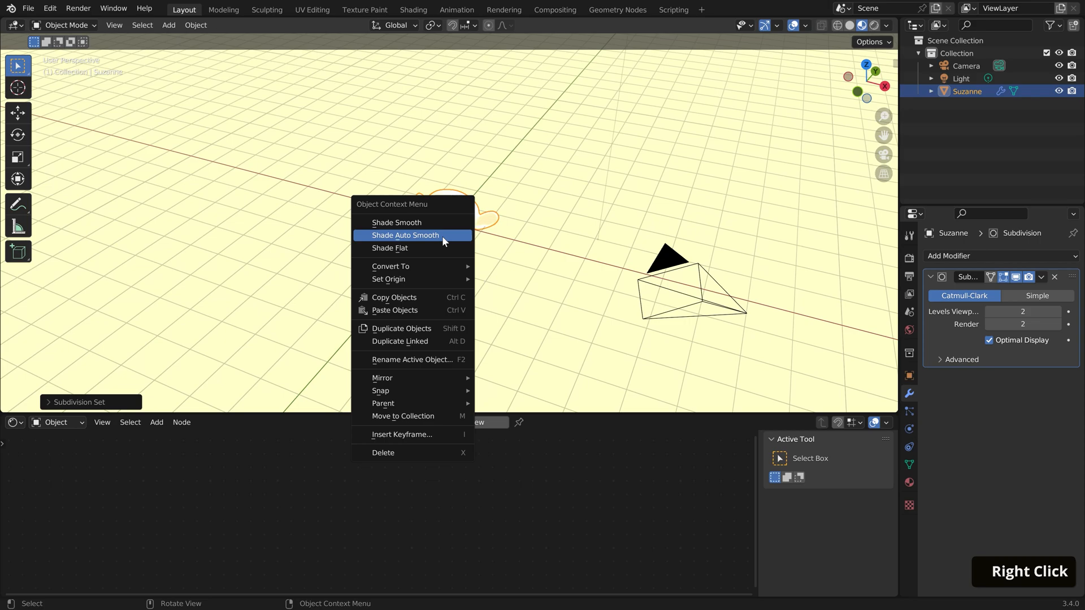
{"action": "left_click", "coordinate": [397, 223]}
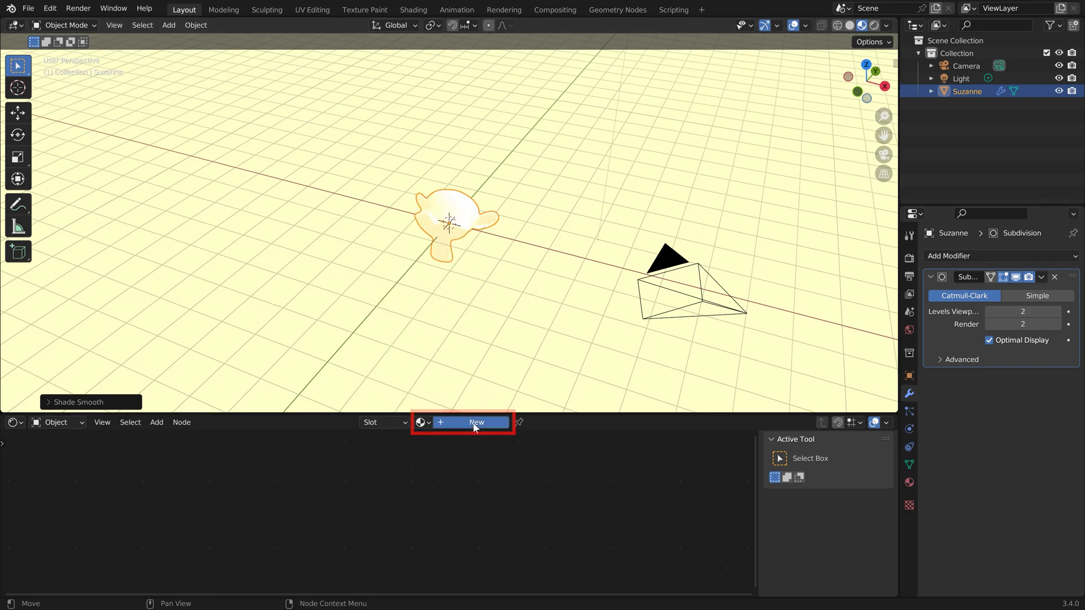
{"action": "left_click", "coordinate": [476, 423]}
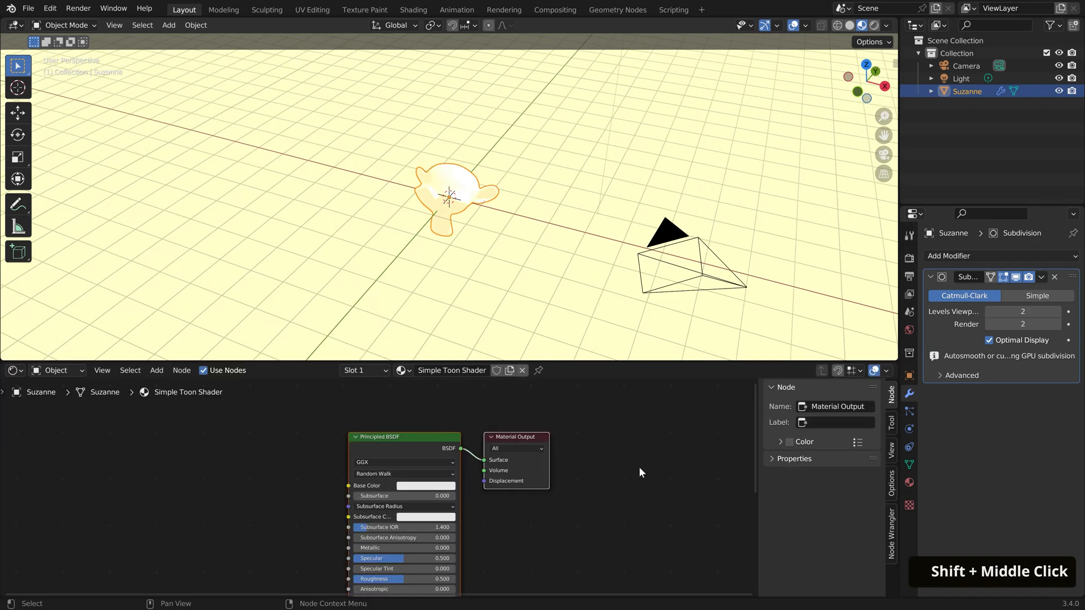
Insert a Shader to RGB node between the Principled BSDF and the output
{"action": "left_click_drag", "start_coordinate": [639, 472], "coordinate": [664, 538]}
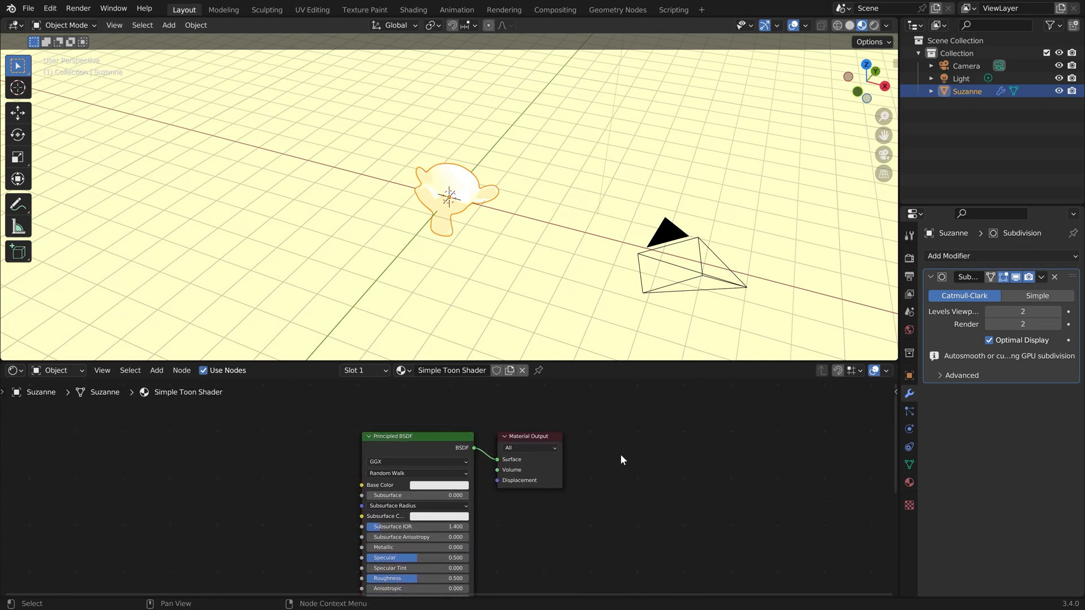
{"action": "mouse_move", "coordinate": [588, 502]}
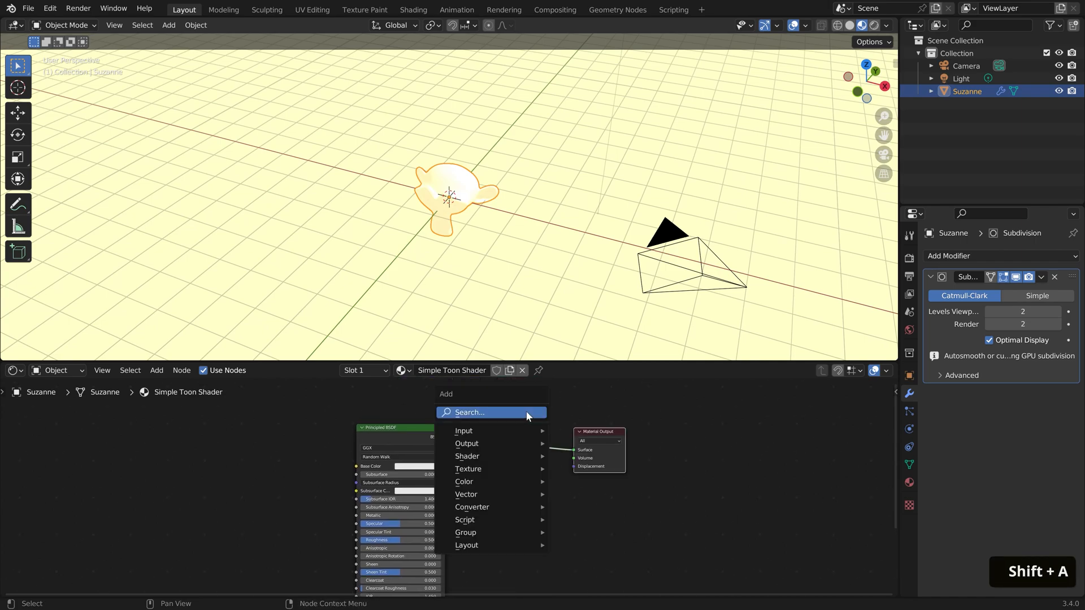
{"action": "type", "text": "shader to"}
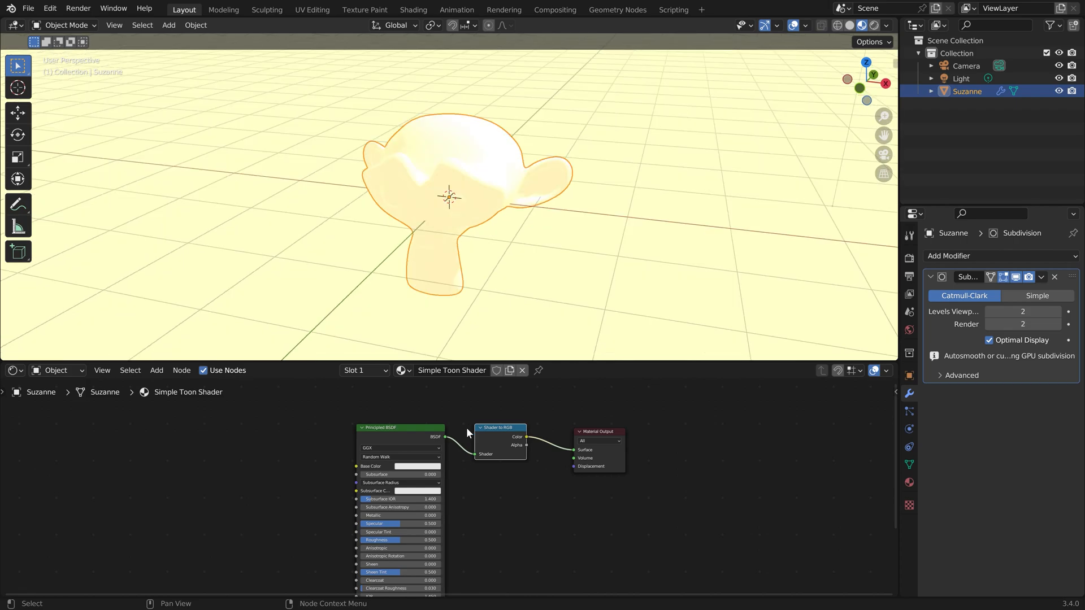
Add a Constant ColorRamp after Shader to RGB and shift its stop for the light-dark split
{"action": "type", "text": "c"}
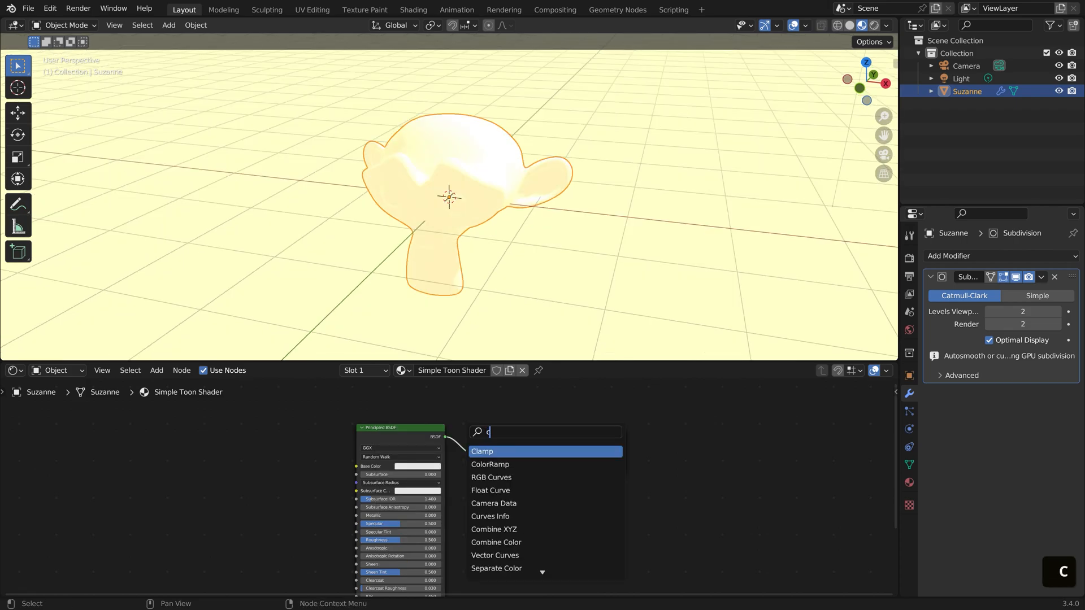
{"action": "left_click", "coordinate": [490, 464]}
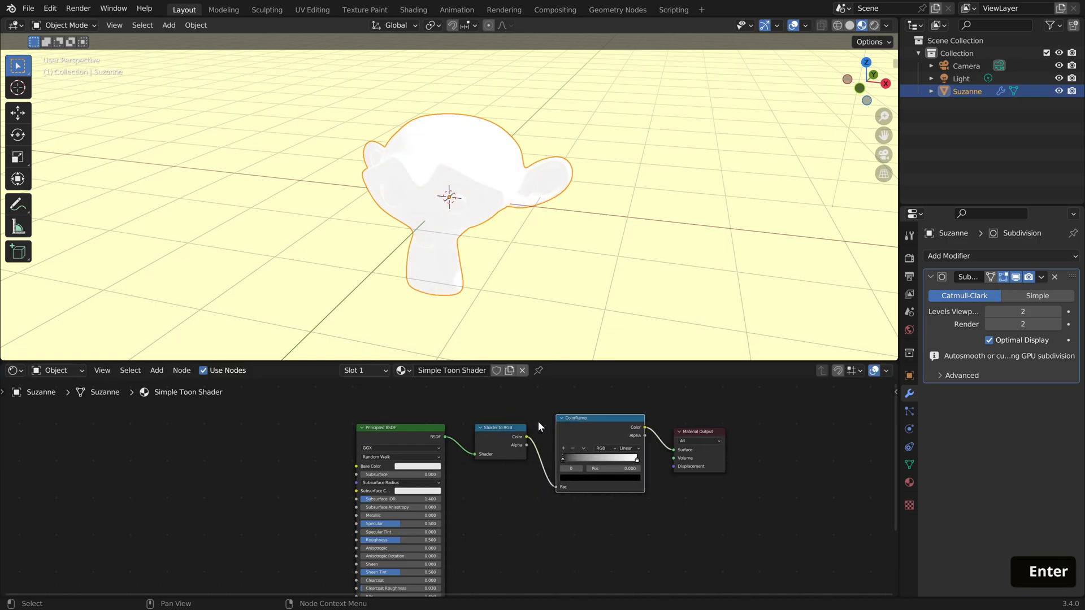
{"action": "left_click", "coordinate": [625, 448]}
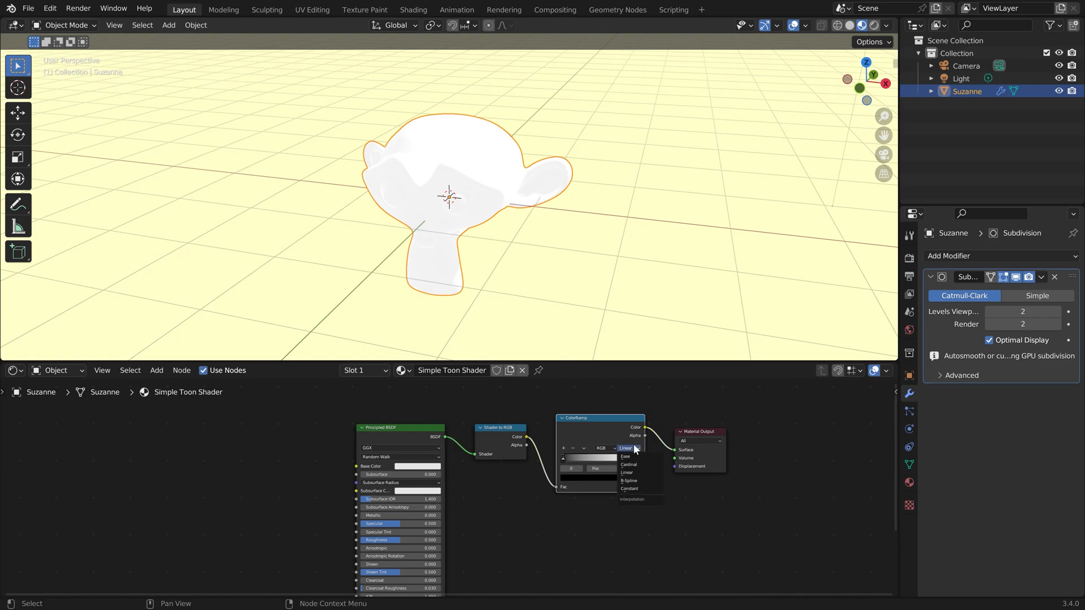
{"action": "left_click", "coordinate": [628, 488]}
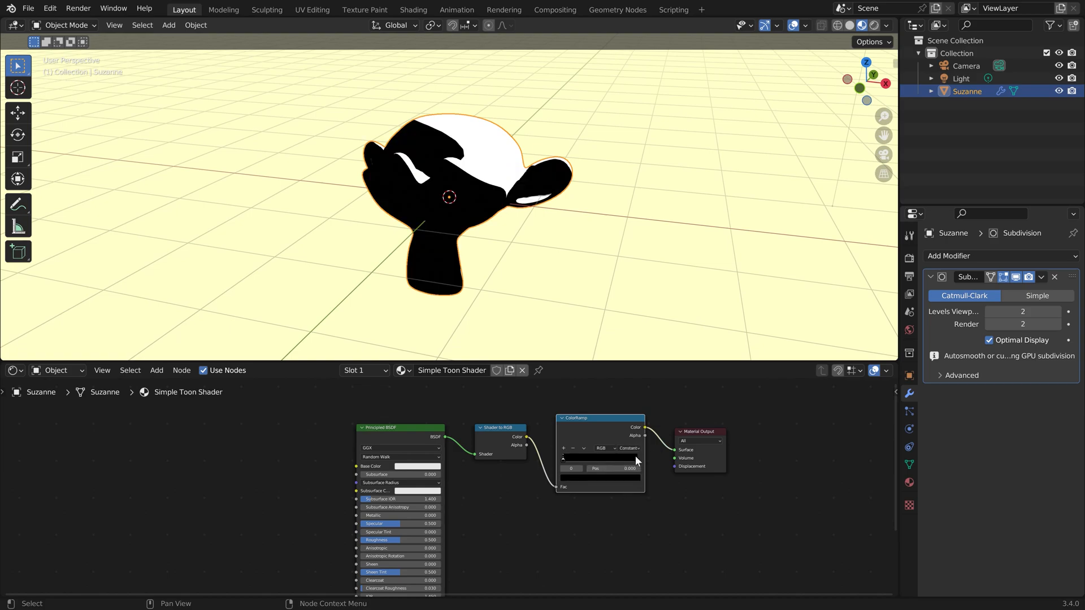
{"action": "left_click_drag", "start_coordinate": [568, 458], "coordinate": [618, 459]}
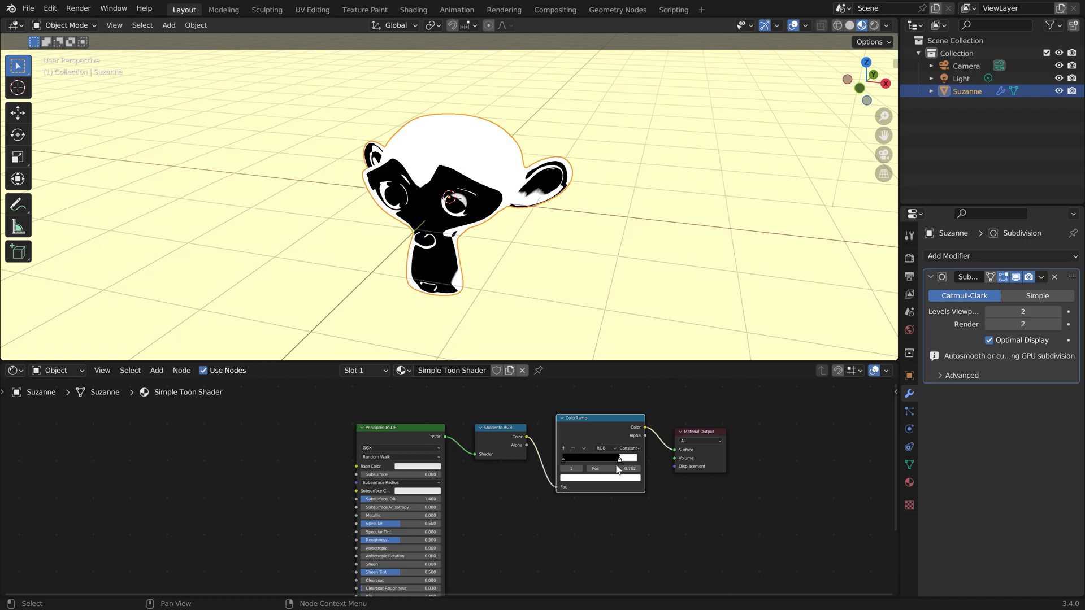
{"action": "left_click_drag", "start_coordinate": [619, 458], "coordinate": [620, 458]}
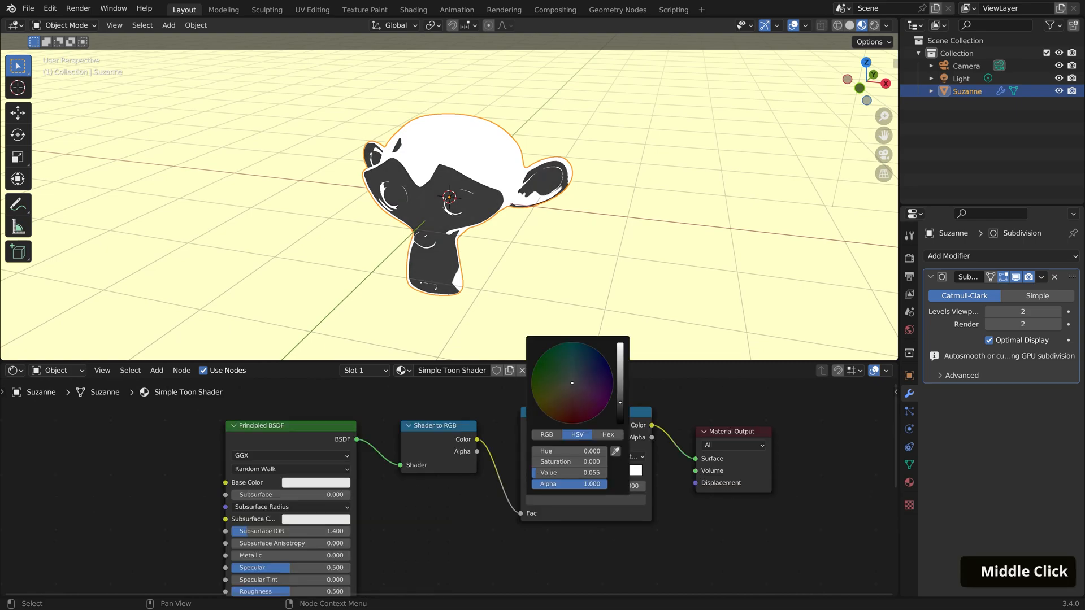
Recolour the toon ramp stops to magenta, pink and pale peach
{"action": "left_click", "coordinate": [569, 397]}
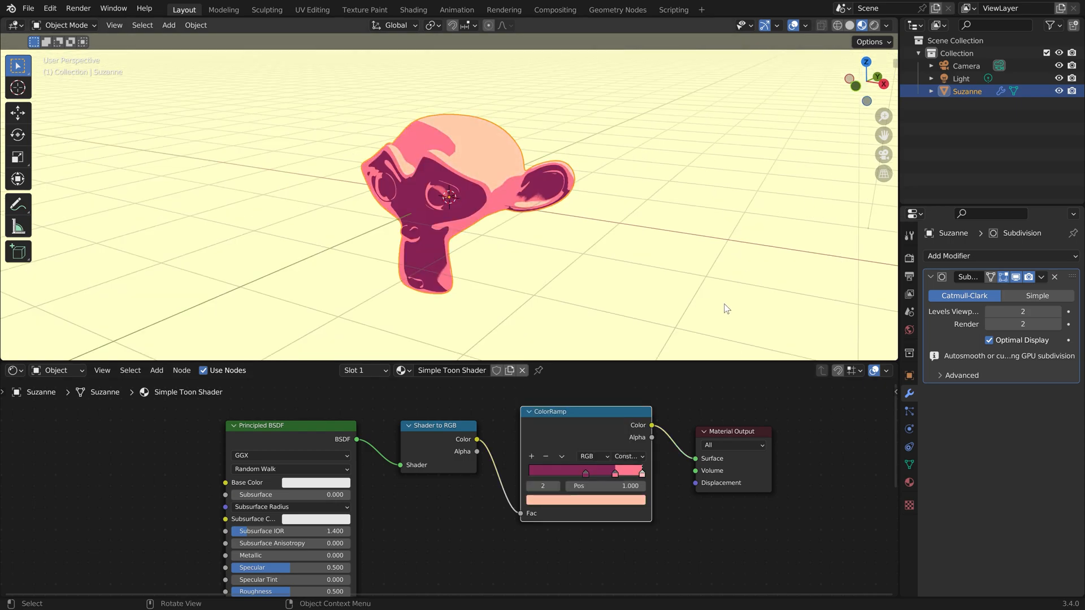
{"action": "mouse_move", "coordinate": [703, 589]}
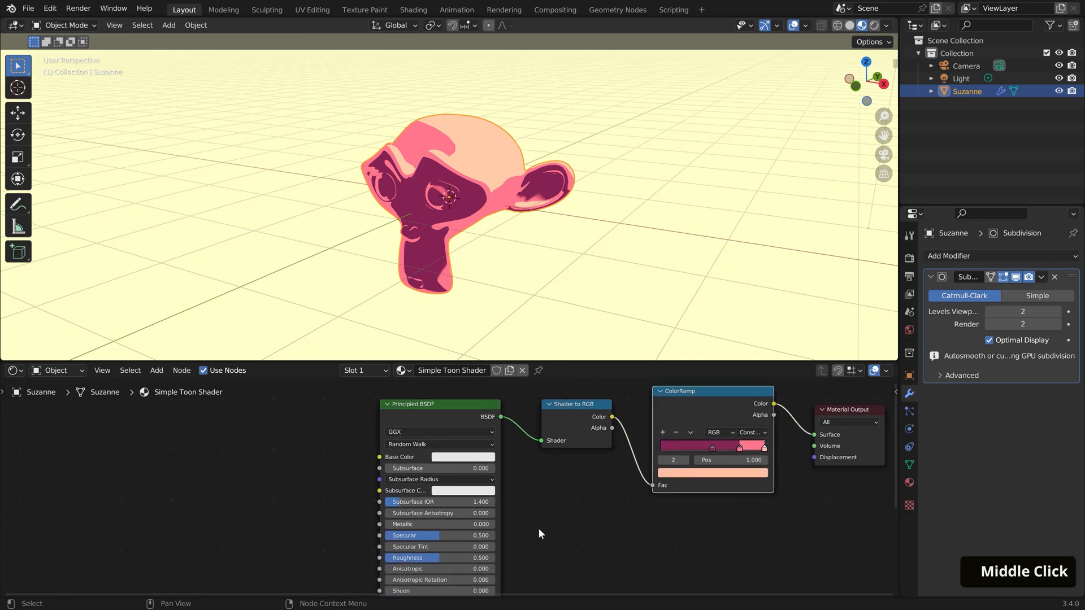
{"action": "left_click", "coordinate": [463, 456]}
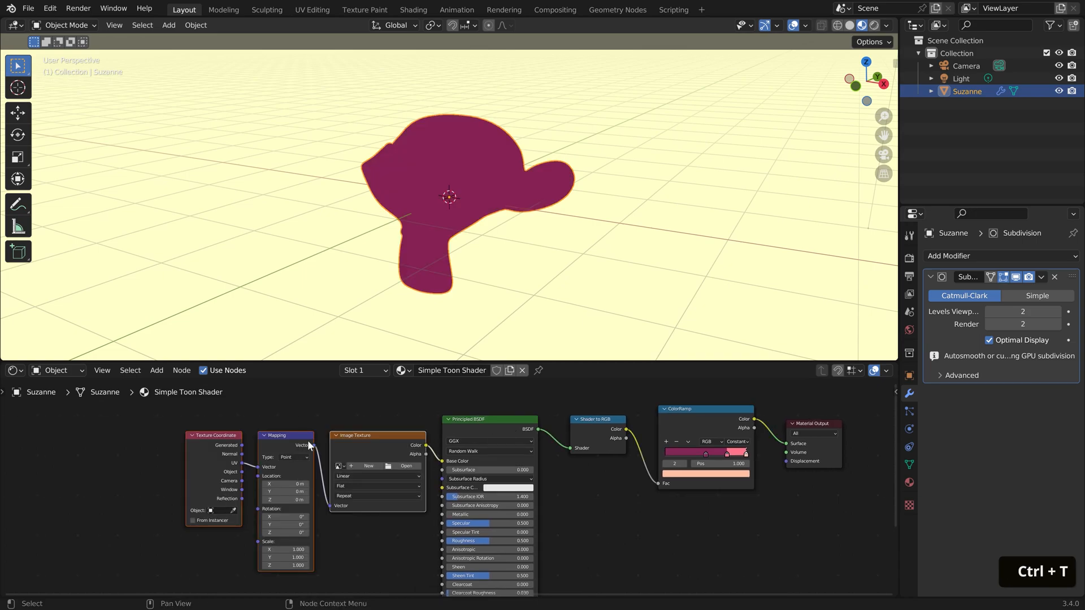
{"action": "mouse_move", "coordinate": [316, 450]}
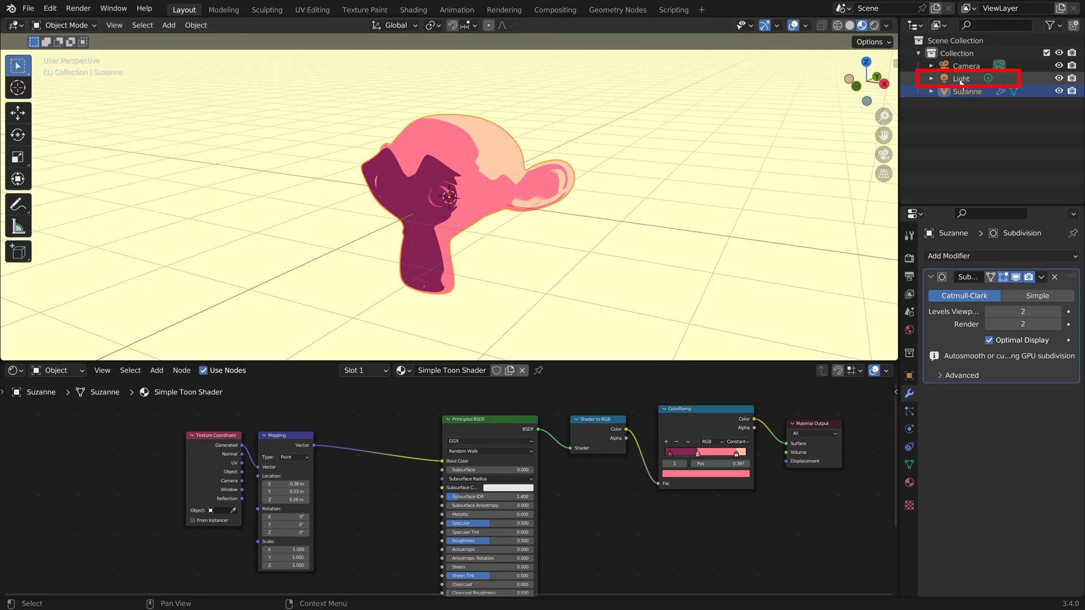
{"action": "left_click", "coordinate": [960, 79]}
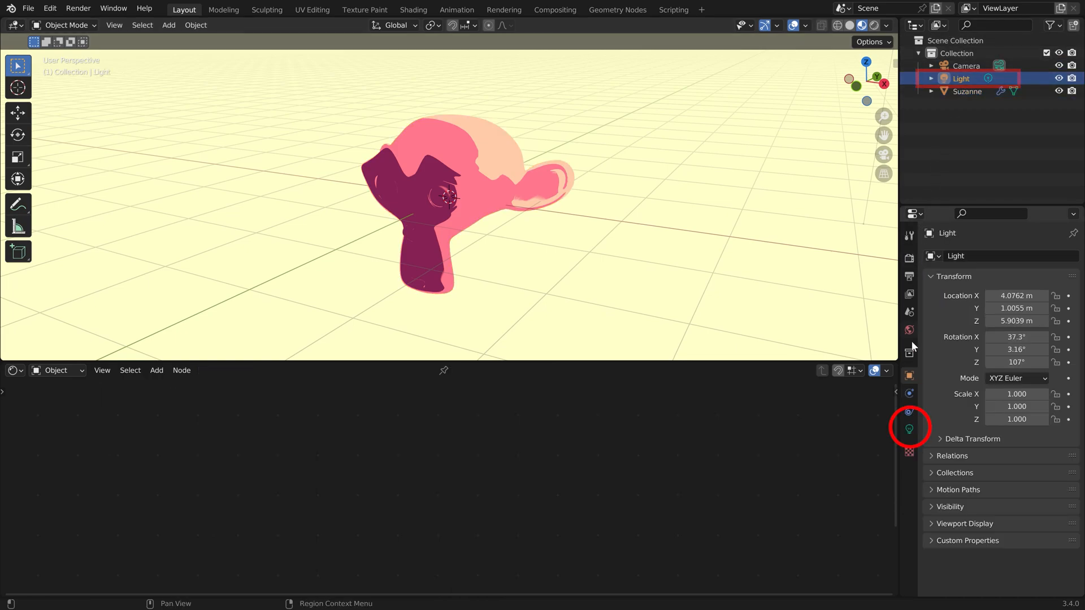
{"action": "left_click", "coordinate": [908, 429]}
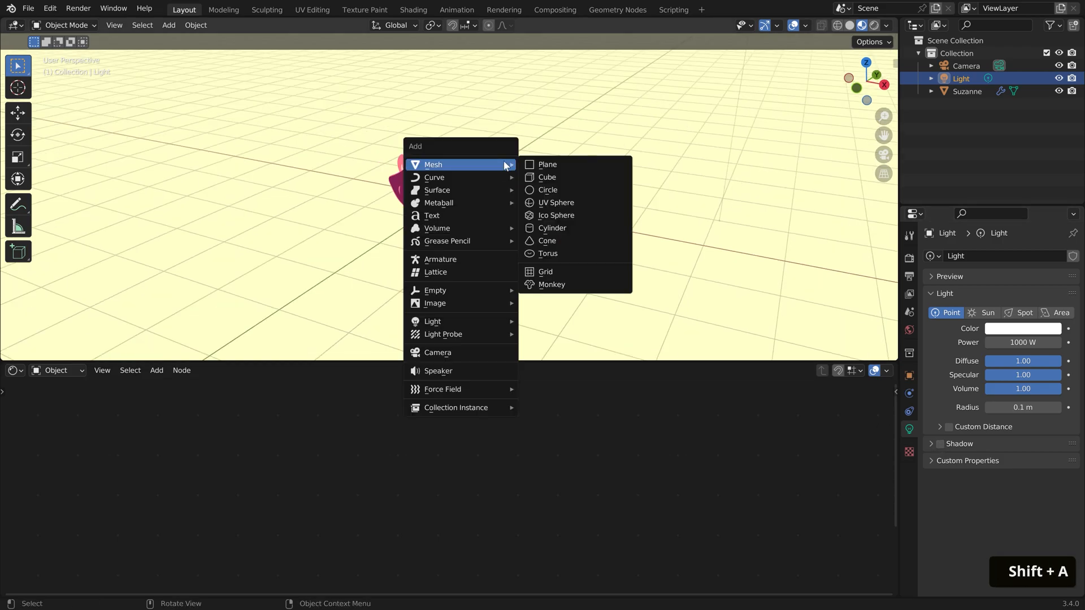
{"action": "left_click", "coordinate": [431, 320]}
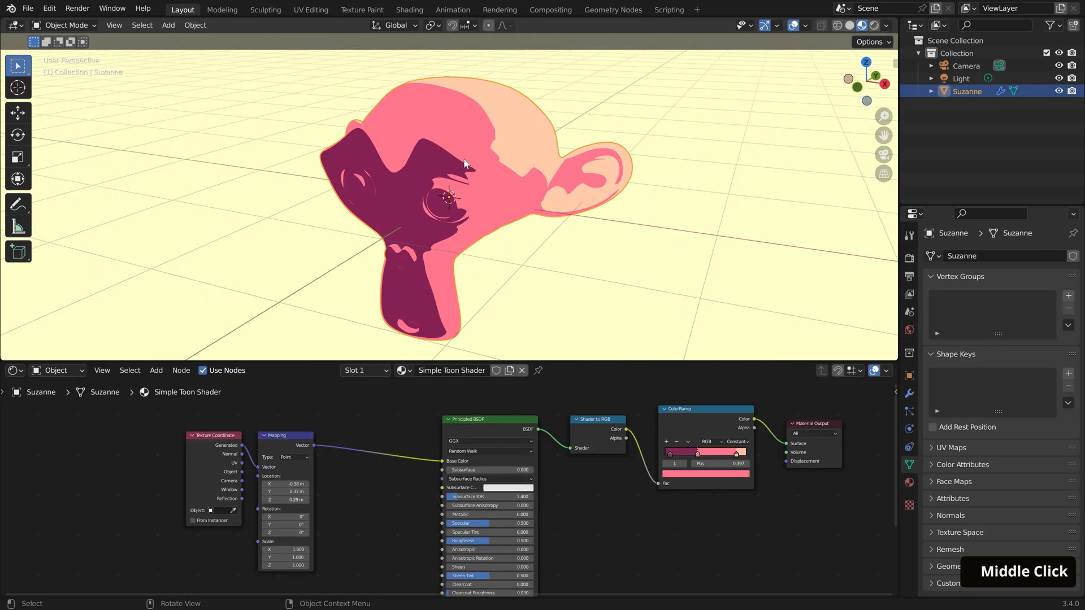
Add a second Constant ColorRamp and a Noise Texture above the toon nodes
{"action": "scroll", "scroll_direction": "down", "scroll_amount": 3}
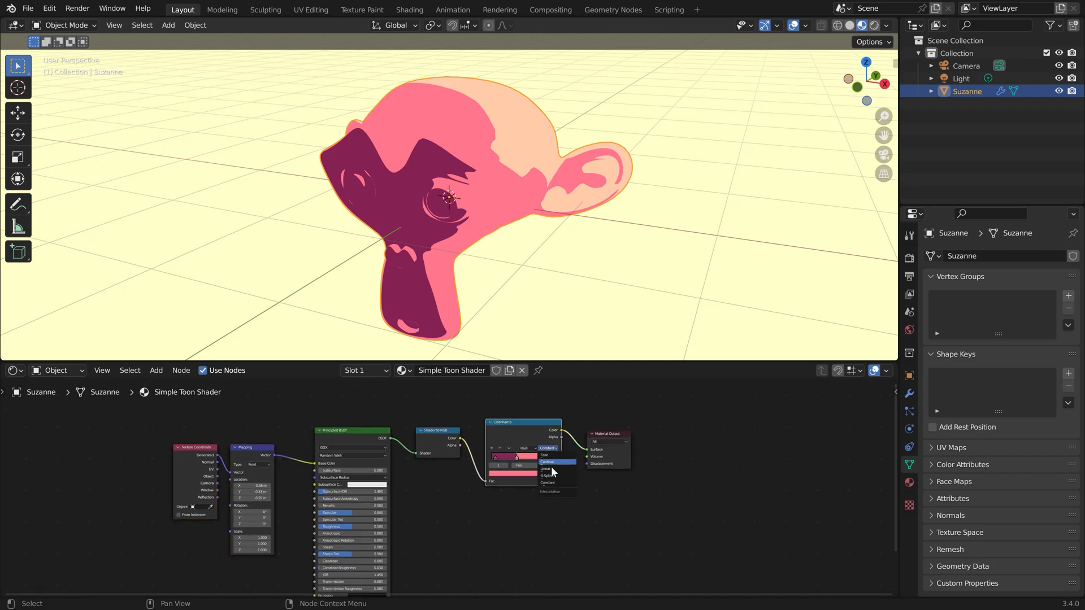
{"action": "left_click", "coordinate": [547, 475]}
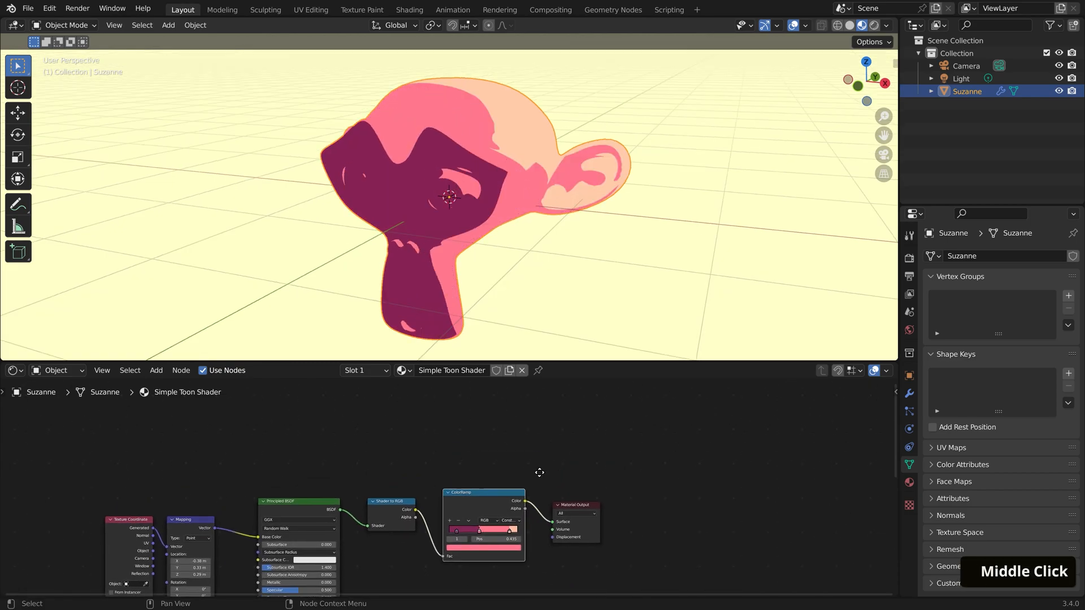
{"action": "type", "text": "nois"}
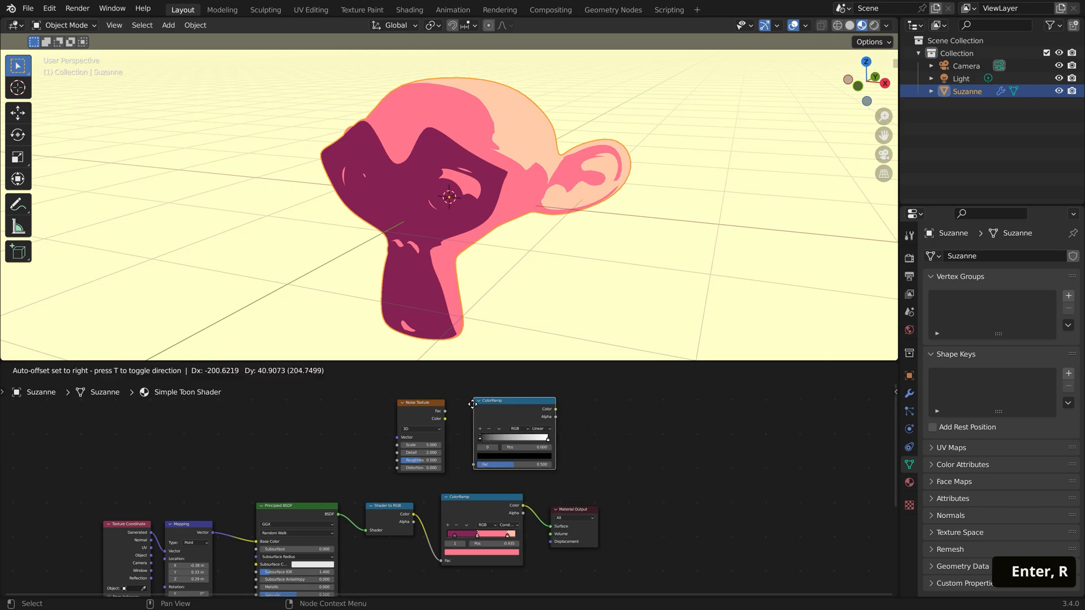
Place a second ColorRamp fed by the Noise texture and a Mix node taking both ramps' colours
{"action": "left_click", "coordinate": [538, 431]}
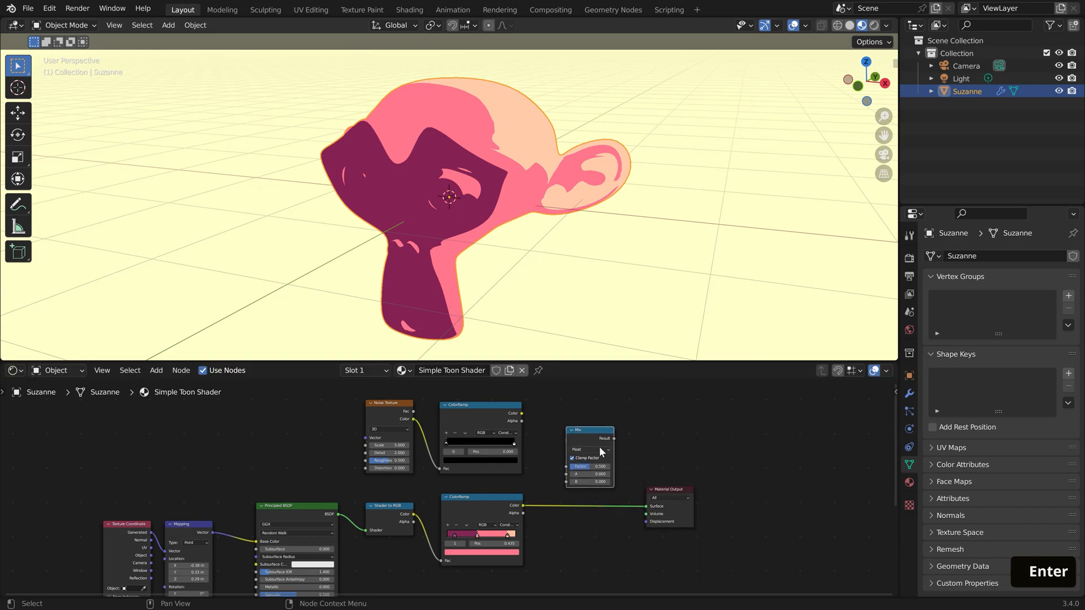
{"action": "left_click", "coordinate": [589, 450]}
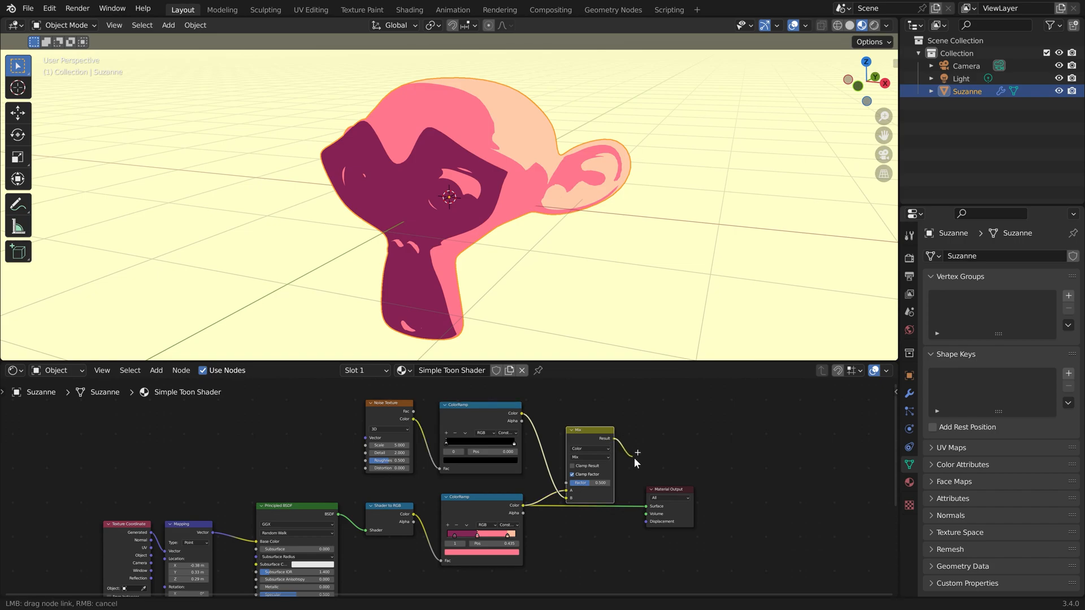
Multiply the toon colours by the noise ramp at Scale 100, tuning the white stop for sparse dark speckles
{"action": "left_click_drag", "start_coordinate": [611, 438], "coordinate": [652, 507]}
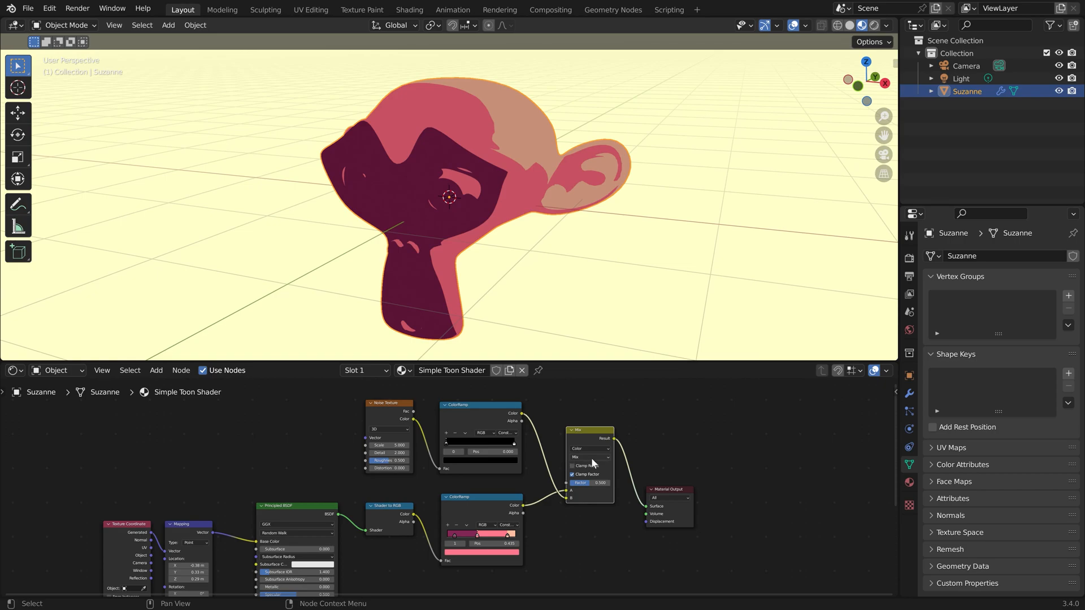
{"action": "left_click", "coordinate": [590, 456]}
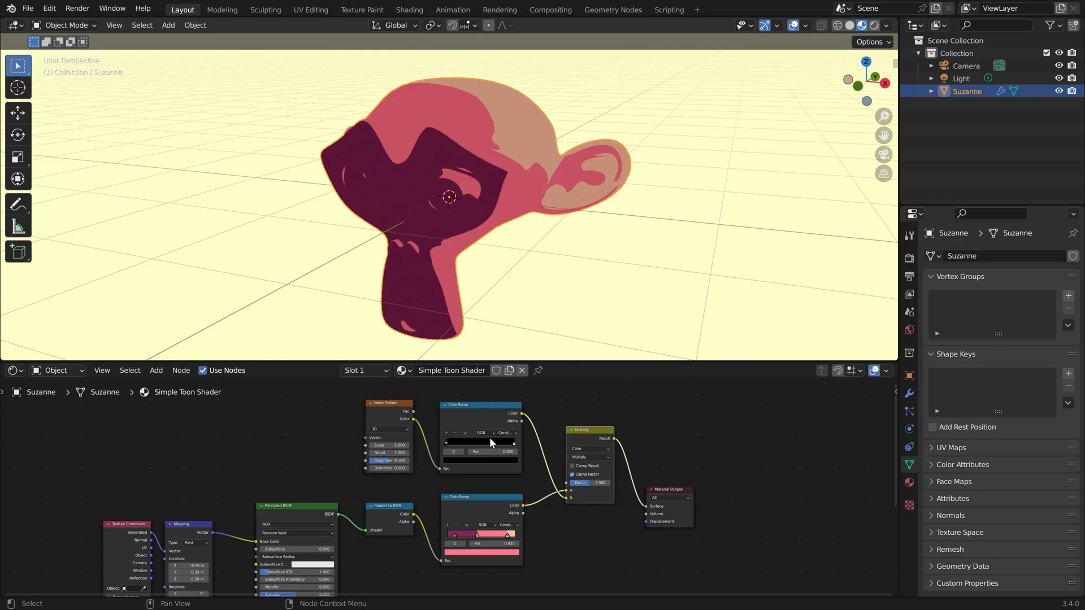
{"action": "left_click_drag", "start_coordinate": [456, 441], "coordinate": [476, 441]}
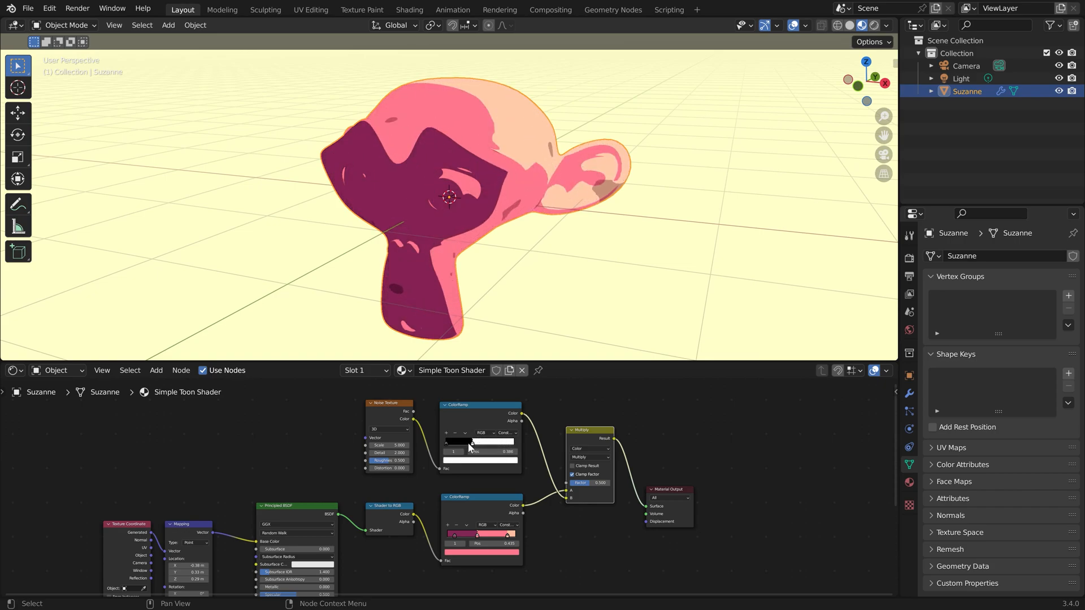
{"action": "left_click_drag", "start_coordinate": [477, 451], "coordinate": [485, 450]}
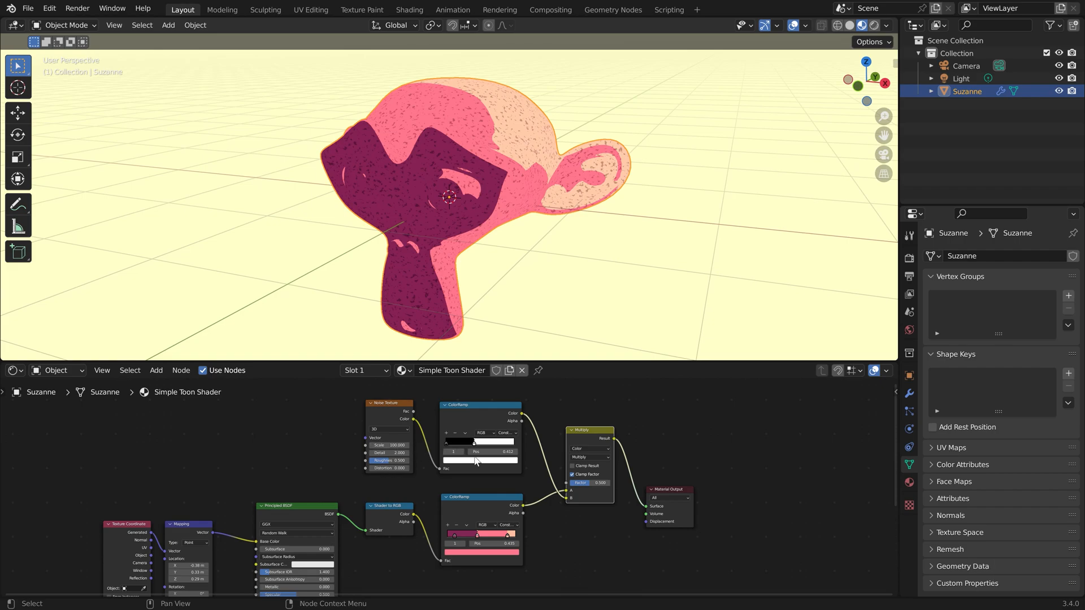
{"action": "left_click_drag", "start_coordinate": [498, 441], "coordinate": [473, 441]}
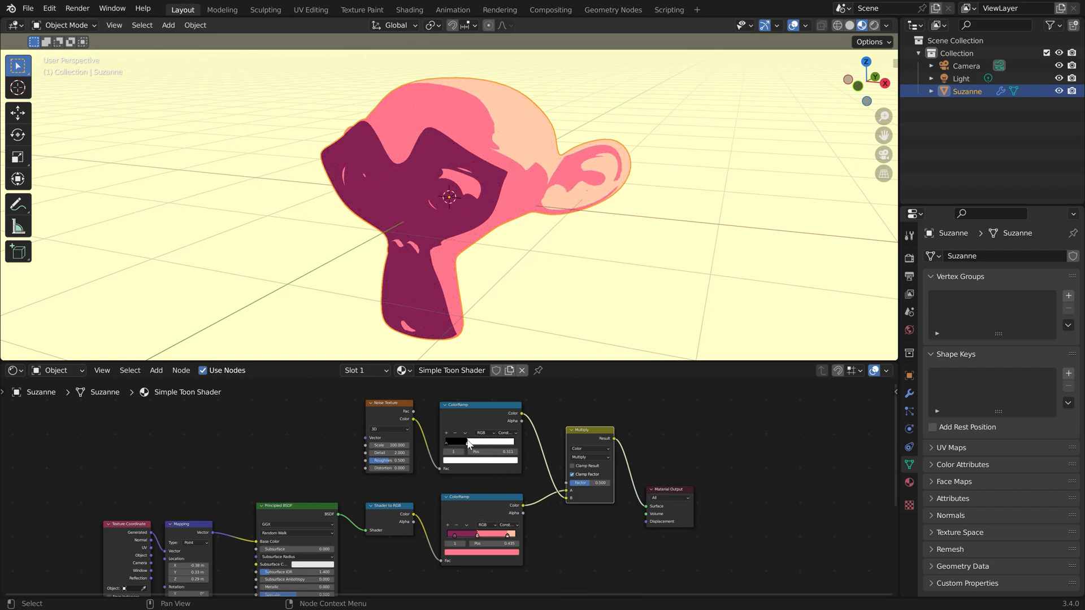
{"action": "left_click_drag", "start_coordinate": [463, 451], "coordinate": [476, 450]}
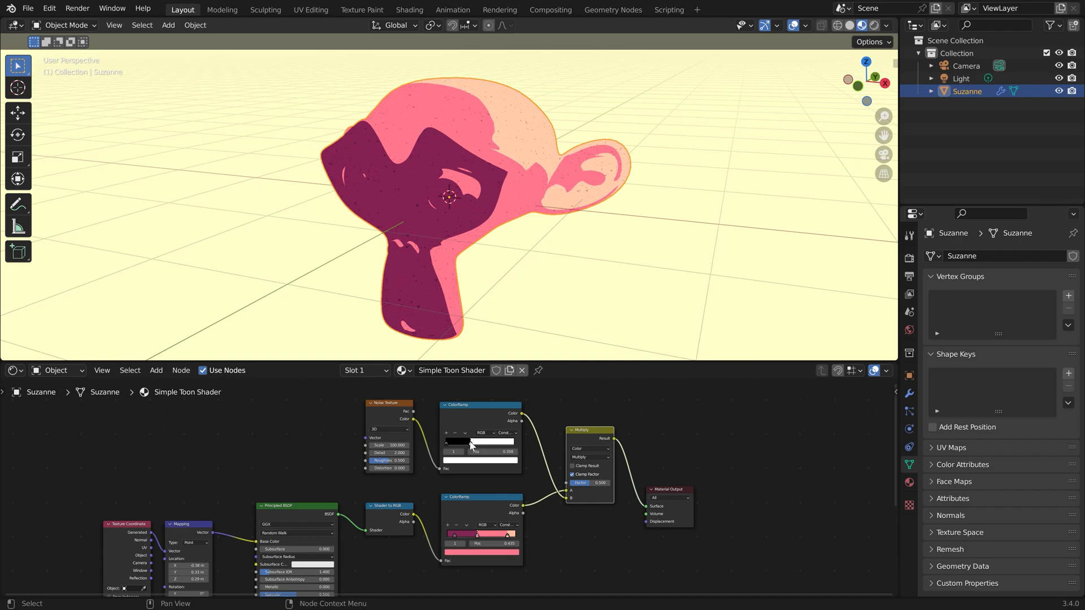
{"action": "left_click_drag", "start_coordinate": [596, 482], "coordinate": [584, 482]}
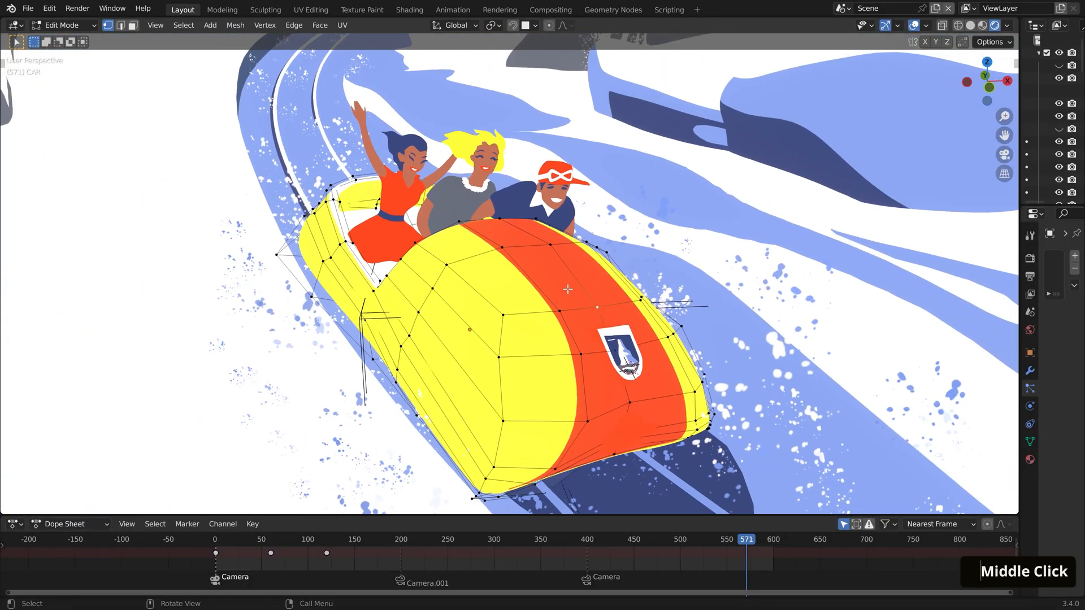
Leave Edit Mode on the bobsled, then switch to the haunted house scene and orbit around it
{"action": "key", "text": "Tab"}
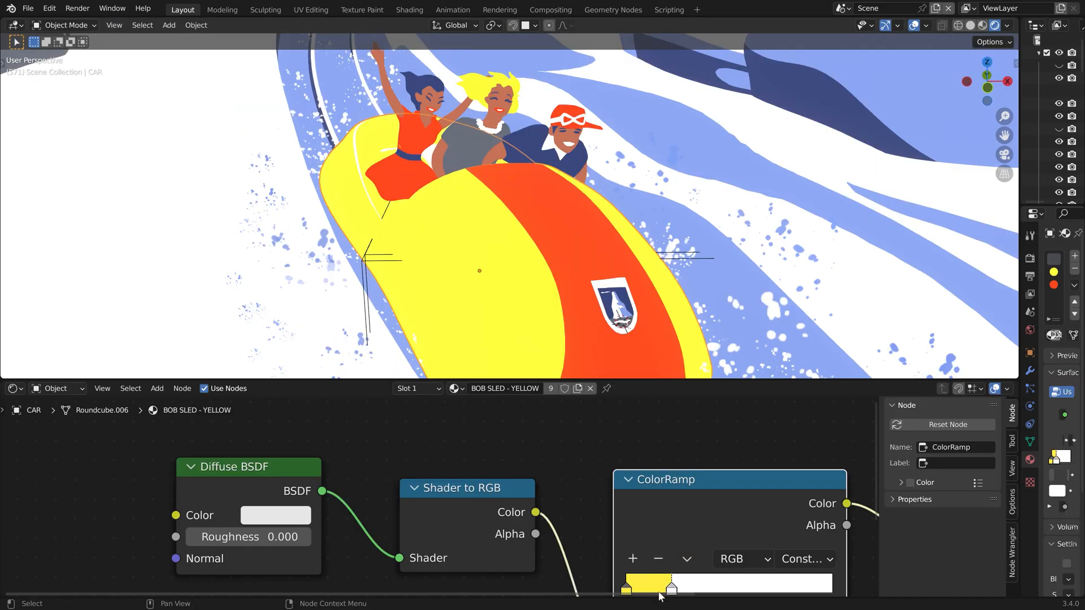
{"action": "scroll", "scroll_direction": "down", "scroll_amount": 3}
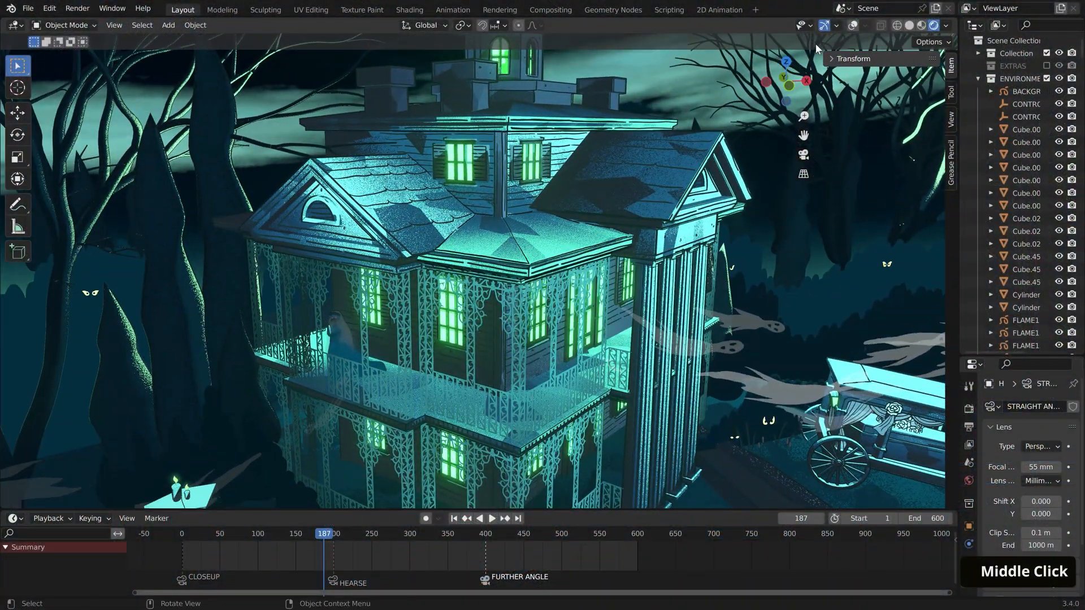
{"action": "left_click", "coordinate": [800, 25]}
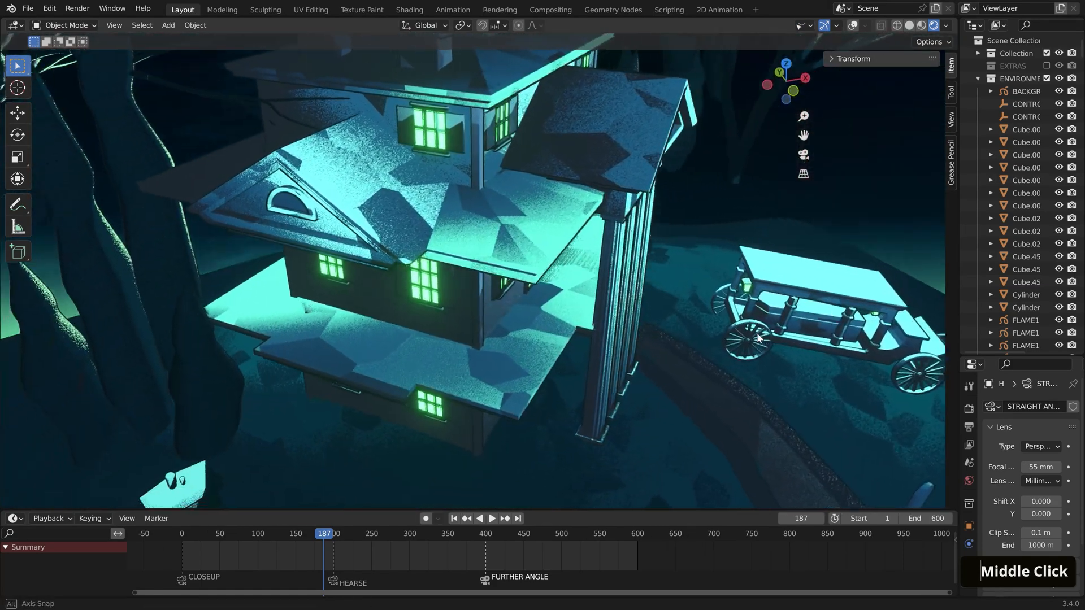
{"action": "left_click_drag", "start_coordinate": [757, 339], "coordinate": [785, 375]}
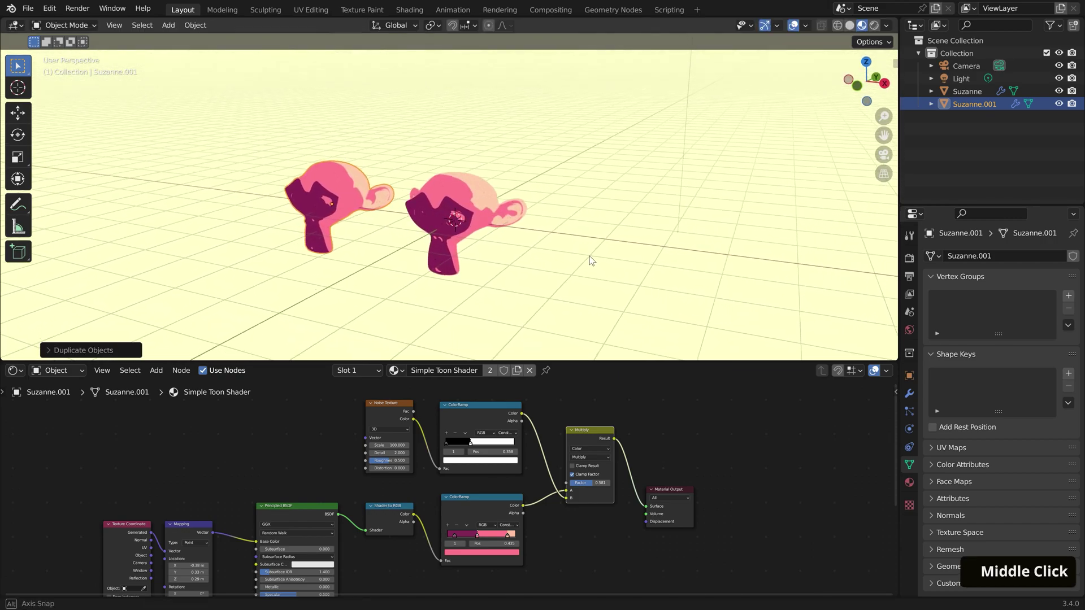
Give the original Suzanne a single-user material copy renamed Textured Gradient Shader
{"action": "left_click", "coordinate": [481, 214]}
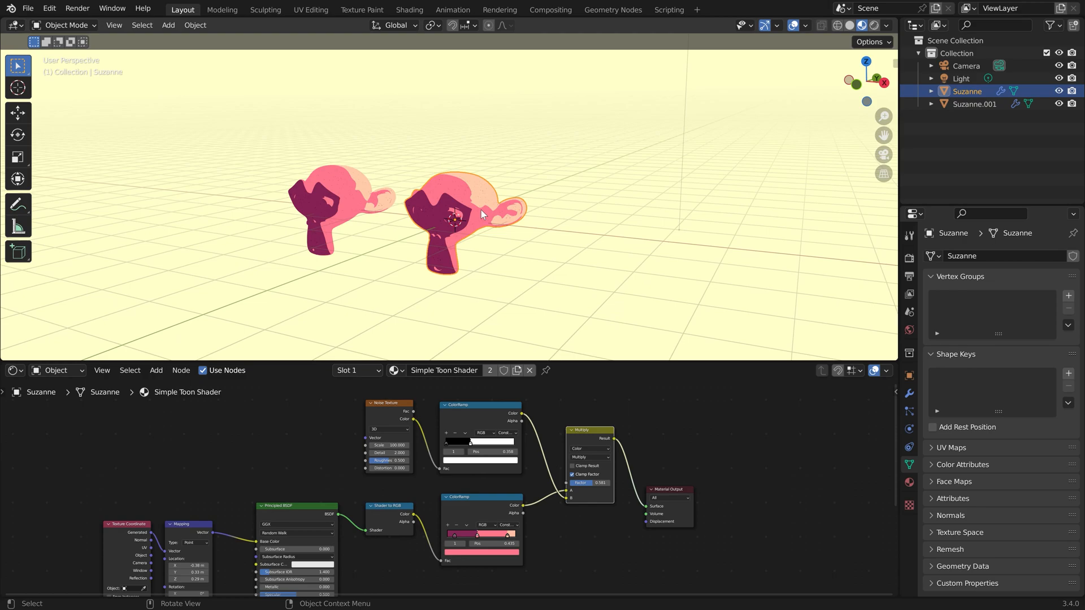
{"action": "left_click", "coordinate": [489, 369]}
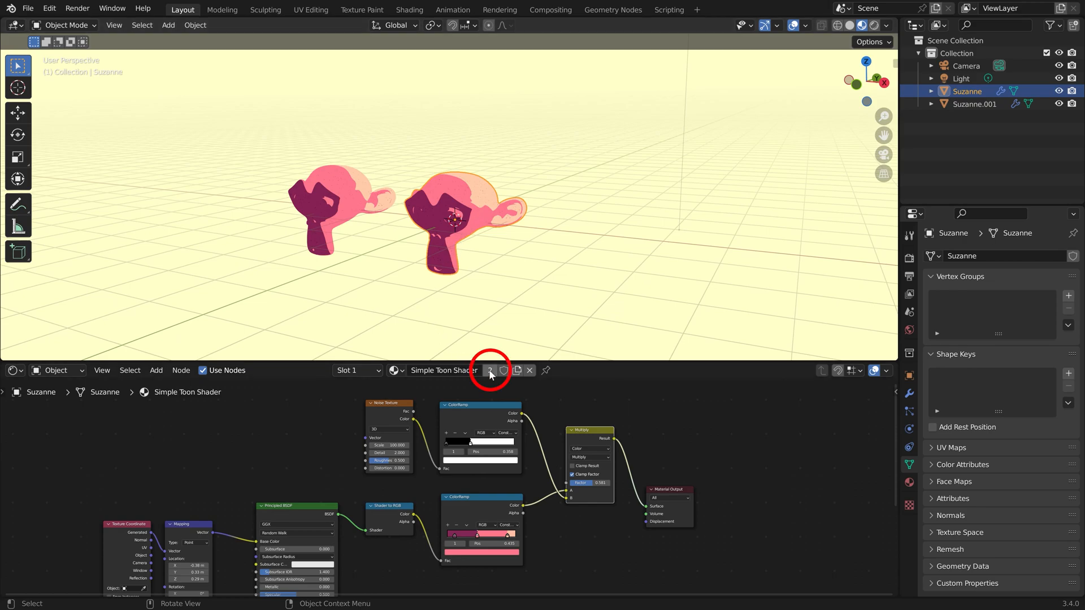
{"action": "left_click", "coordinate": [491, 369]}
{"action": "type", "text": "Textured Grad"}
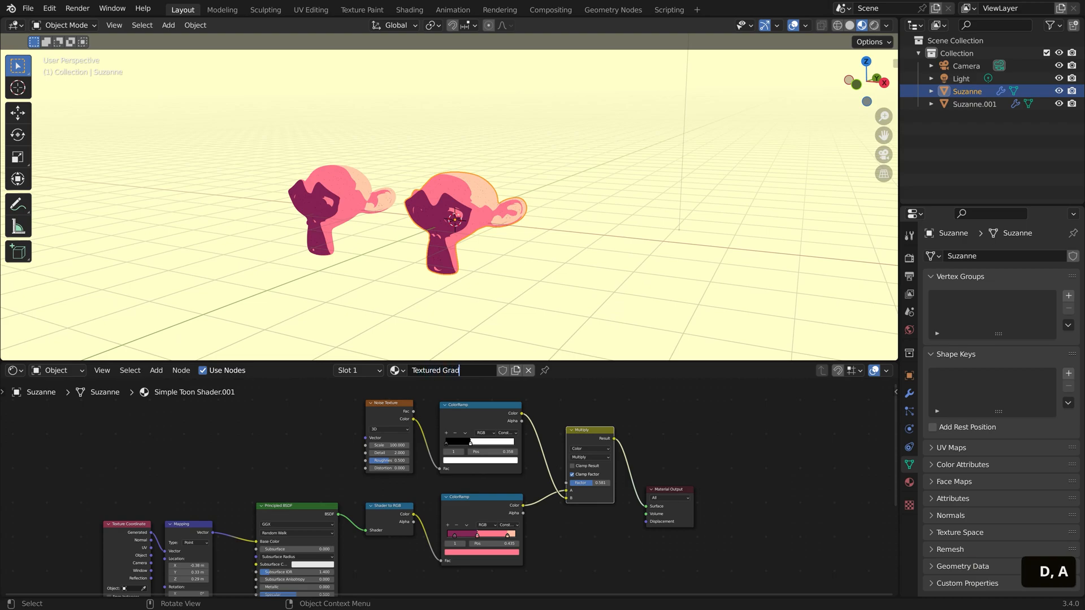
{"action": "type", "text": "ient Shader"}
{"action": "key", "text": "Enter"}
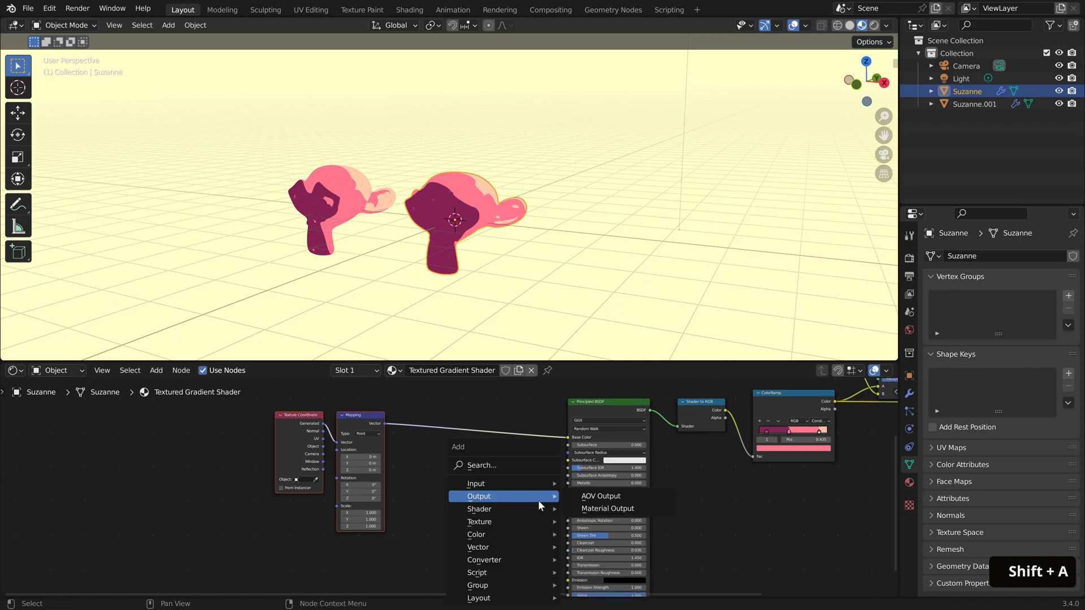
Add a Gradient Texture and a Voronoi Texture mixed into the Principled BSDF base colour
{"action": "type", "text": "gradien"}
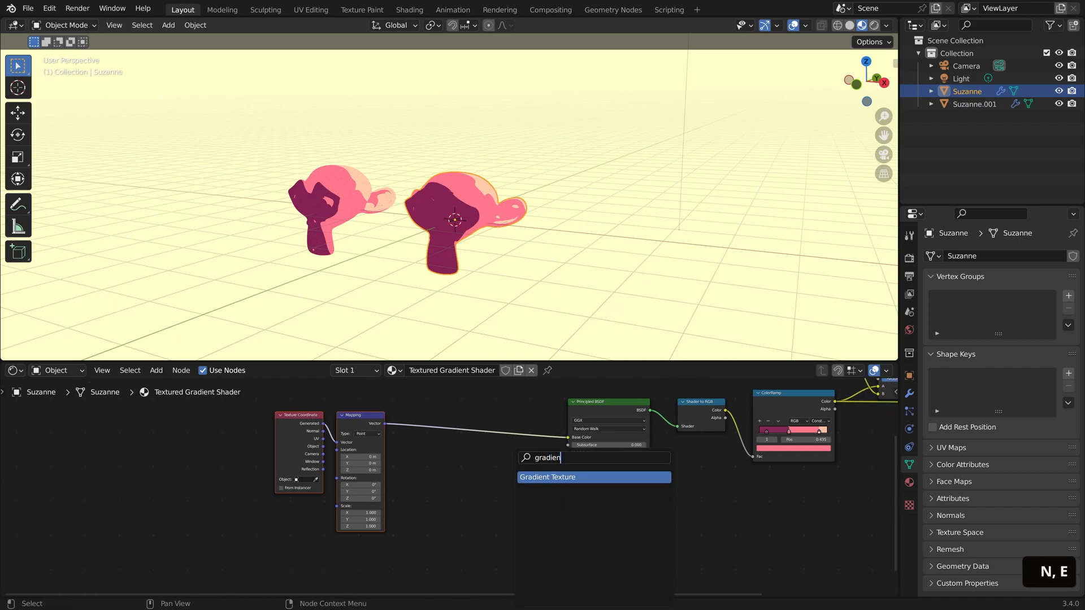
{"action": "left_click", "coordinate": [548, 477]}
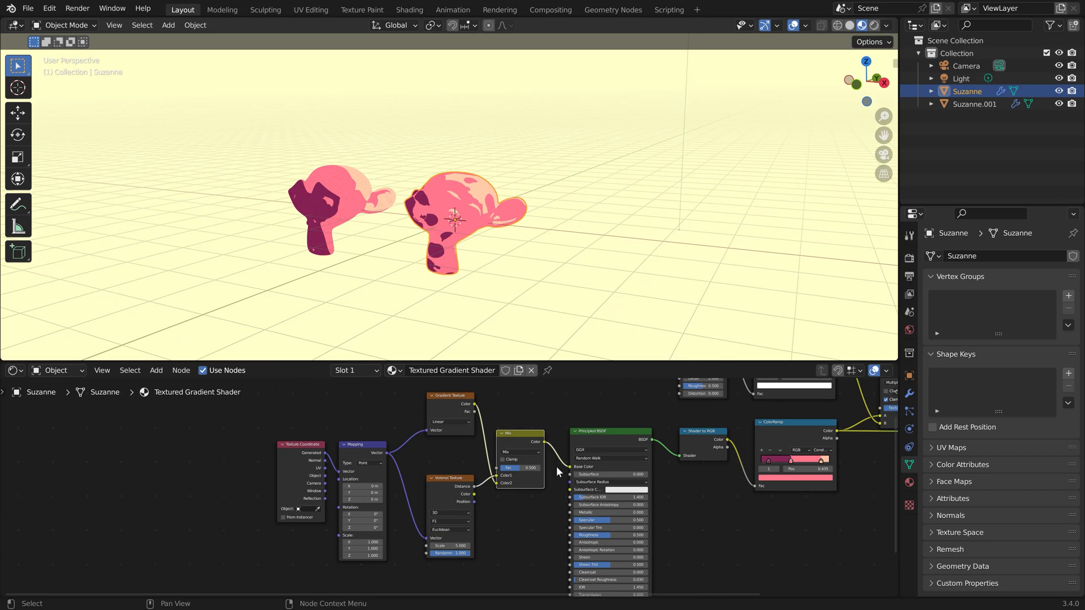
{"action": "mouse_move", "coordinate": [510, 547]}
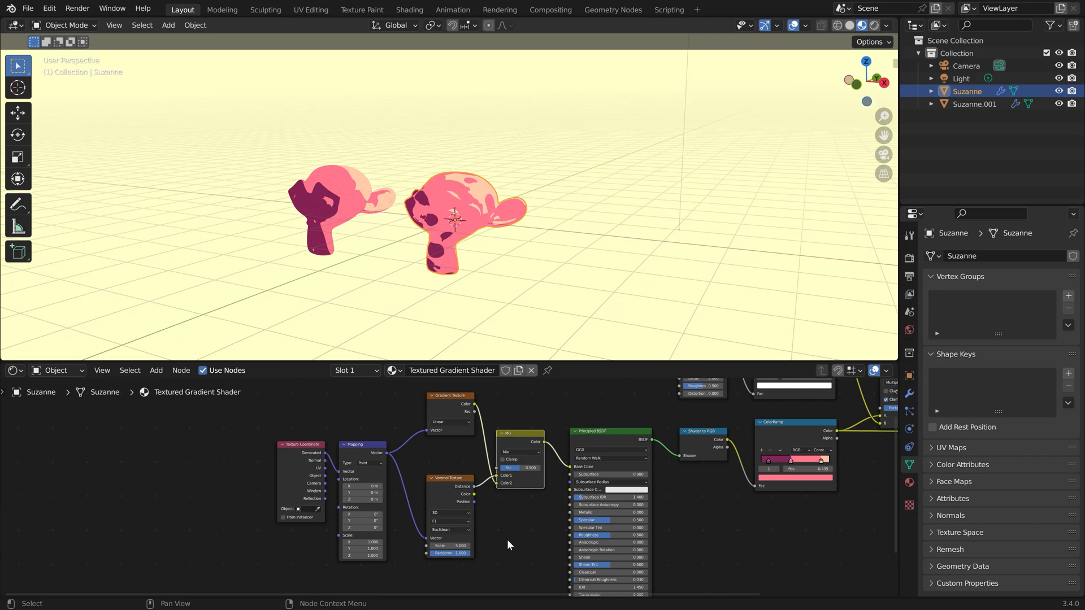
{"action": "left_click", "coordinate": [446, 512]}
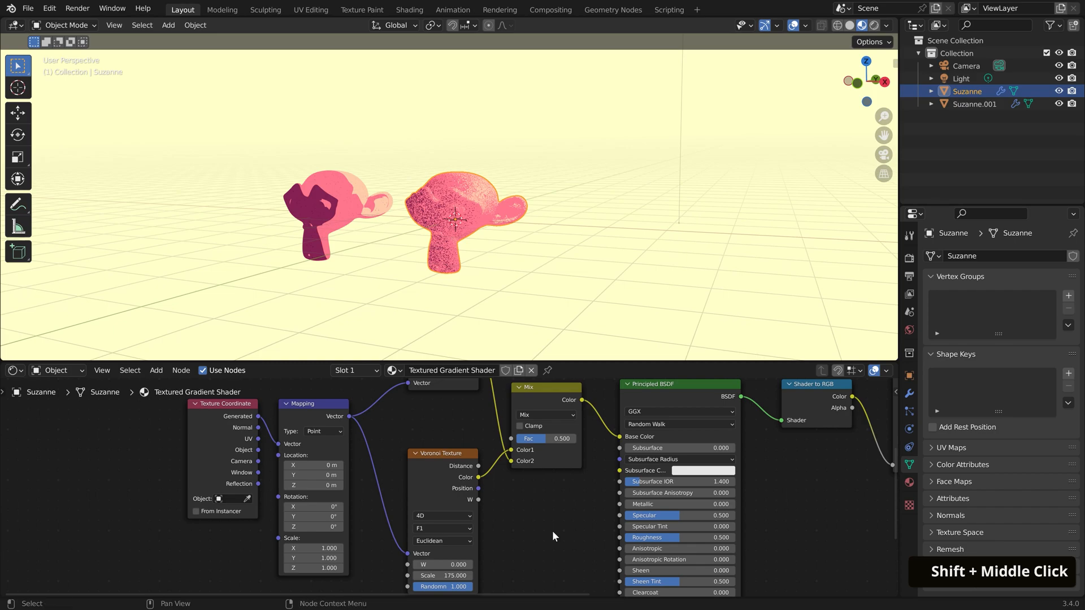
Tune the Mix factor between gradient and Voronoi grain, settling around 0.726
{"action": "left_click_drag", "start_coordinate": [547, 438], "coordinate": [560, 438]}
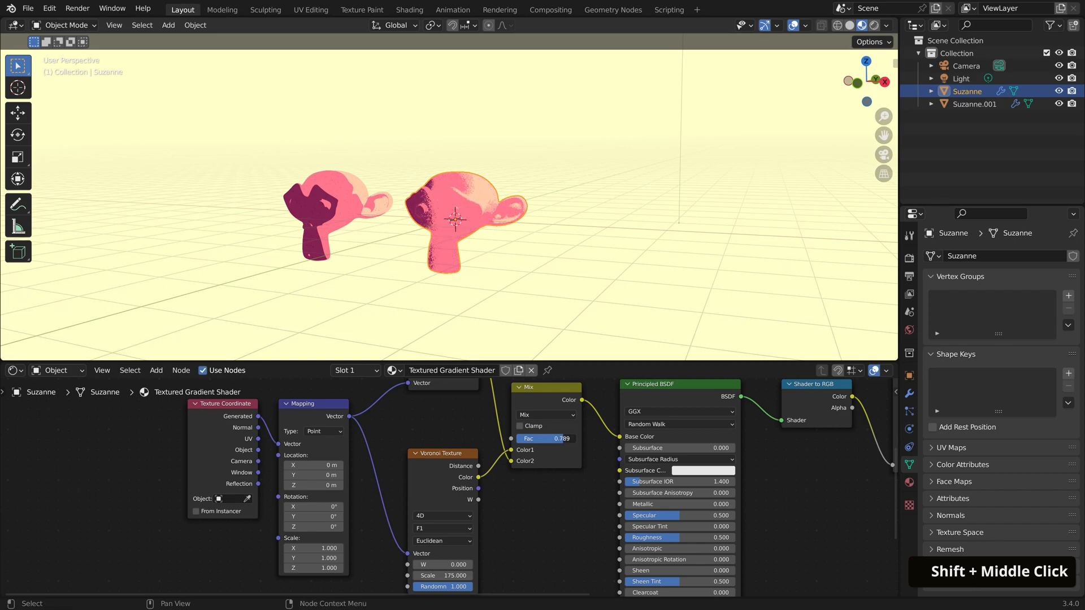
{"action": "left_click_drag", "start_coordinate": [574, 438], "coordinate": [561, 438]}
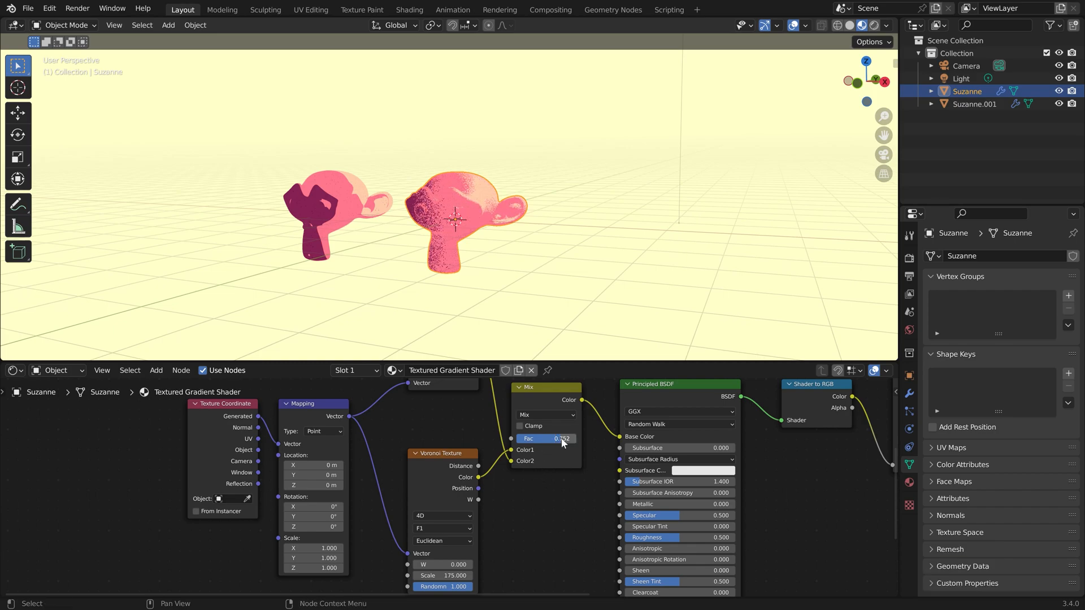
{"action": "left_click_drag", "start_coordinate": [547, 438], "coordinate": [560, 438]}
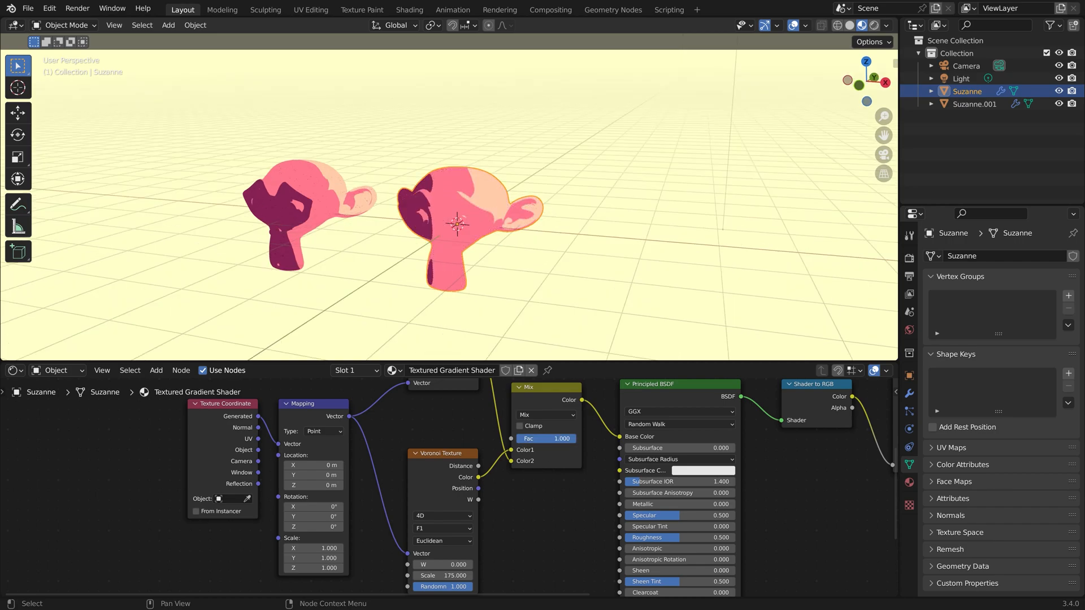
{"action": "left_click_drag", "start_coordinate": [560, 438], "coordinate": [551, 438]}
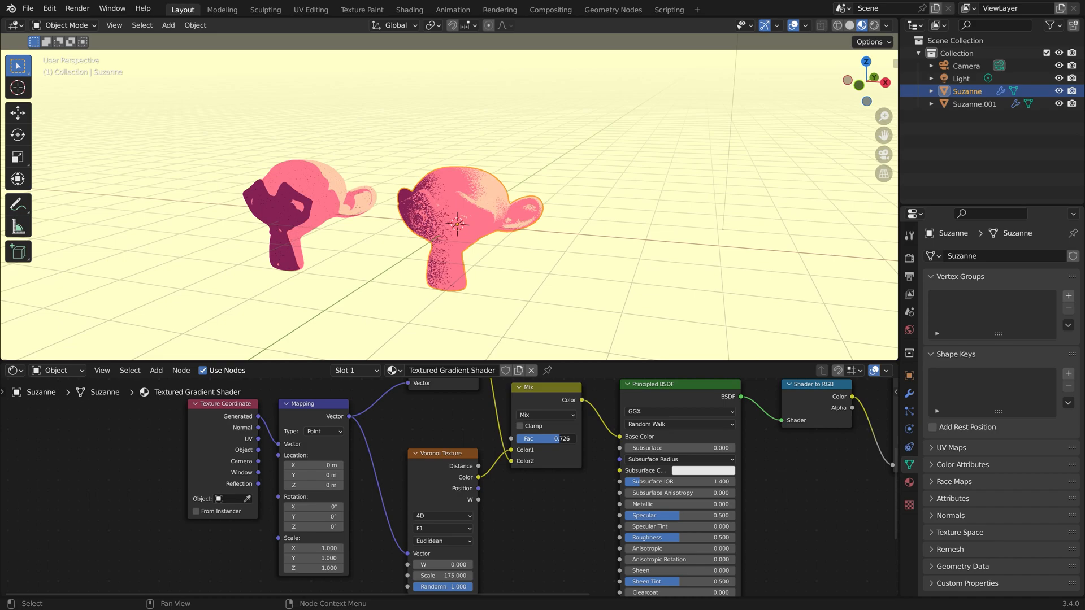
{"action": "left_click_drag", "start_coordinate": [544, 438], "coordinate": [566, 442]}
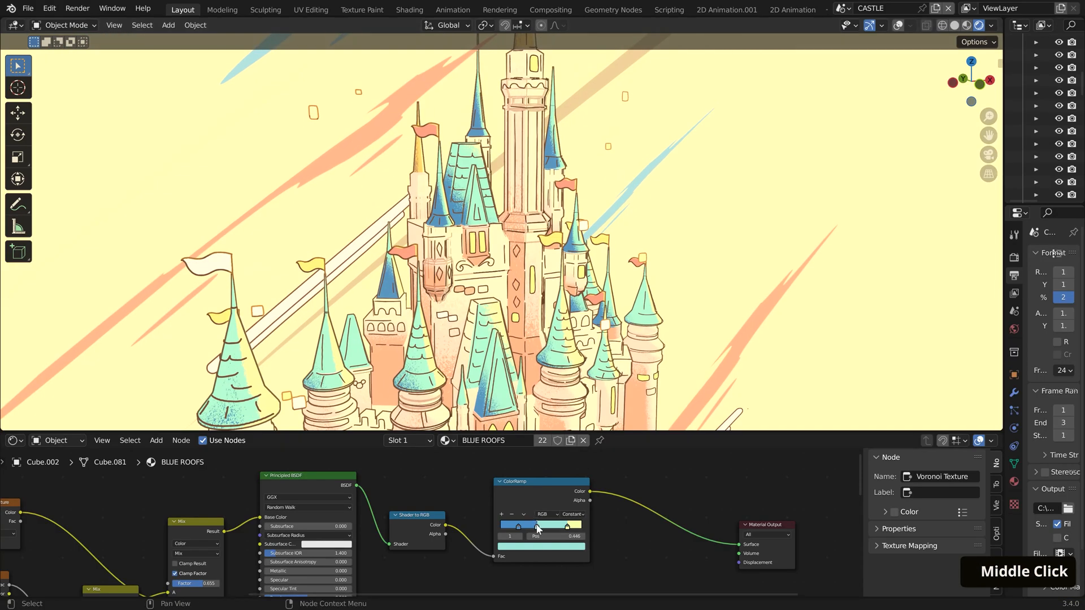
{"action": "left_click_drag", "start_coordinate": [536, 527], "coordinate": [557, 527]}
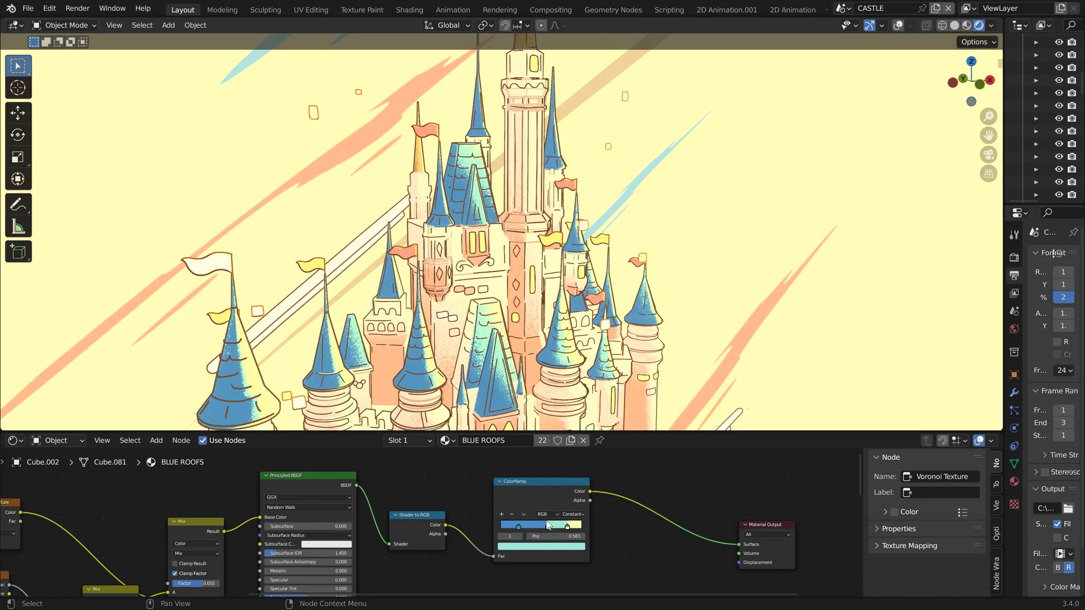
{"action": "left_click", "coordinate": [845, 24]}
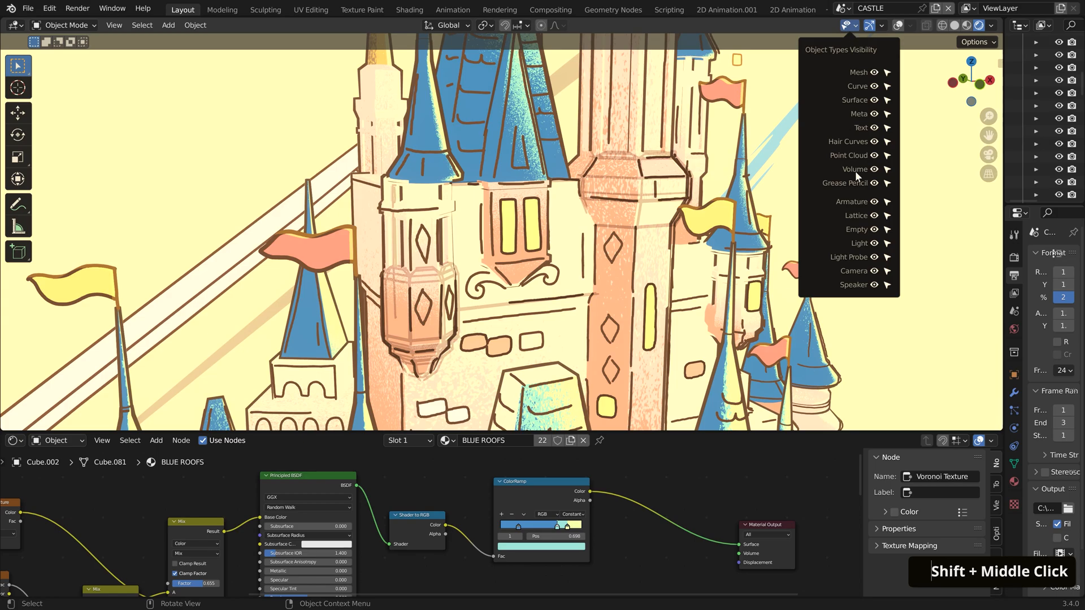
{"action": "scroll", "scroll_direction": "down", "scroll_amount": 3}
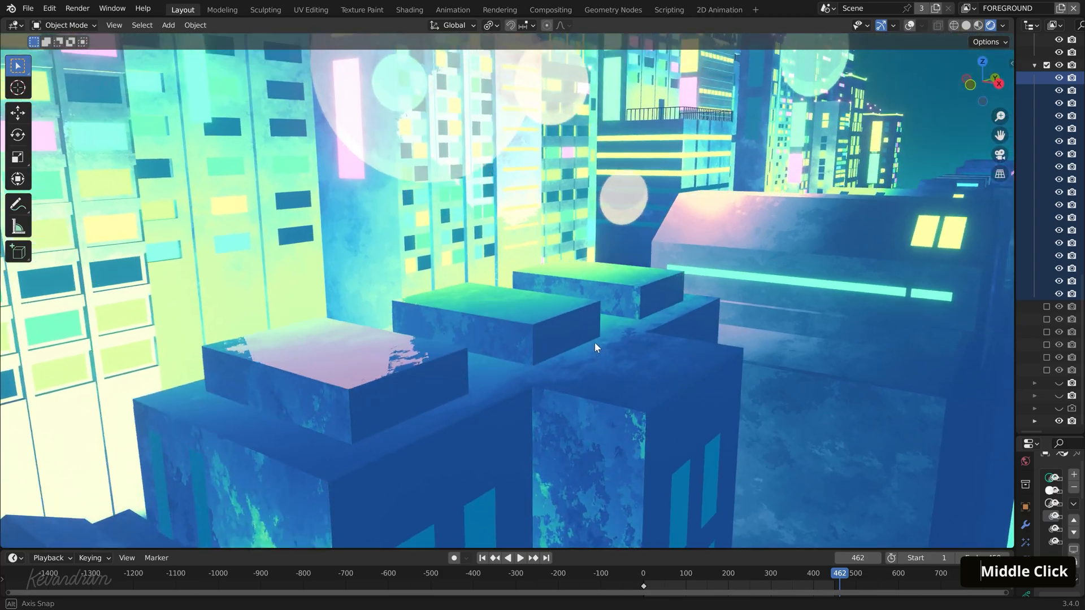
{"action": "left_click_drag", "start_coordinate": [597, 347], "coordinate": [571, 373]}
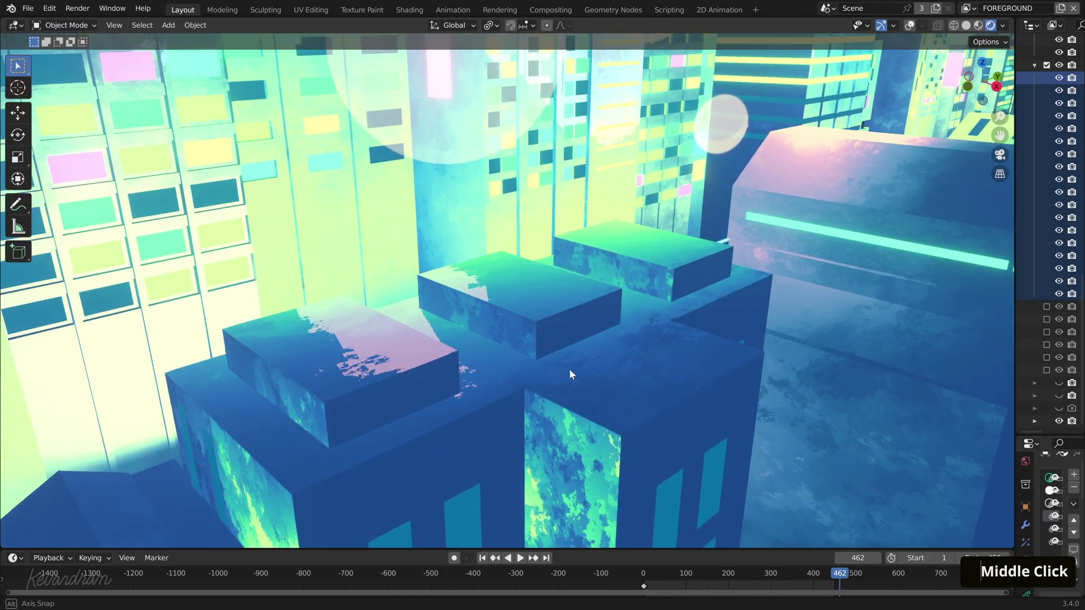
{"action": "left_click_drag", "start_coordinate": [571, 374], "coordinate": [678, 349]}
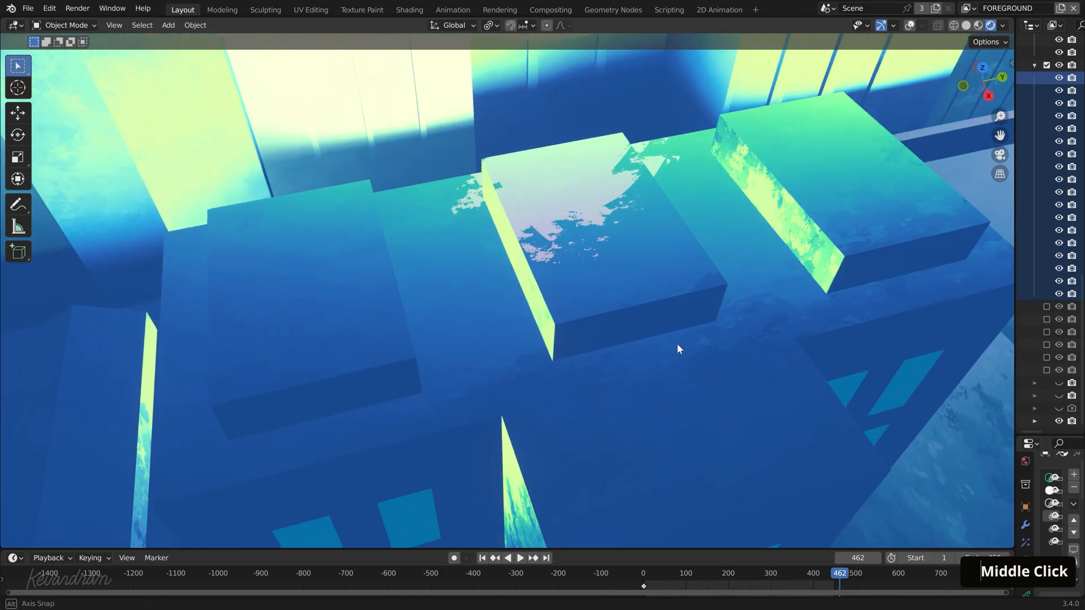
{"action": "left_click_drag", "start_coordinate": [678, 349], "coordinate": [736, 302]}
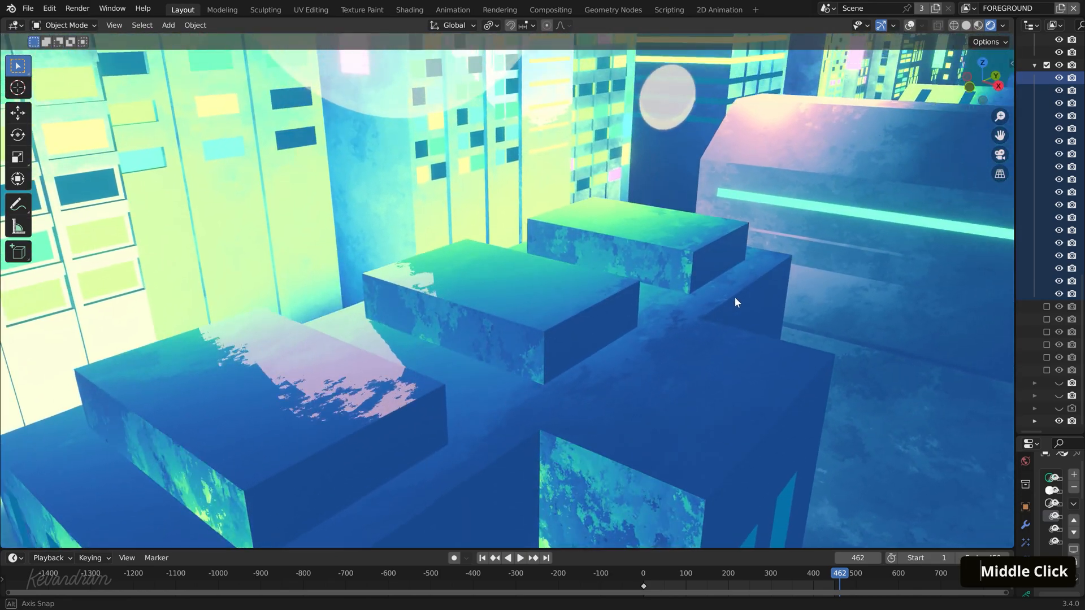
{"action": "key", "text": "g"}
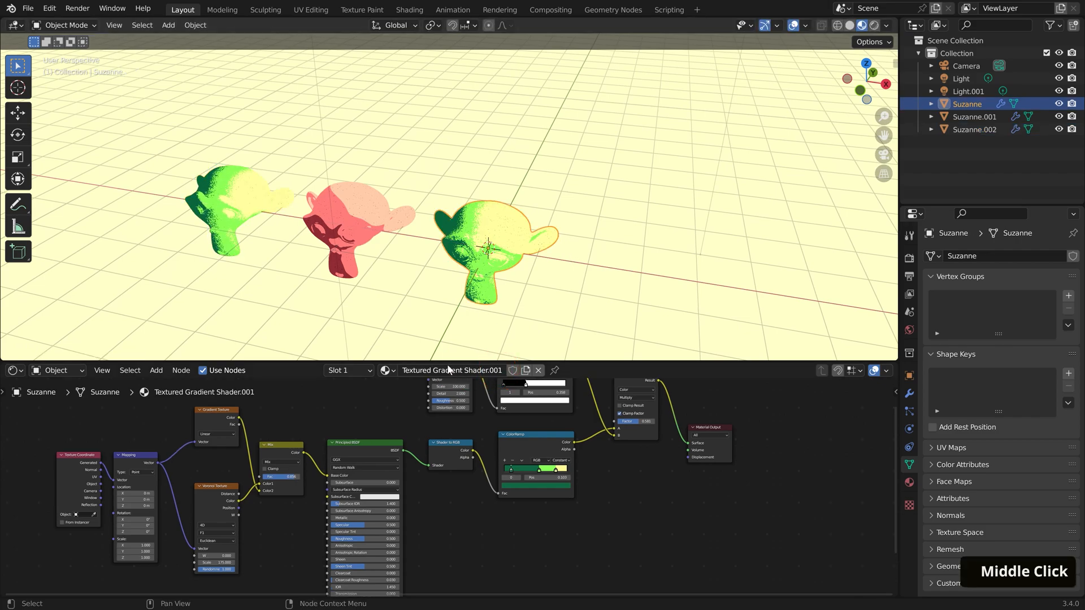
Name the material Watercolor-Like Shader, set the ramp to B-Spline and nudge the light green stop
{"action": "type", "text": "Watercolor-Like Shader"}
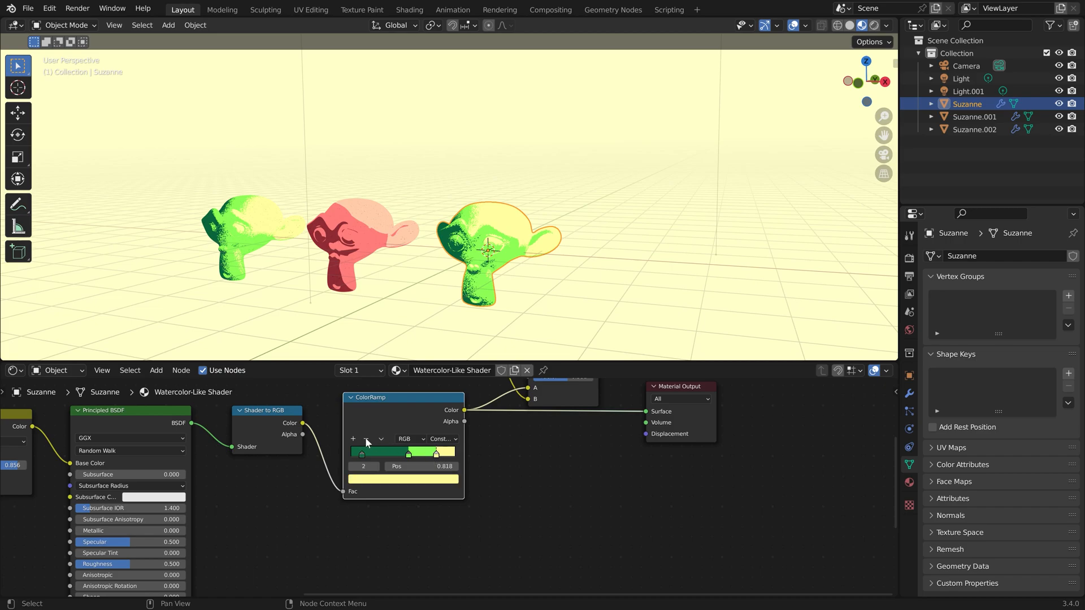
{"action": "left_click", "coordinate": [442, 438]}
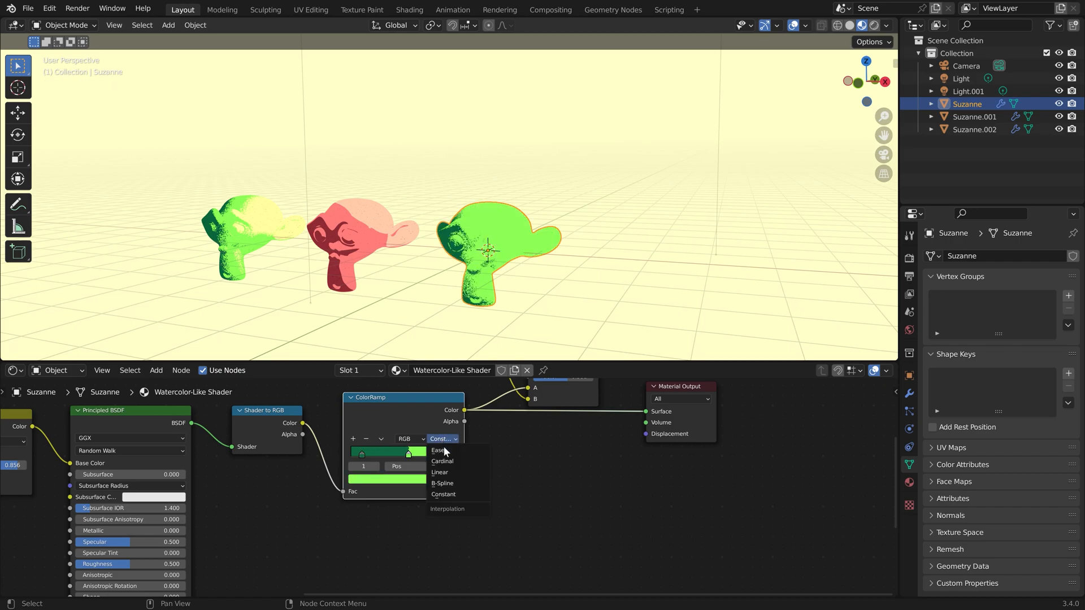
{"action": "left_click", "coordinate": [442, 483]}
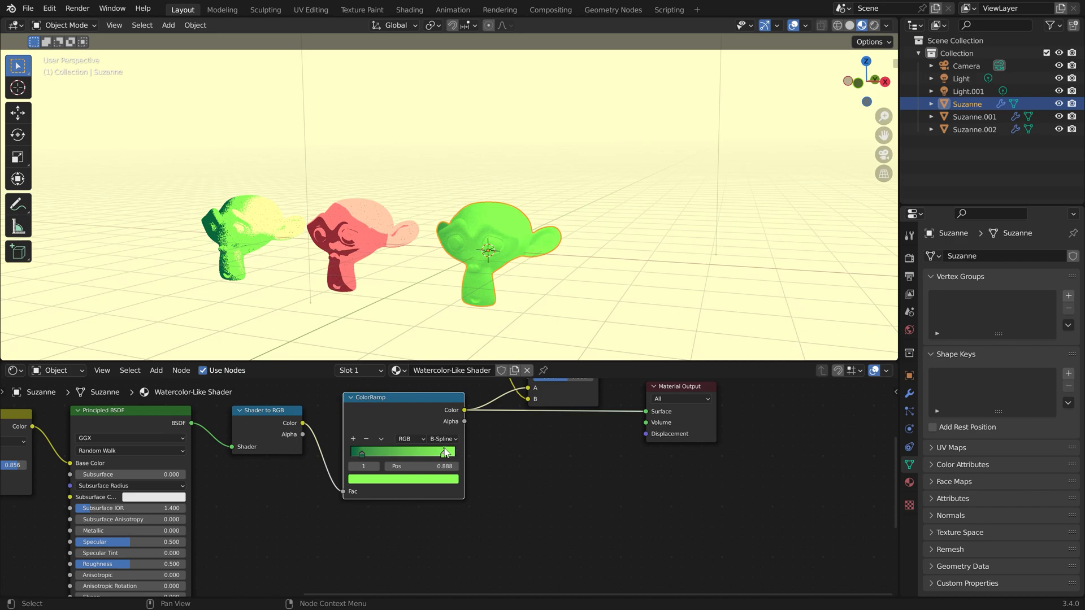
{"action": "left_click_drag", "start_coordinate": [443, 453], "coordinate": [431, 453]}
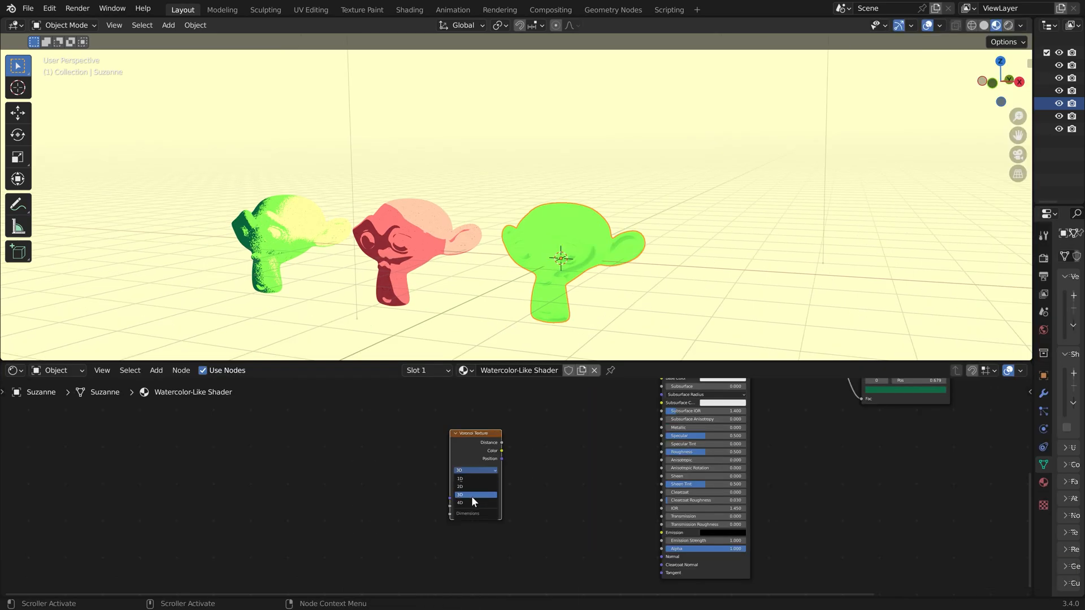
Set the Voronoi texture to 4D and feed a new node into the Principled BSDF Normal input
{"action": "left_click", "coordinate": [460, 517]}
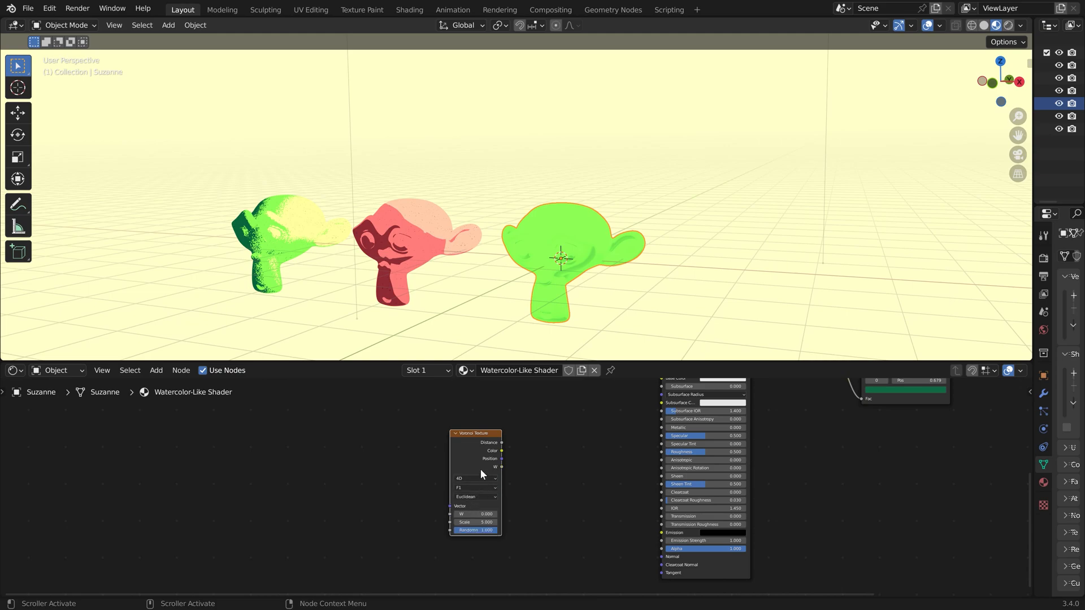
{"action": "left_click_drag", "start_coordinate": [501, 457], "coordinate": [665, 556]}
{"action": "type", "text": "n"}
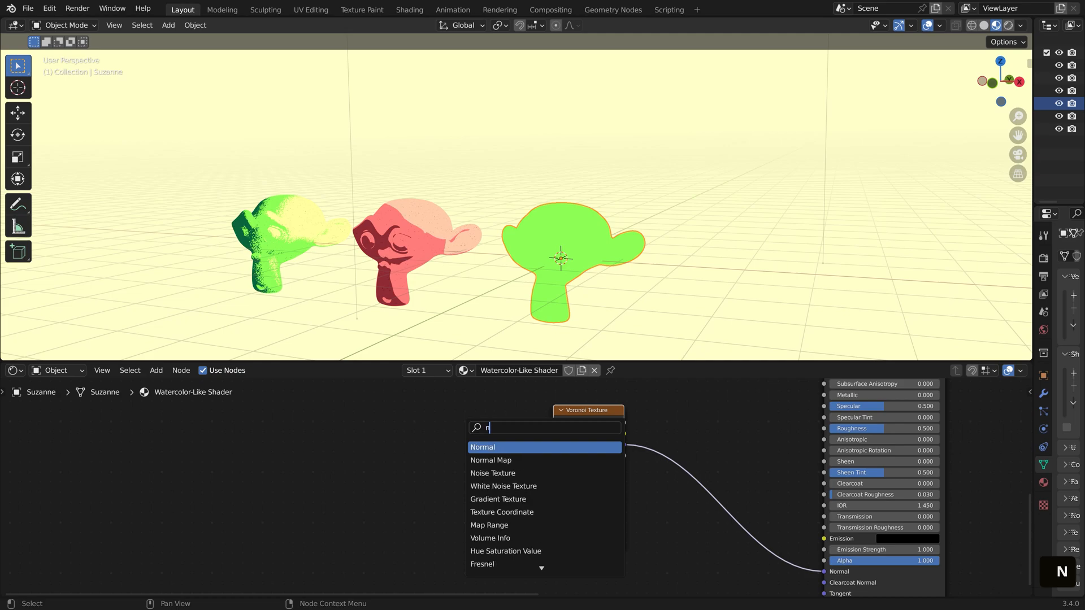
{"action": "left_click", "coordinate": [493, 472]}
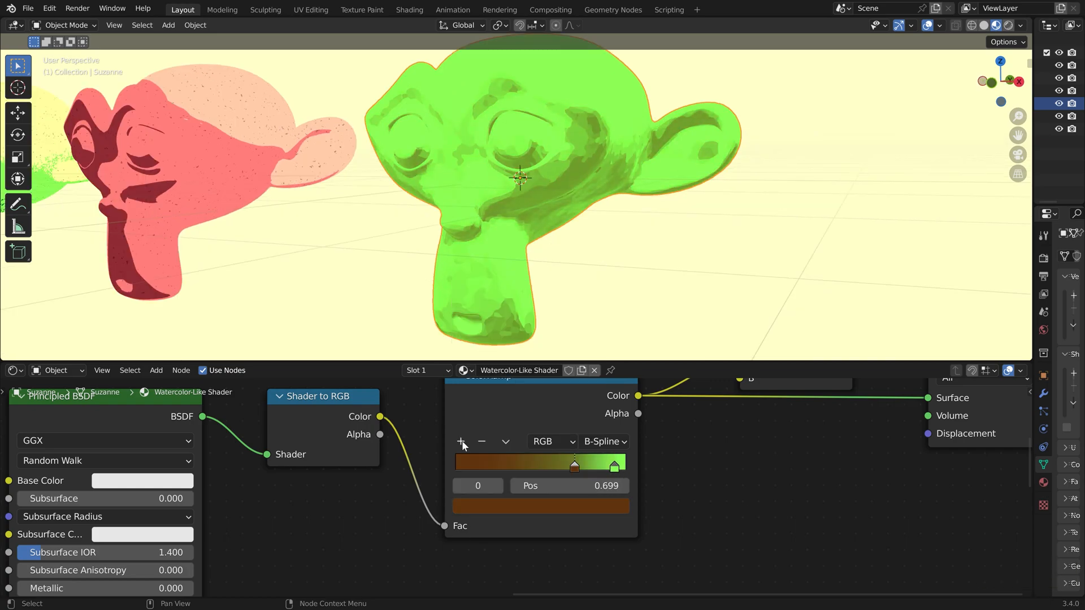
Recolour the ramp stops from dark brown to orange, turning the third Suzanne golden orange
{"action": "scroll", "scroll_direction": "down", "scroll_amount": 3}
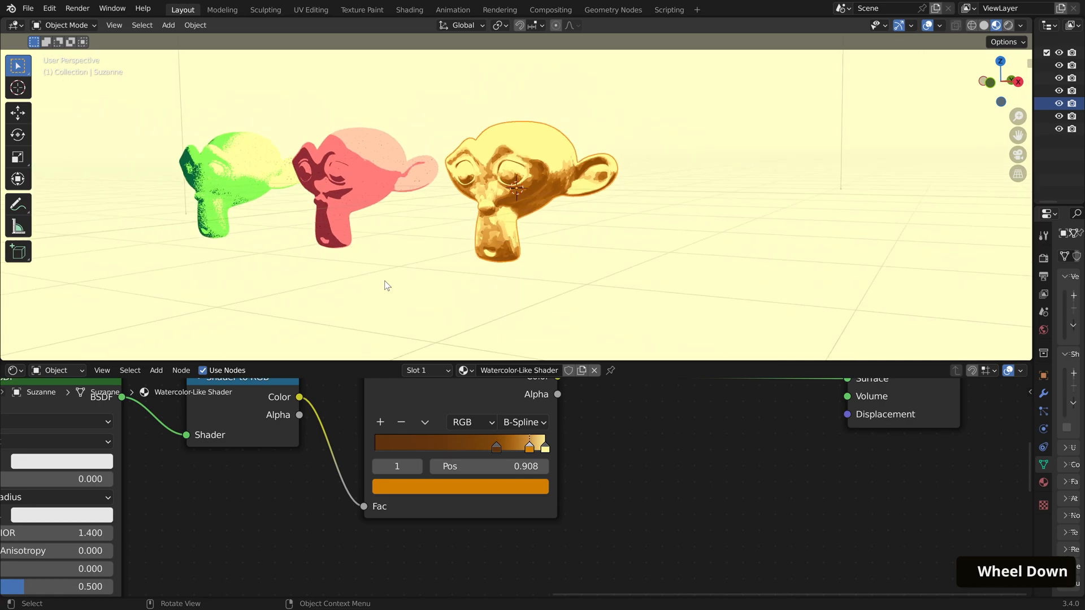
{"action": "scroll", "scroll_direction": "down", "scroll_amount": 3}
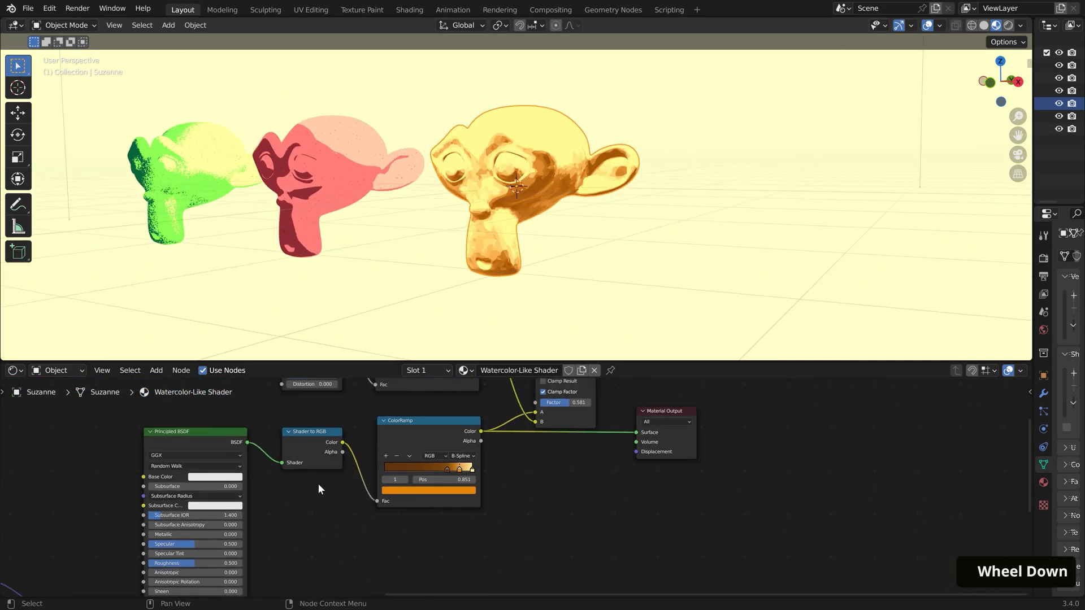
{"action": "scroll", "scroll_direction": "down", "scroll_amount": 3}
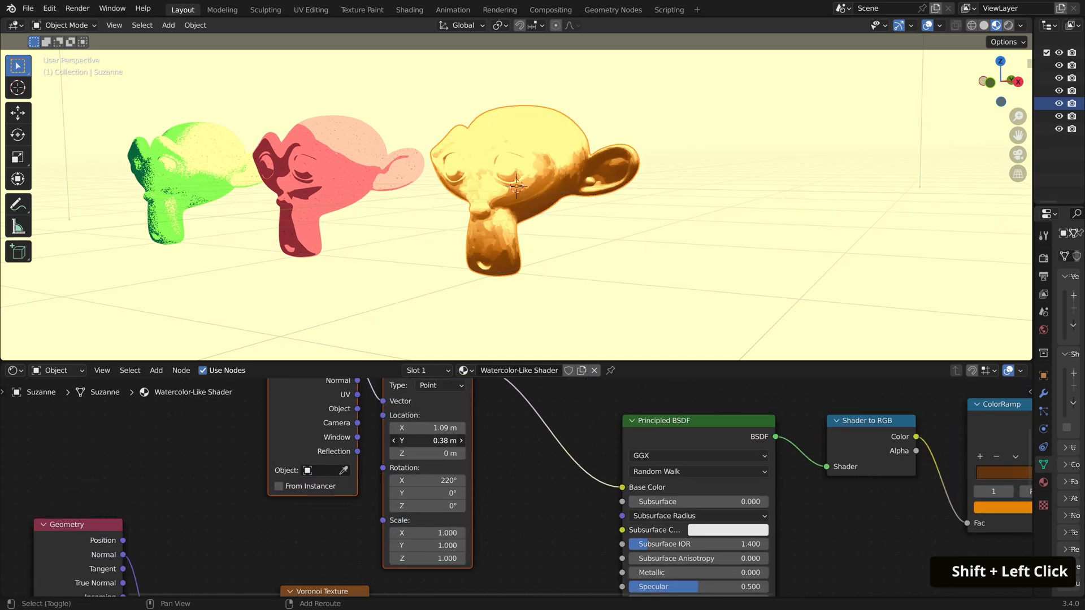
{"action": "scroll", "scroll_direction": "down", "scroll_amount": 3}
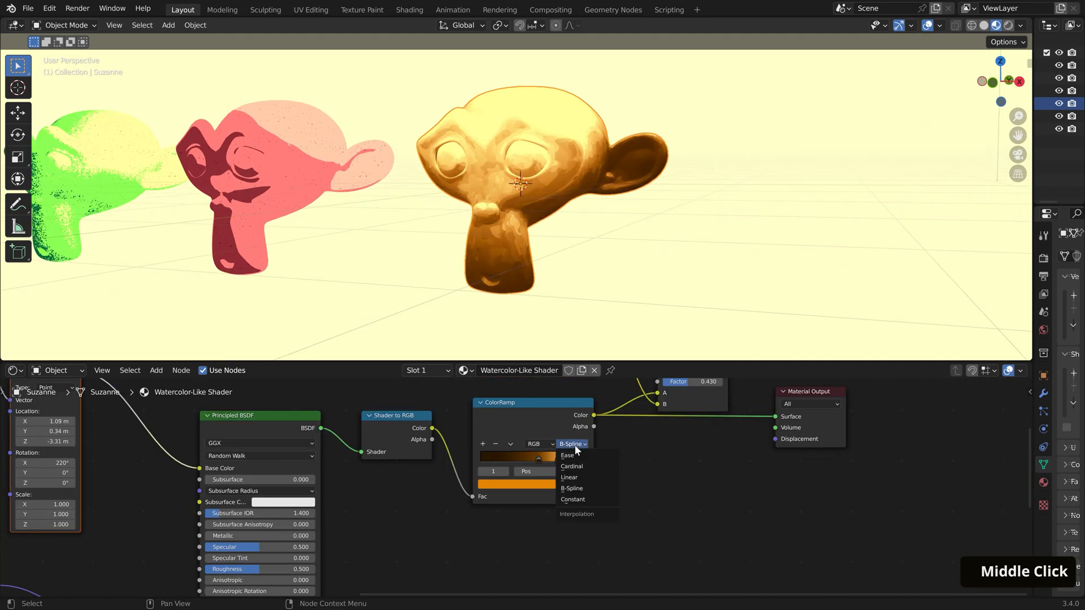
{"action": "left_click", "coordinate": [573, 499]}
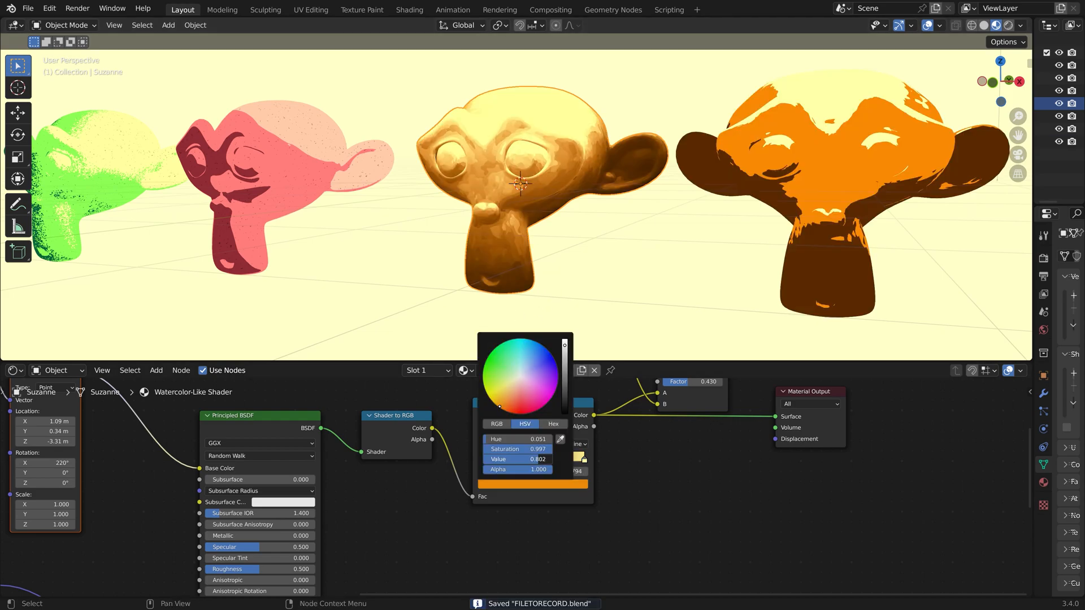
{"action": "left_click", "coordinate": [560, 513]}
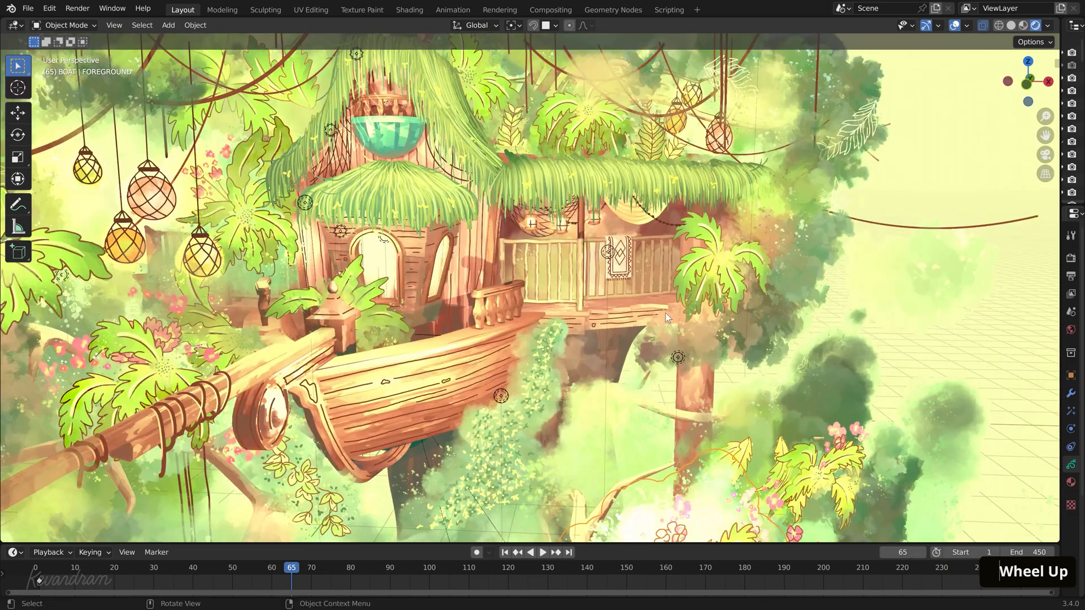
Orbit the treehouse scene and bring up the BOAT material's nodes in the Shader Editor
{"action": "left_click_drag", "start_coordinate": [666, 317], "coordinate": [695, 423]}
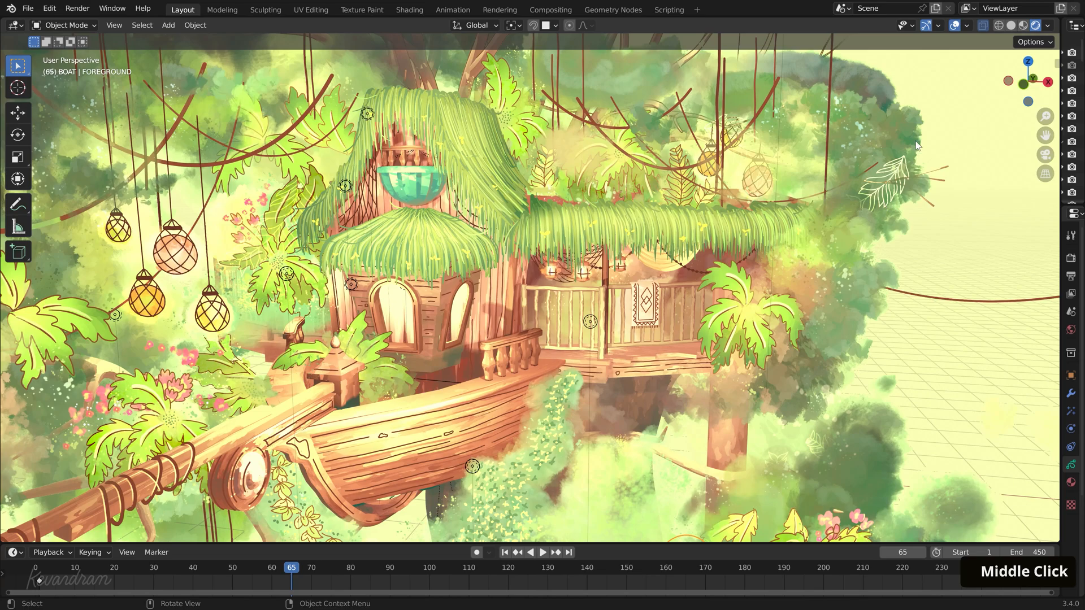
{"action": "mouse_move", "coordinate": [939, 35]}
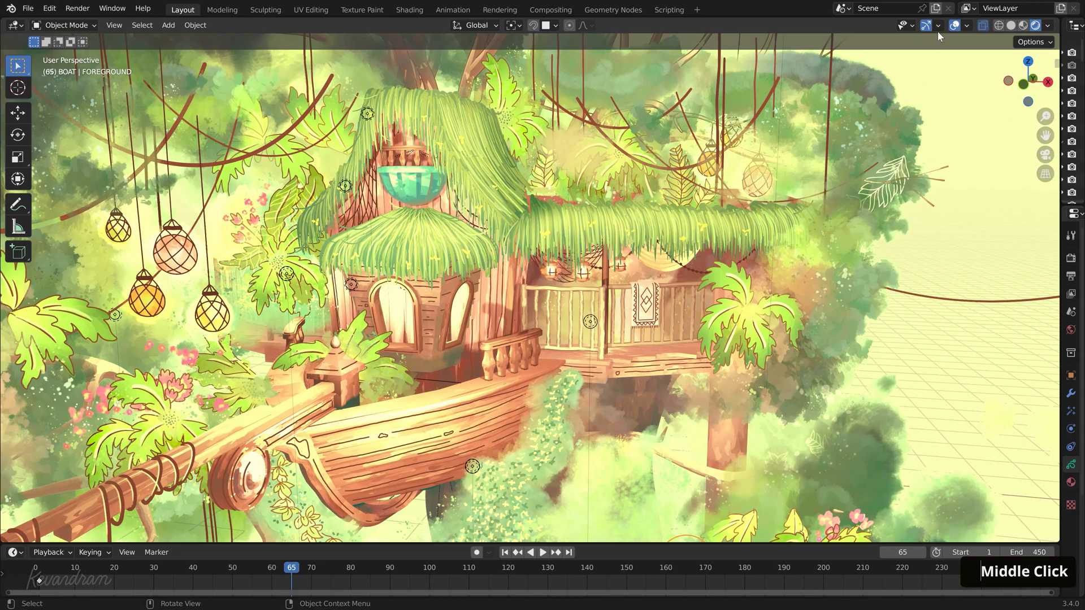
{"action": "left_click", "coordinate": [904, 25]}
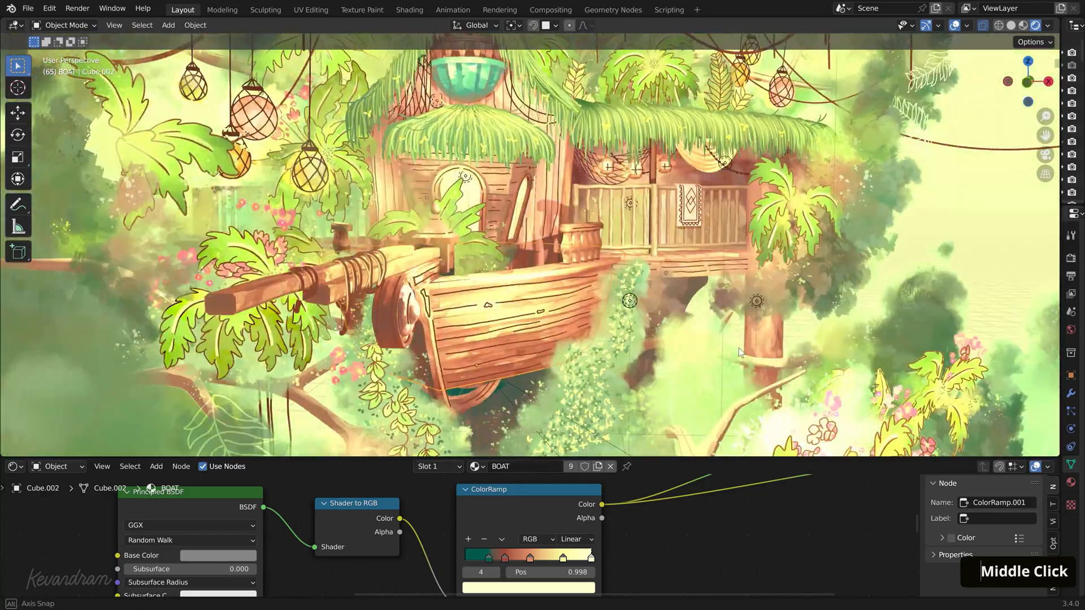
{"action": "scroll", "scroll_direction": "down", "scroll_amount": 3}
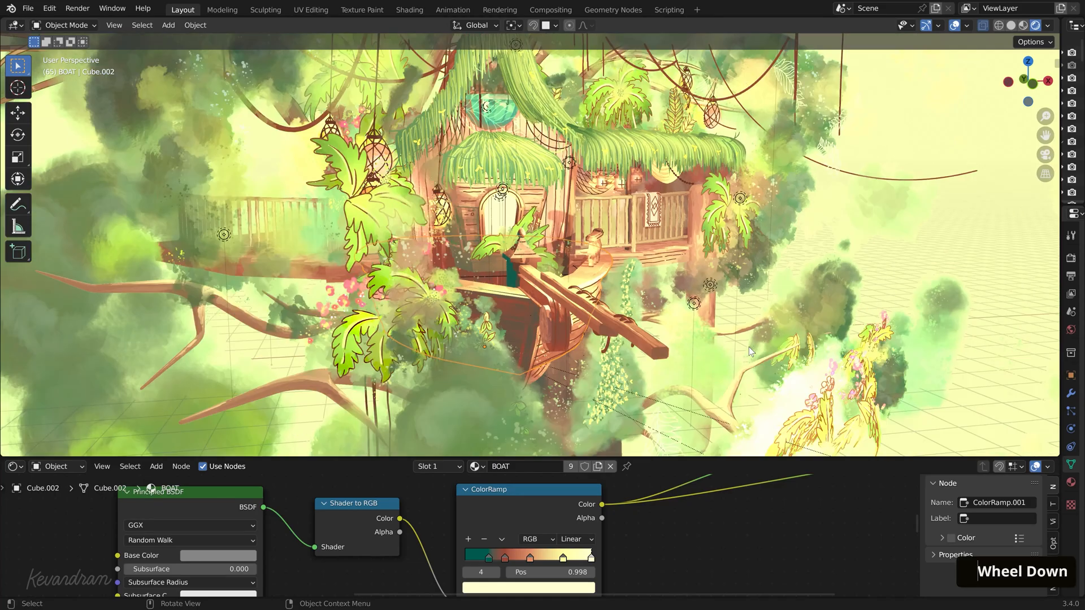